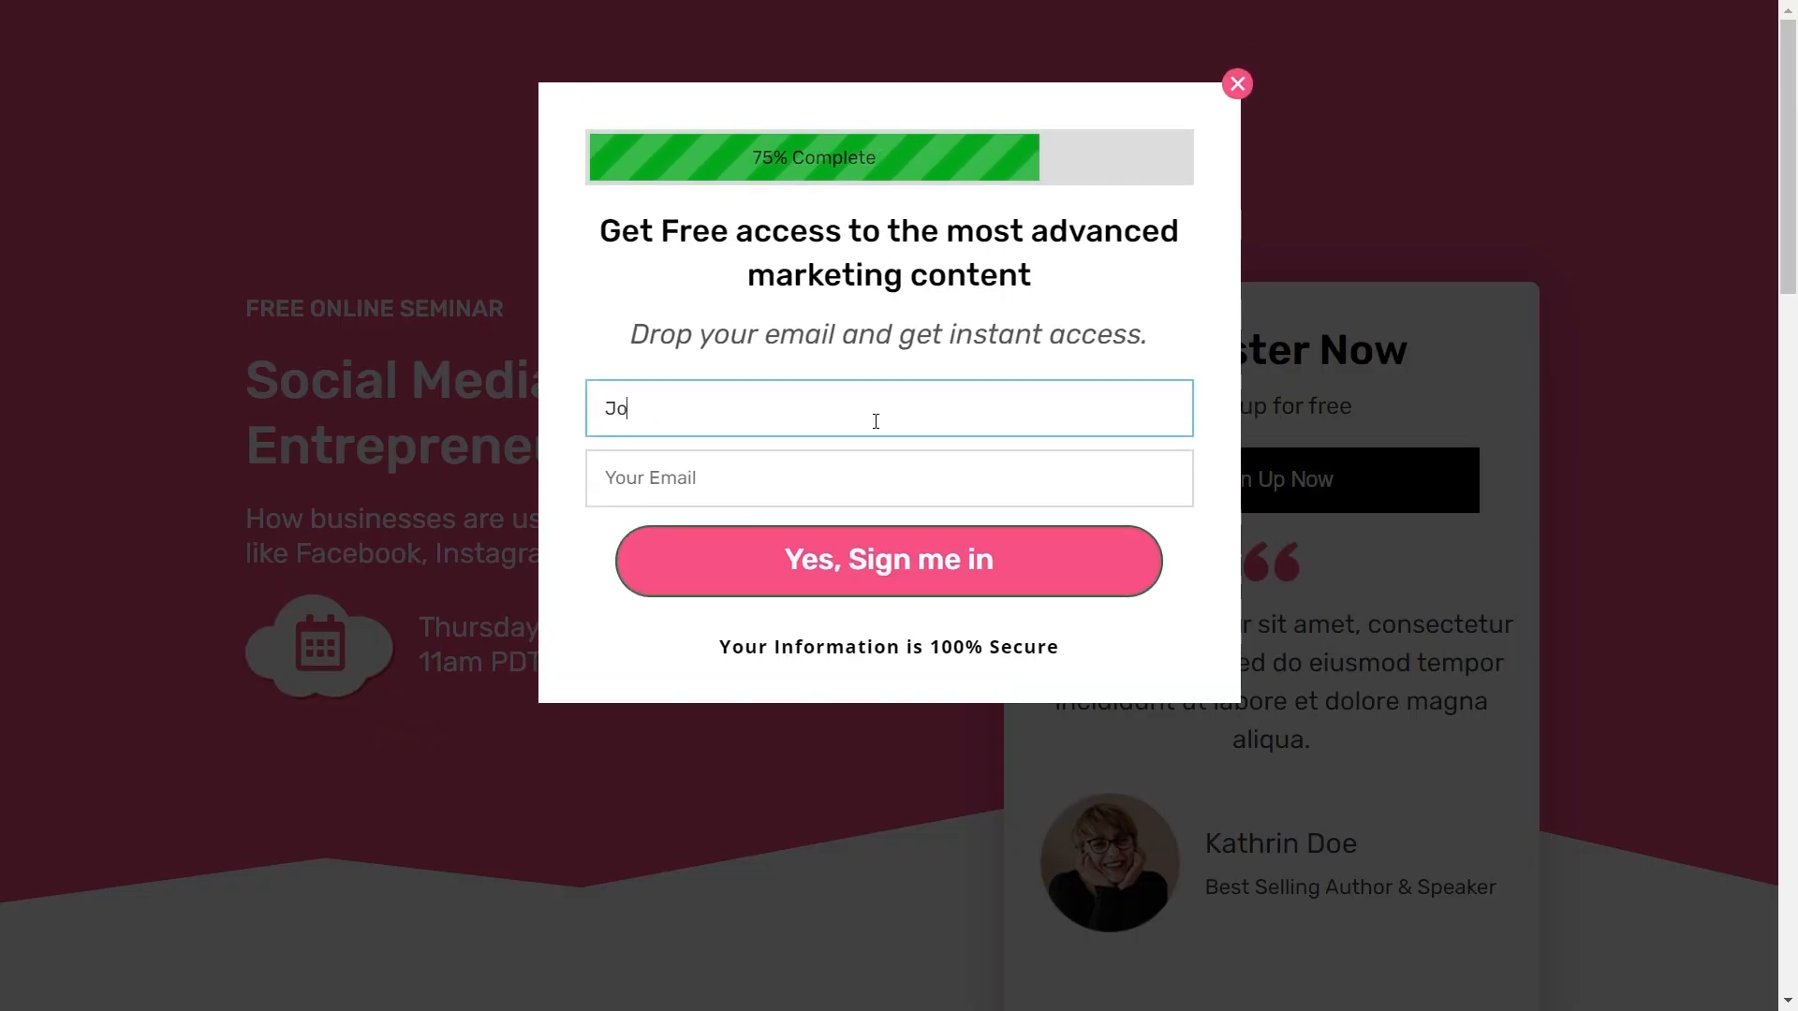
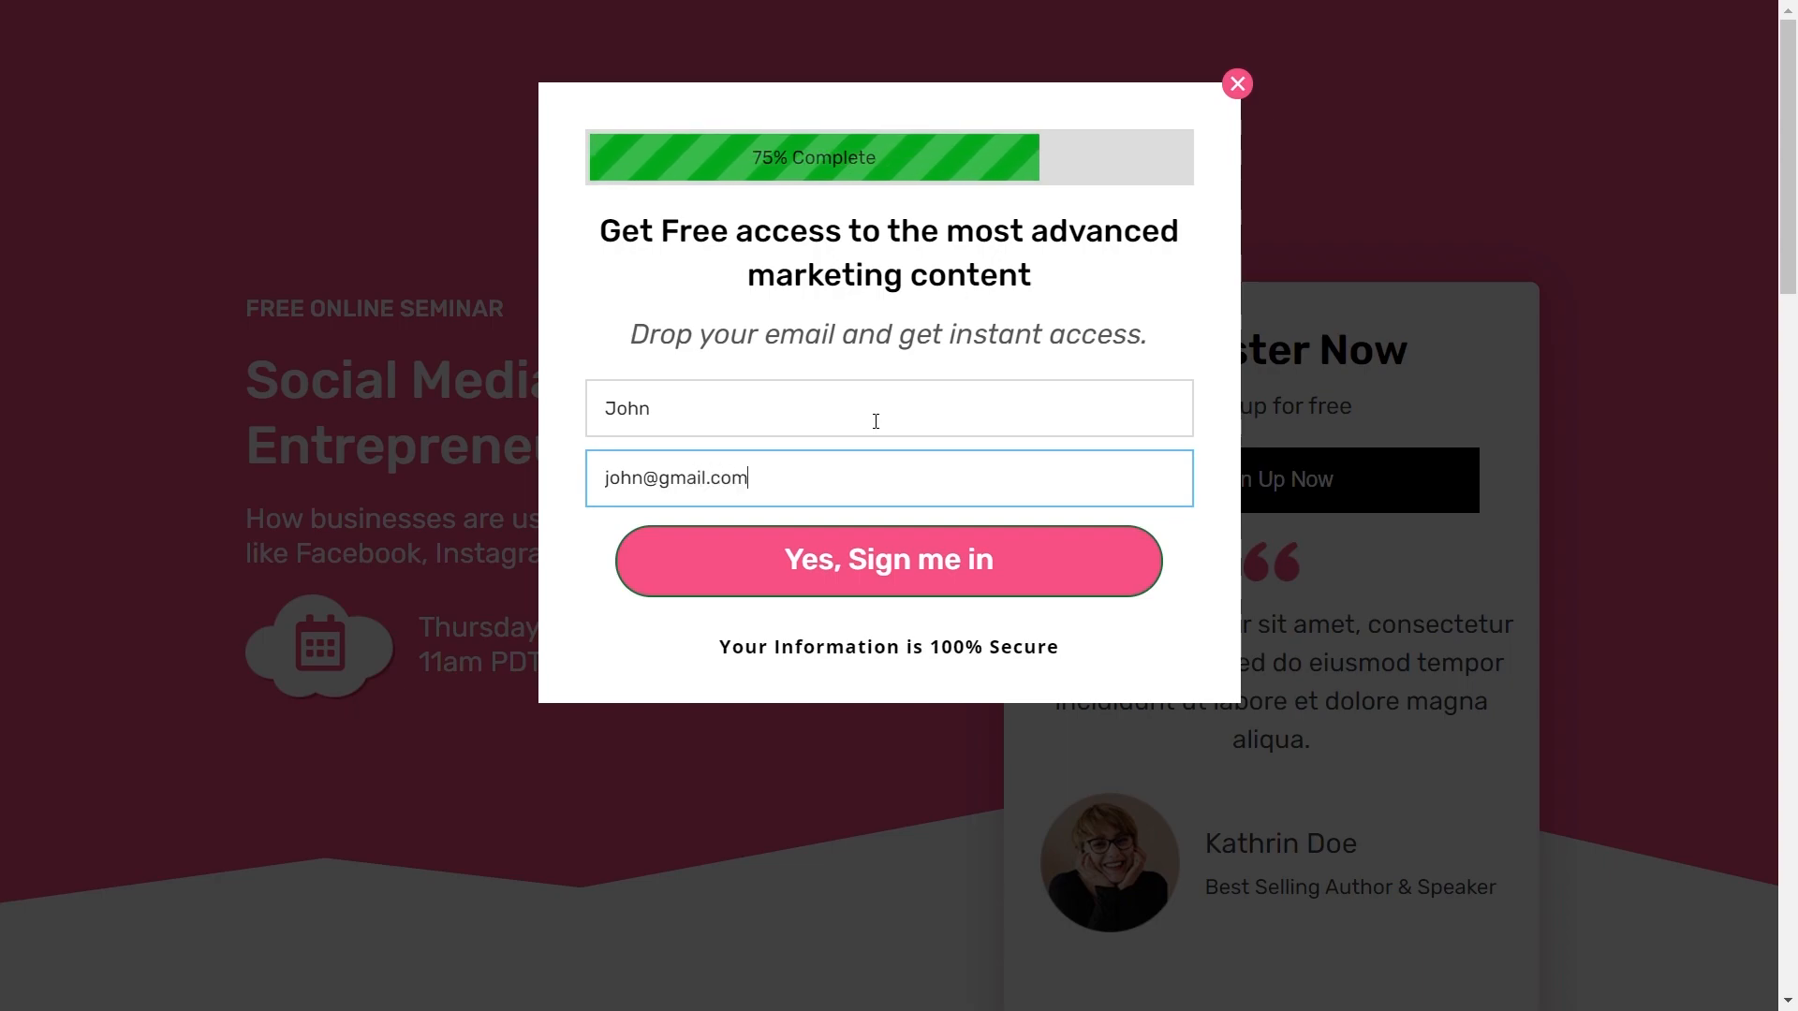
# Submit a test sign-up as john through the popup, then start filling the Lock Your Spot form.
pyautogui.click(888, 560)
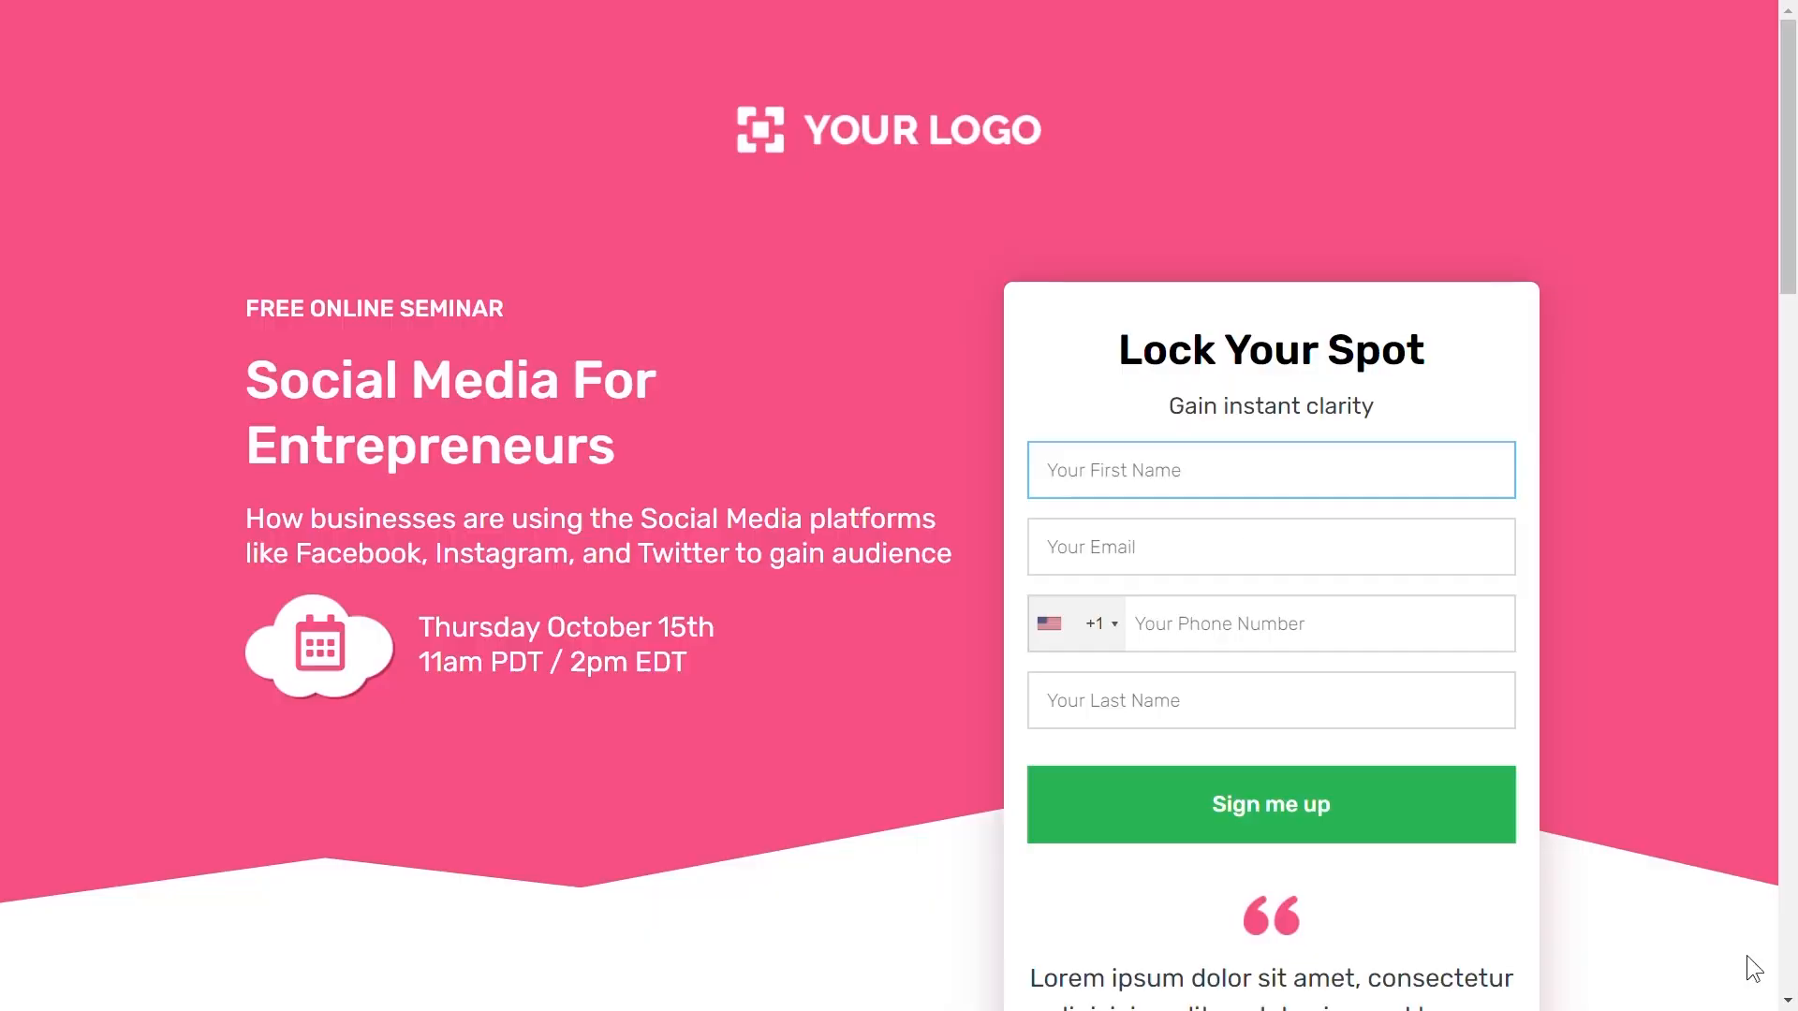
pyautogui.click(1269, 623)
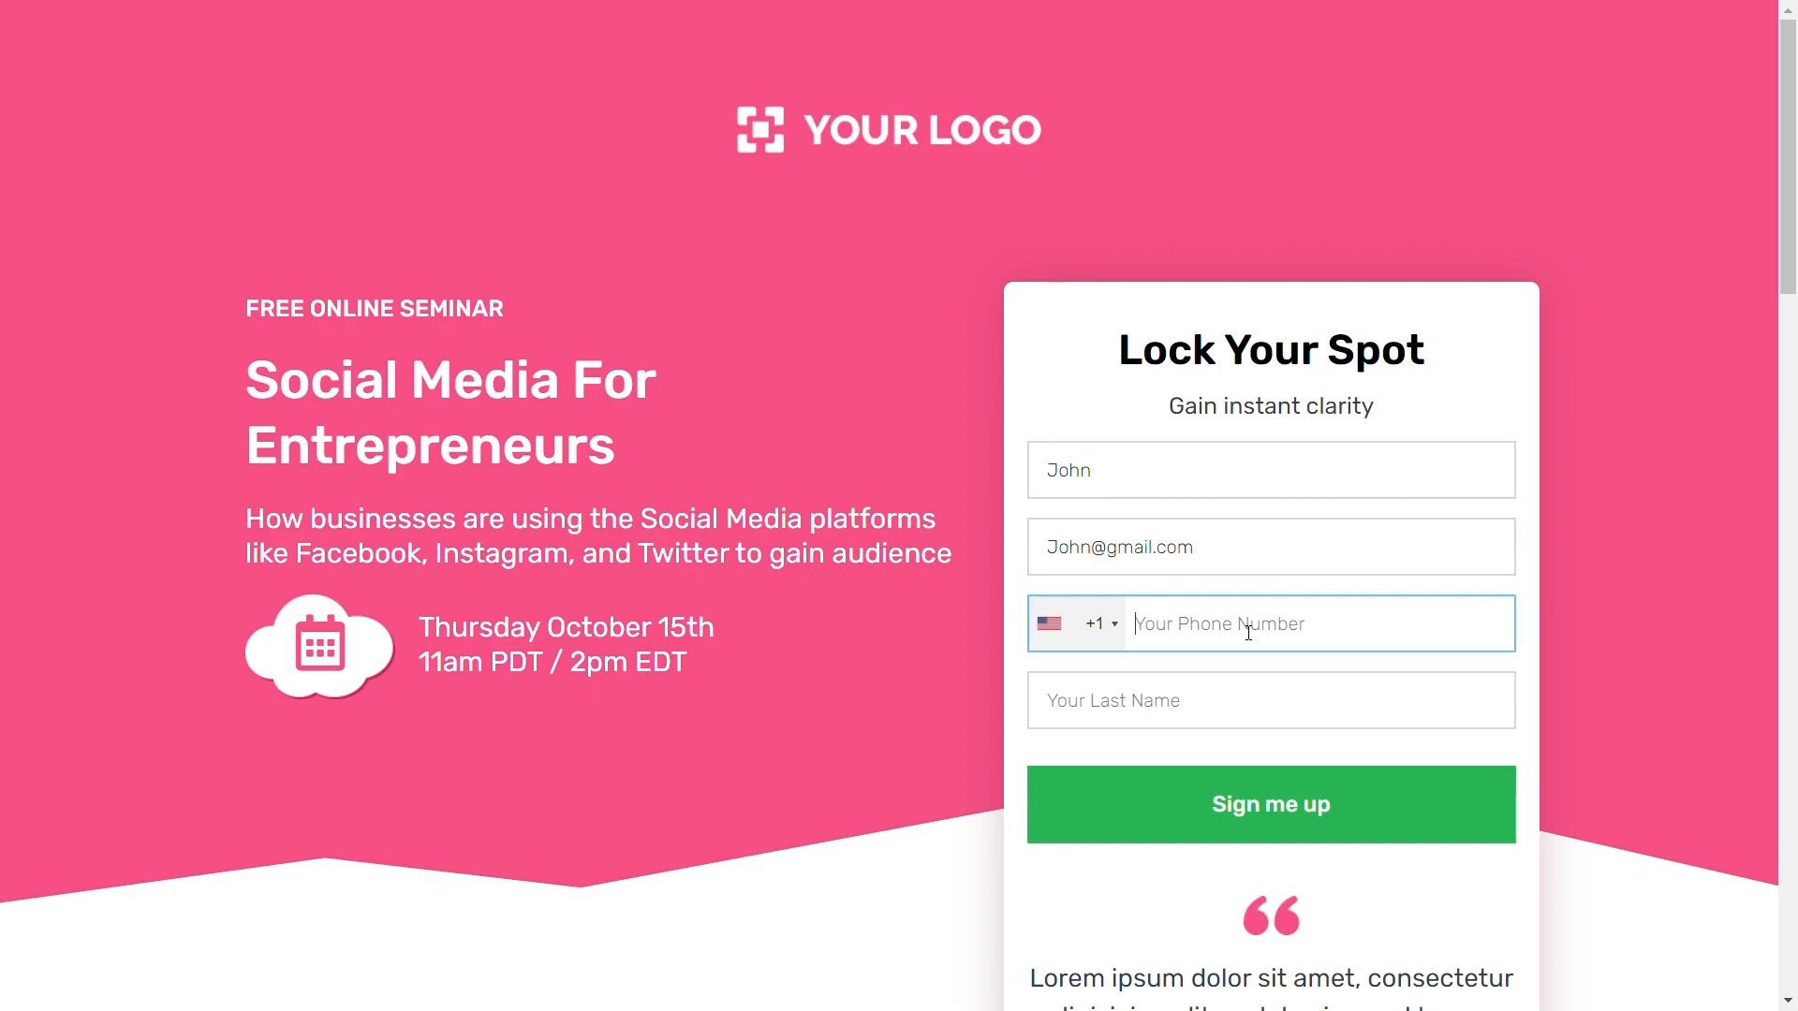
pyautogui.click(1270, 803)
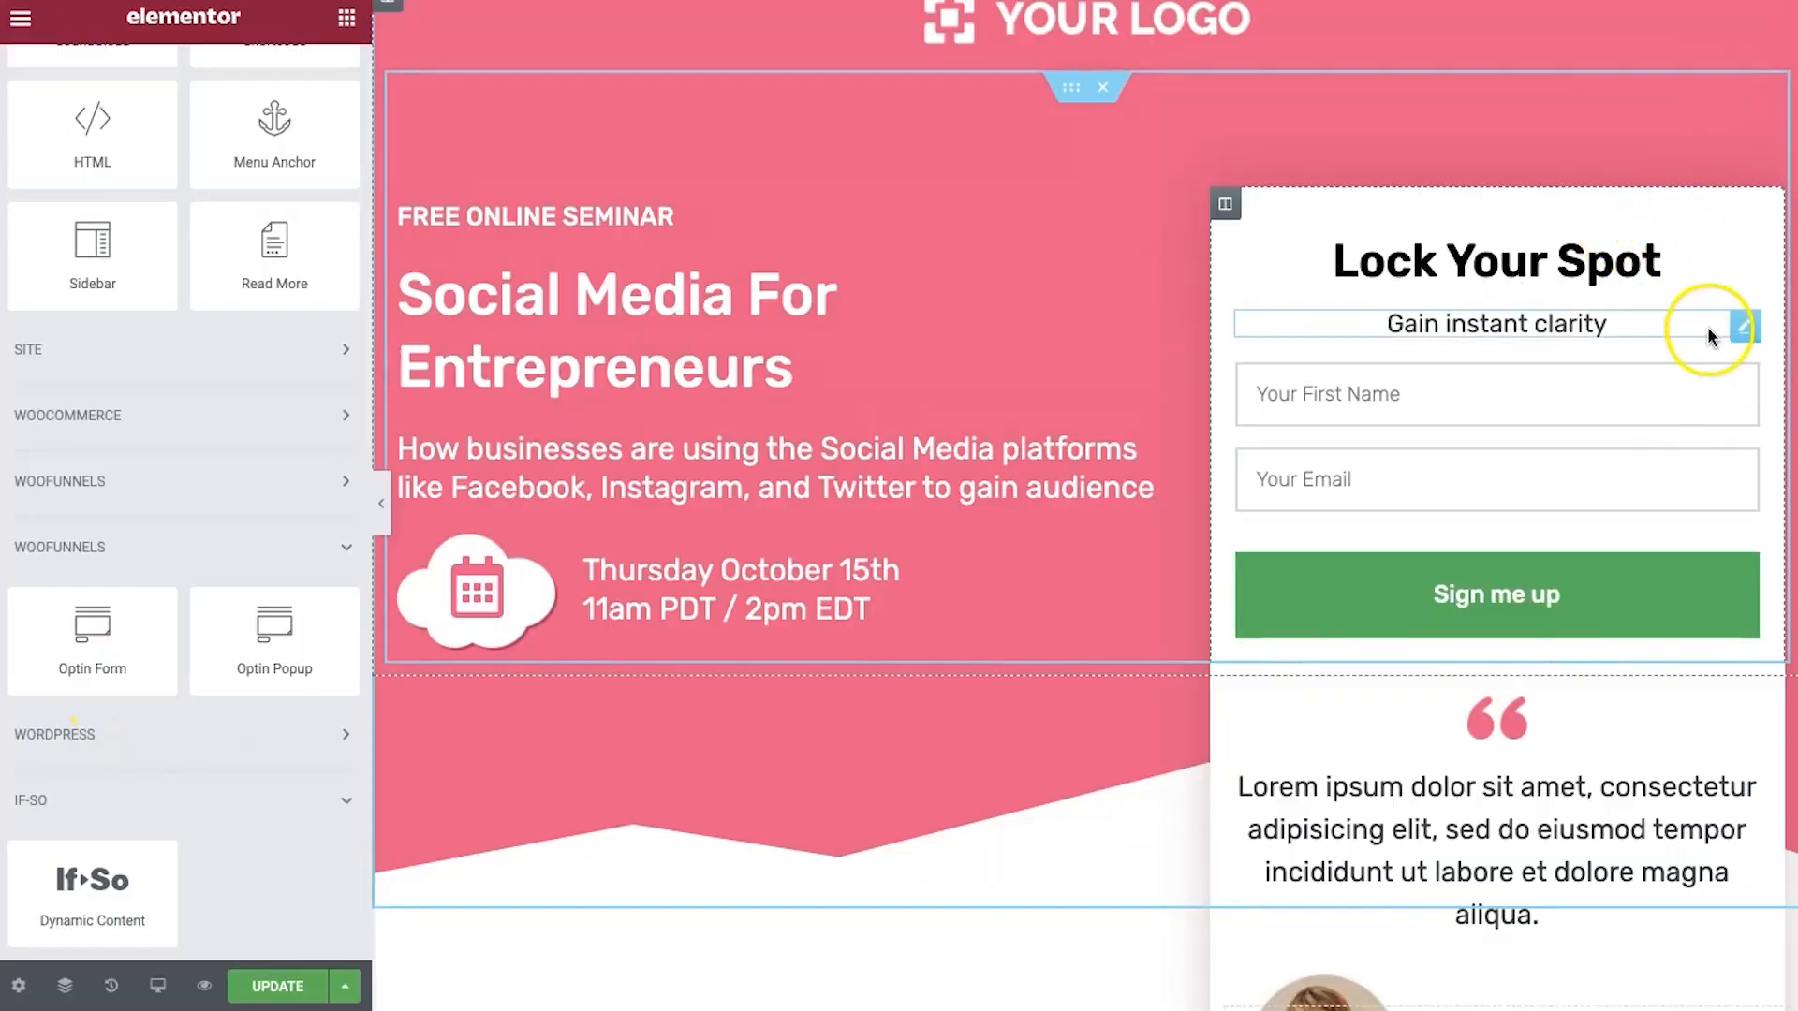
# Give the opt-in form side-by-side fields and an orange I am ready! button.
pyautogui.click(1740, 324)
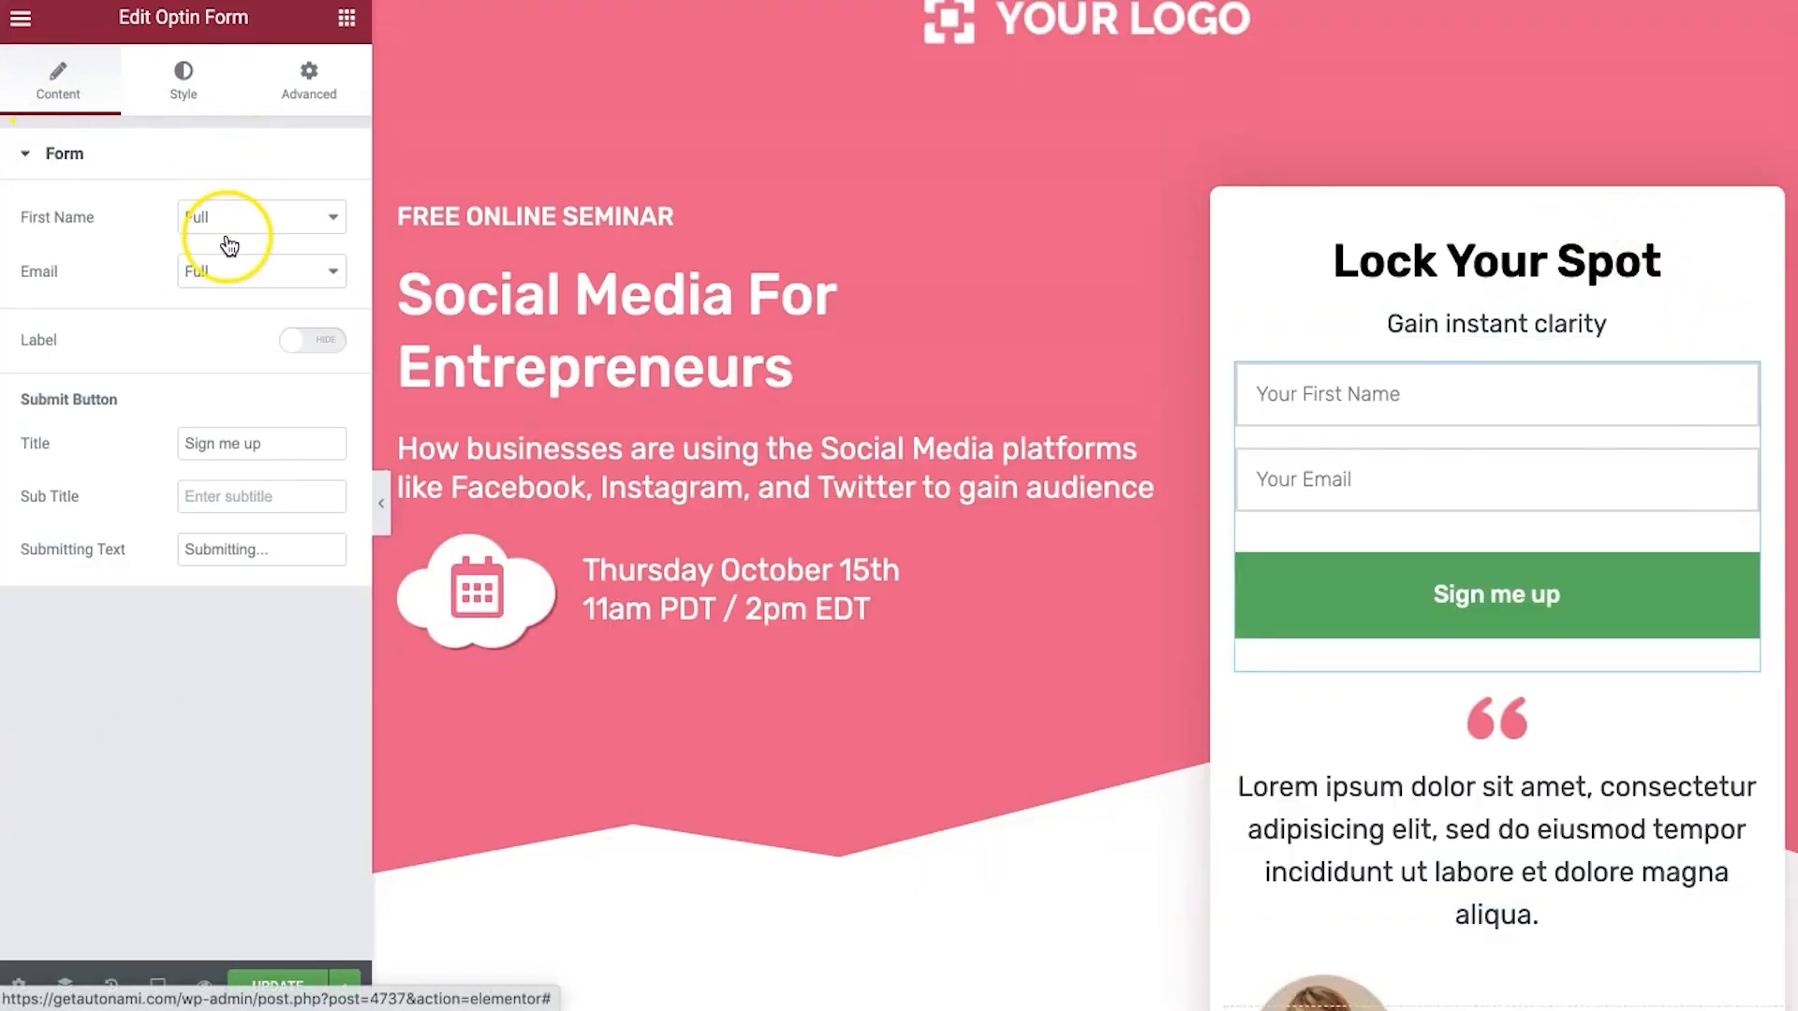
pyautogui.click(260, 217)
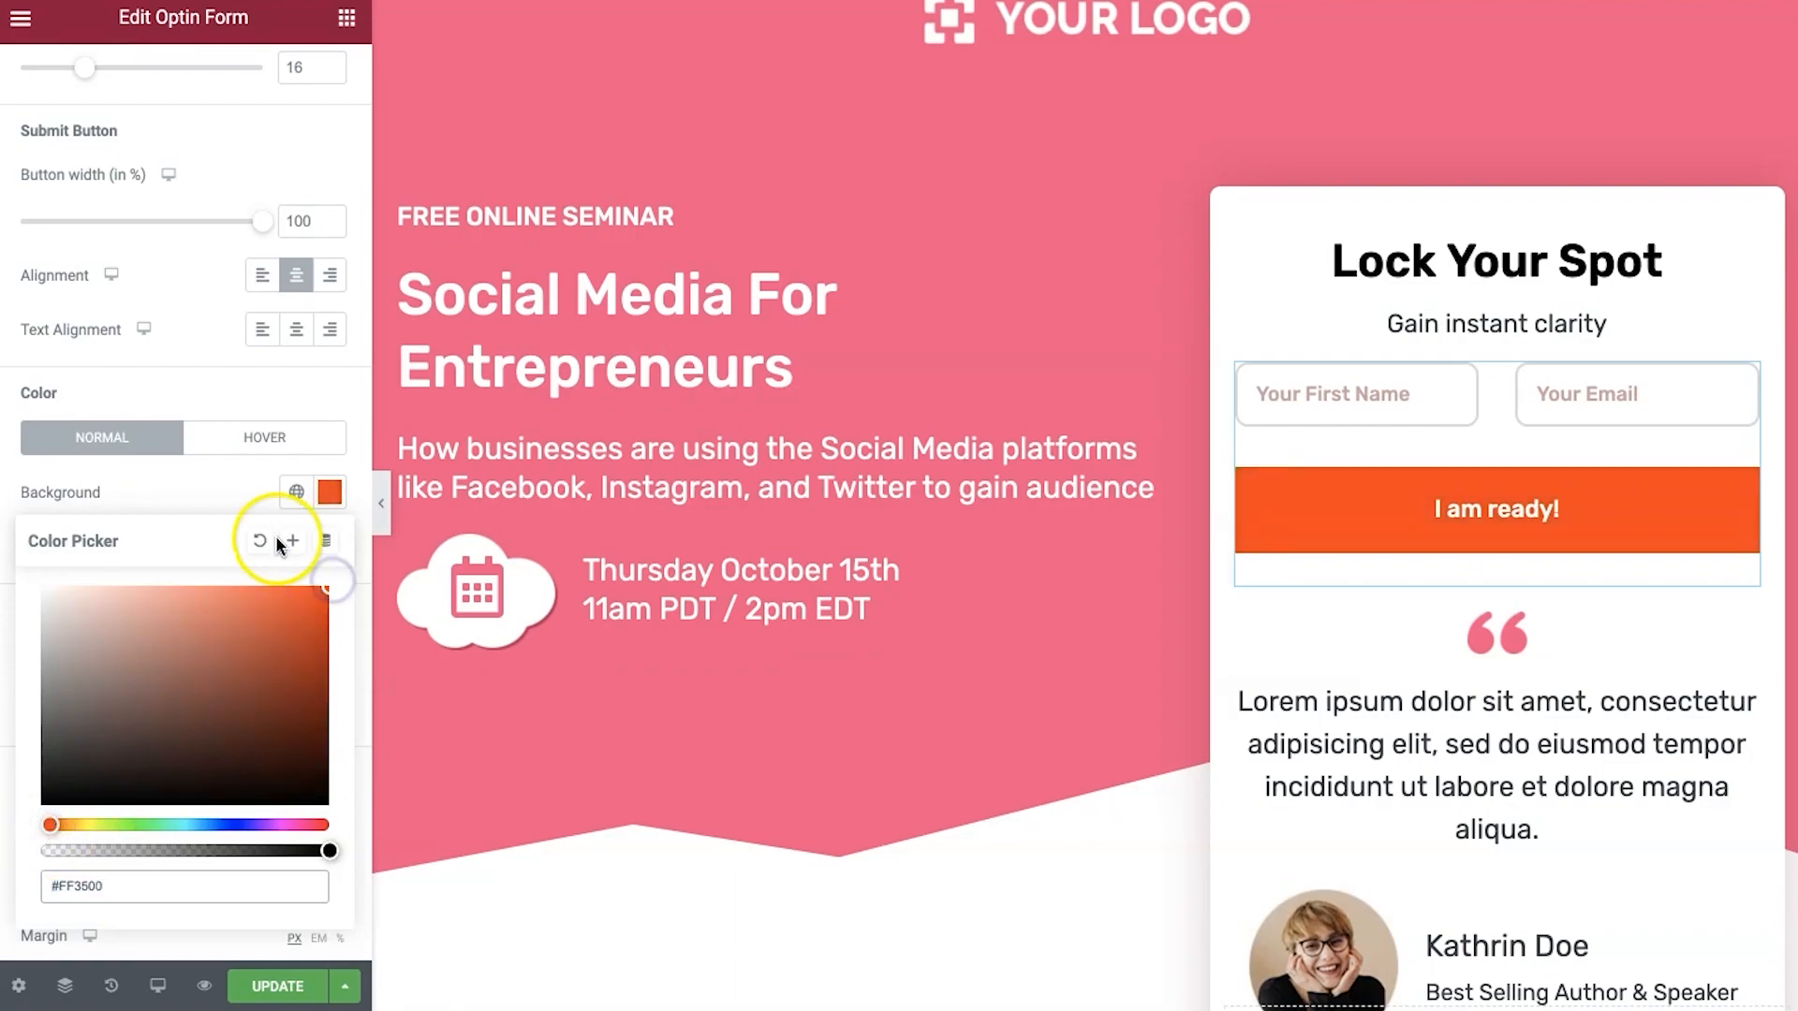
pyautogui.click(262, 437)
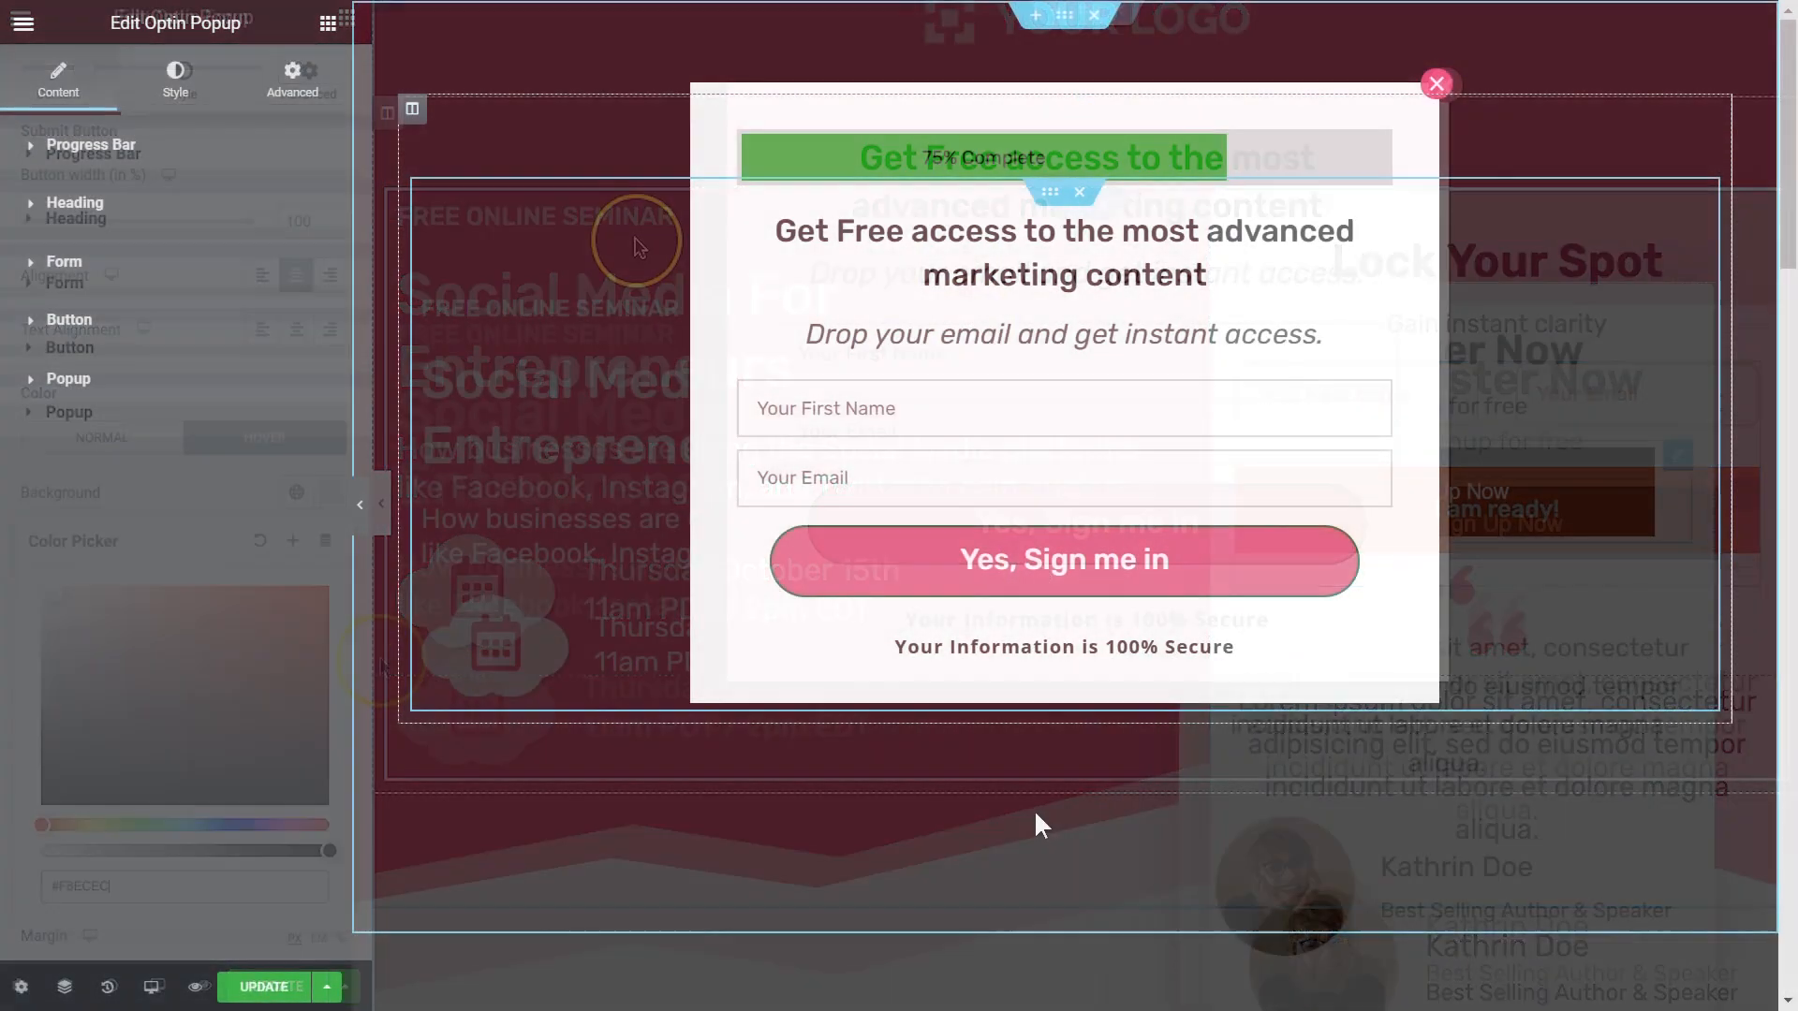
# Review the Optin Popup widget's settings and return to the WooFunnels opt-in step.
pyautogui.click(90, 144)
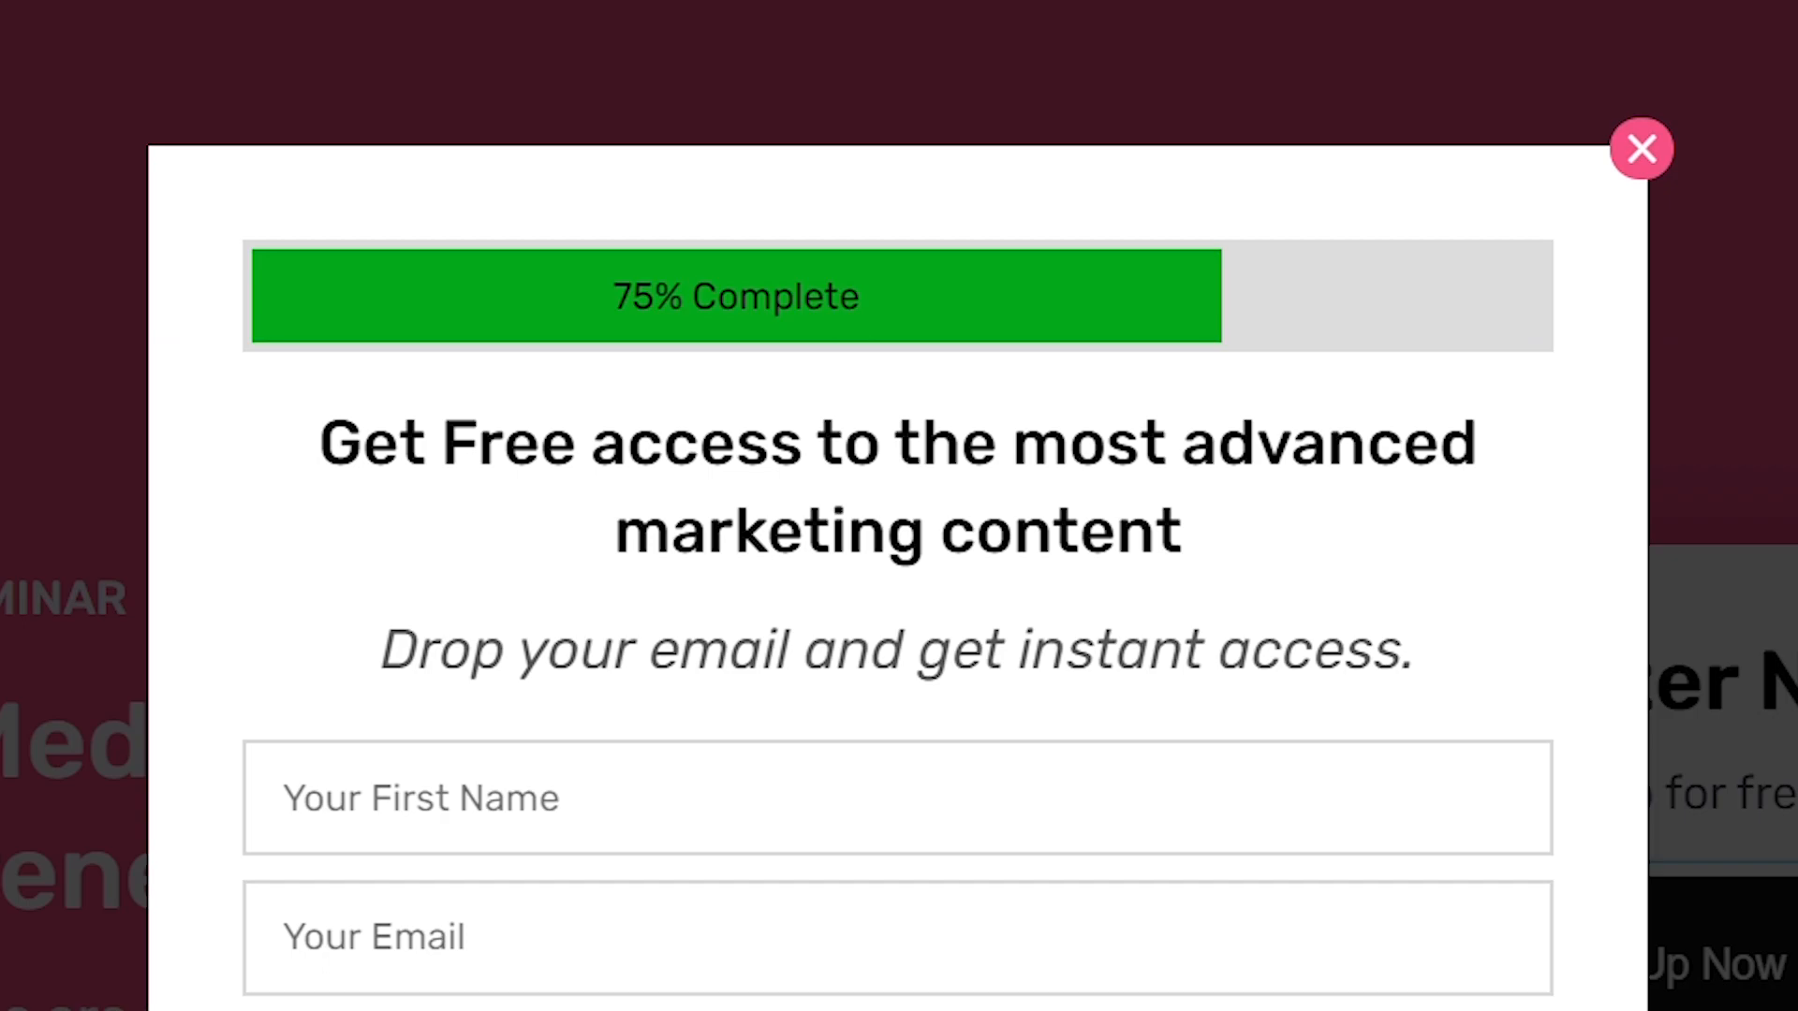
pyautogui.scroll(-3)
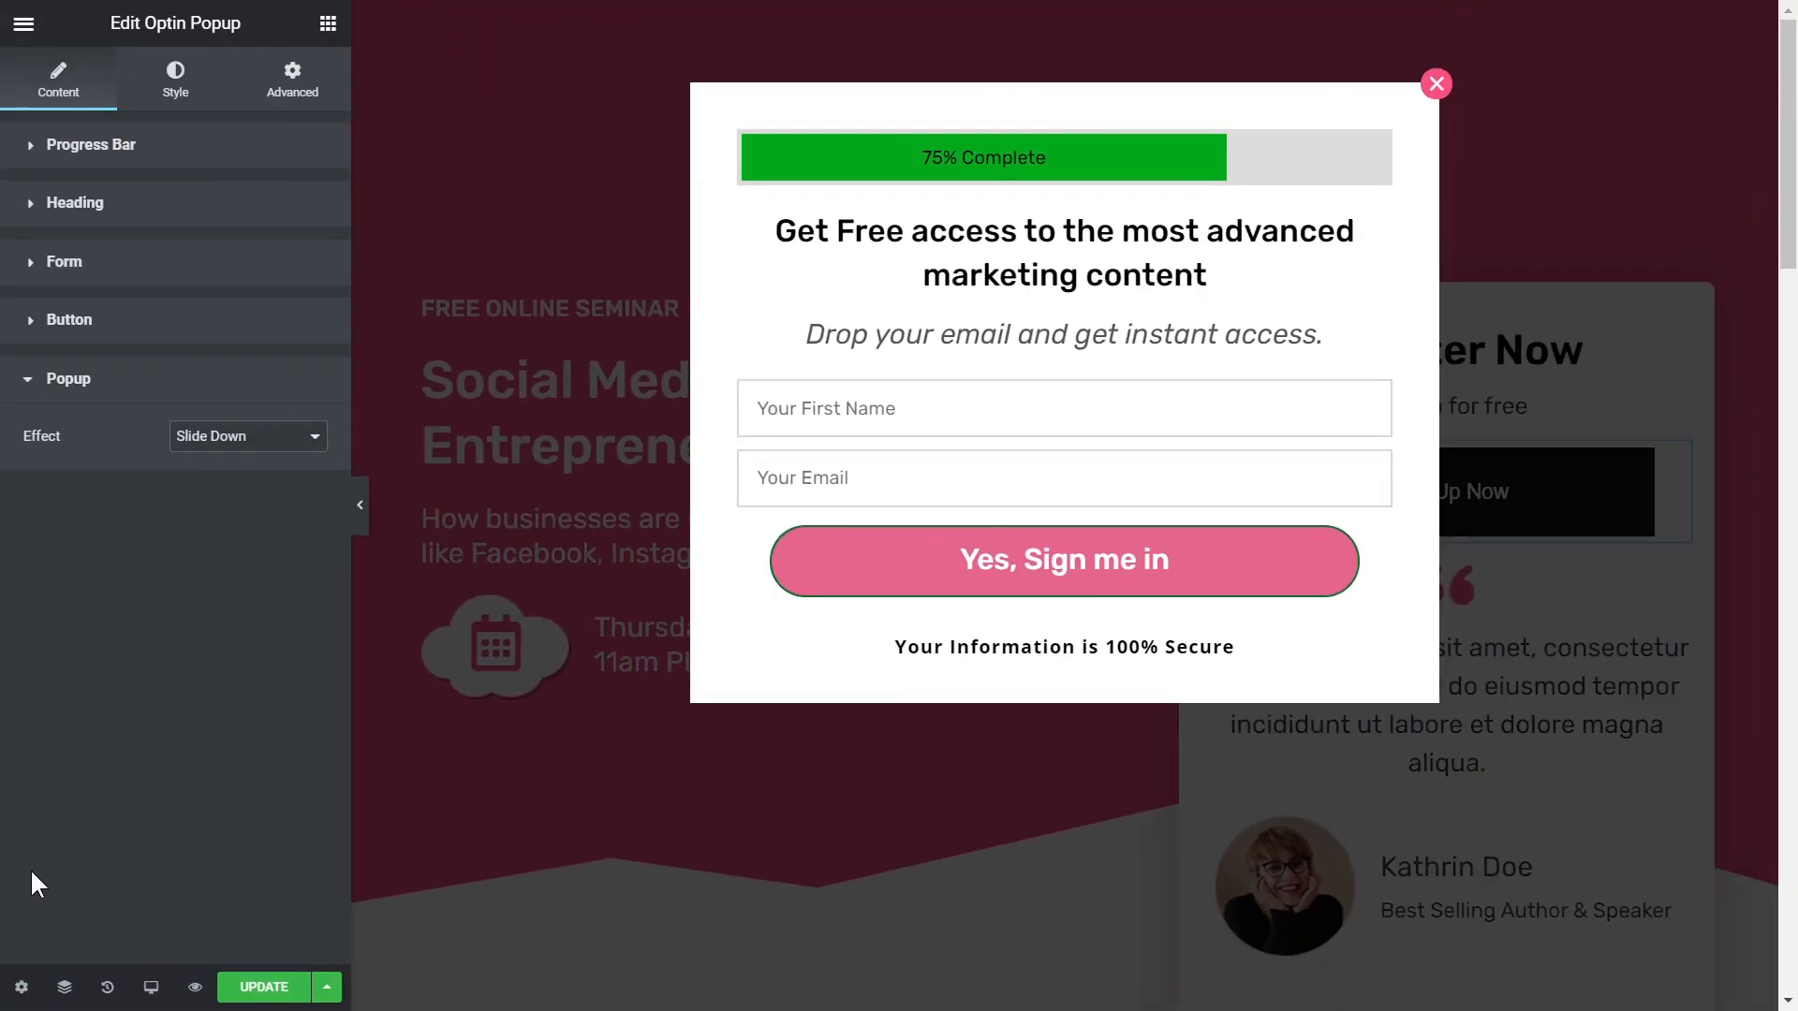
pyautogui.click(1436, 85)
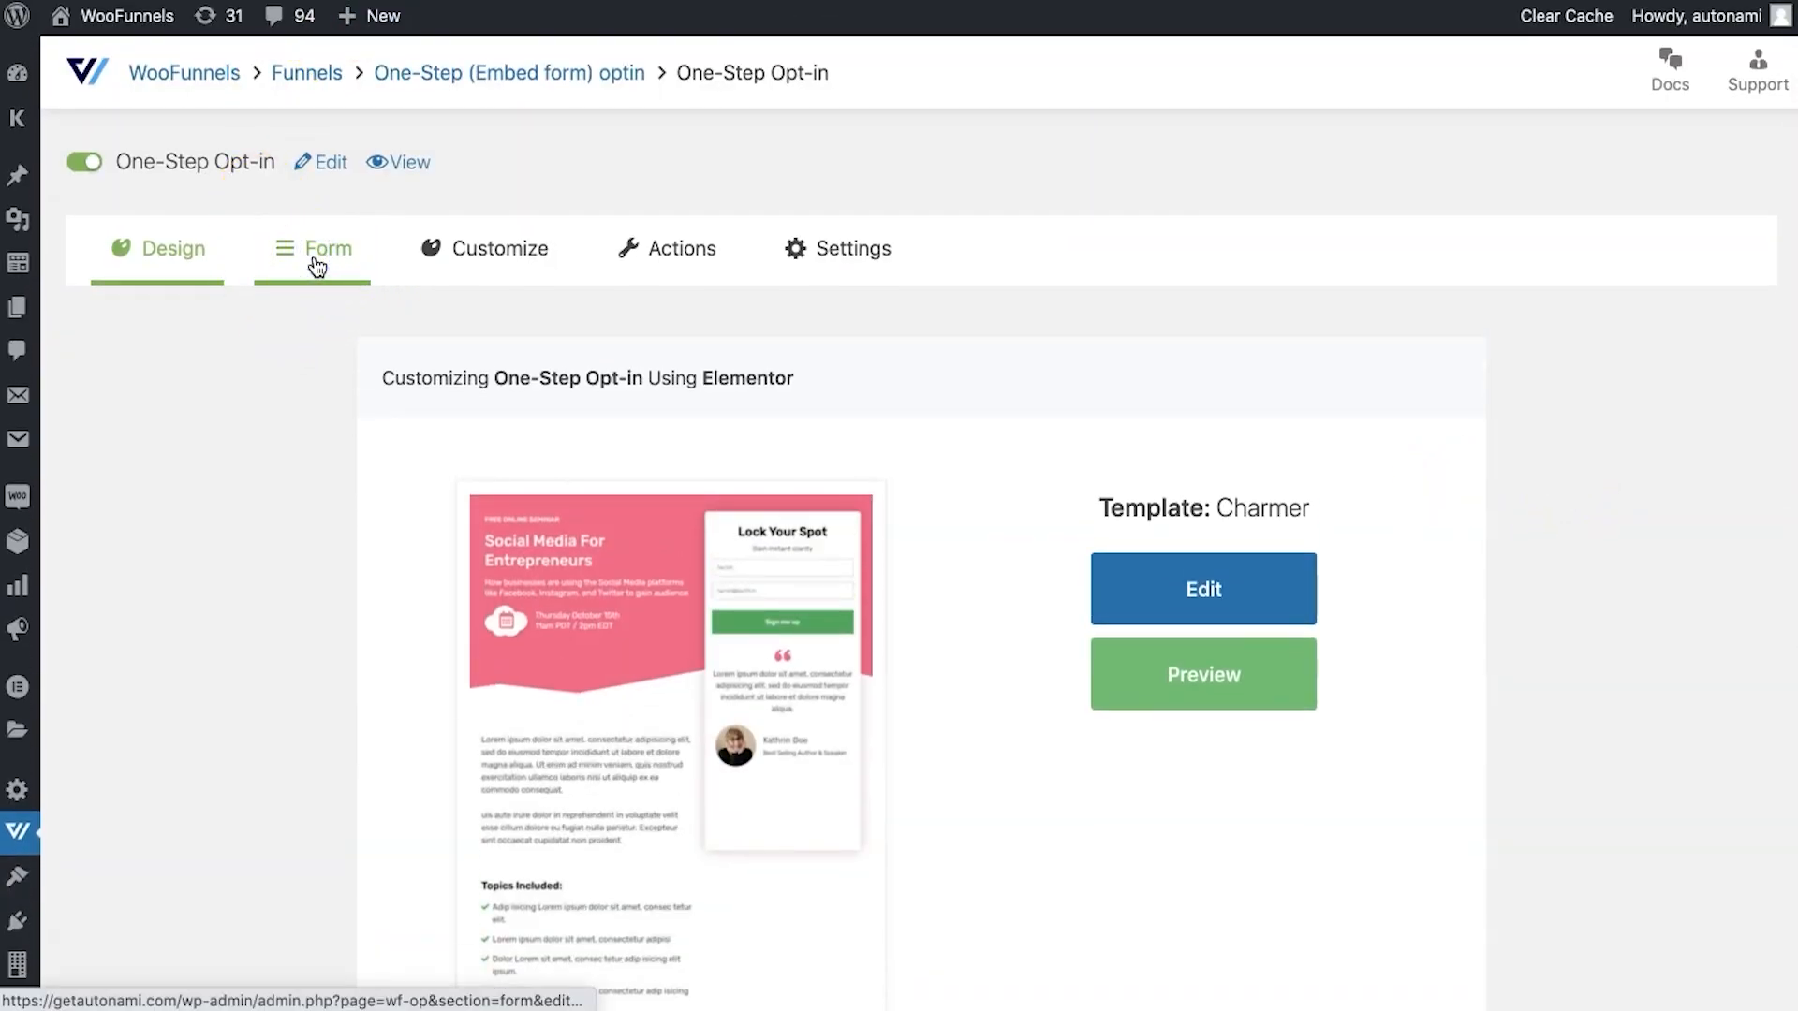
# Reorder the One-Step Opt-in form so Email comes before First Name.
pyautogui.click(312, 247)
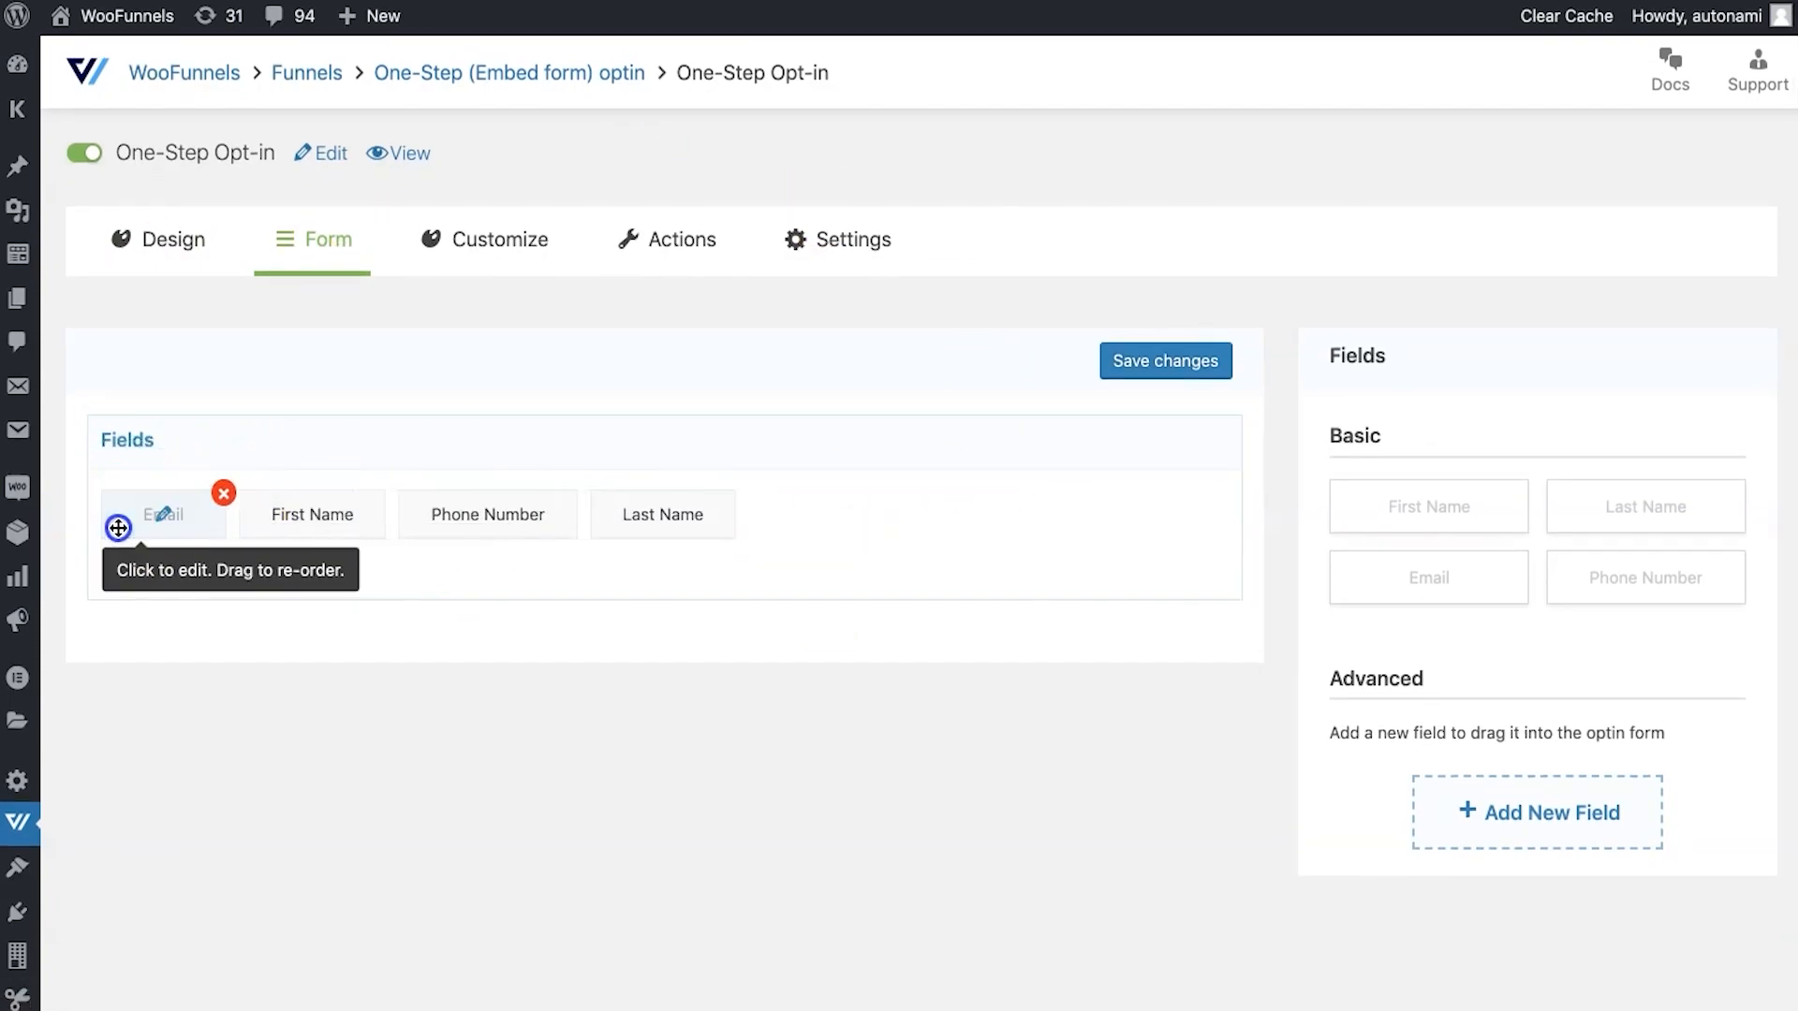
pyautogui.moveTo(487, 513); pyautogui.dragTo(751, 498)
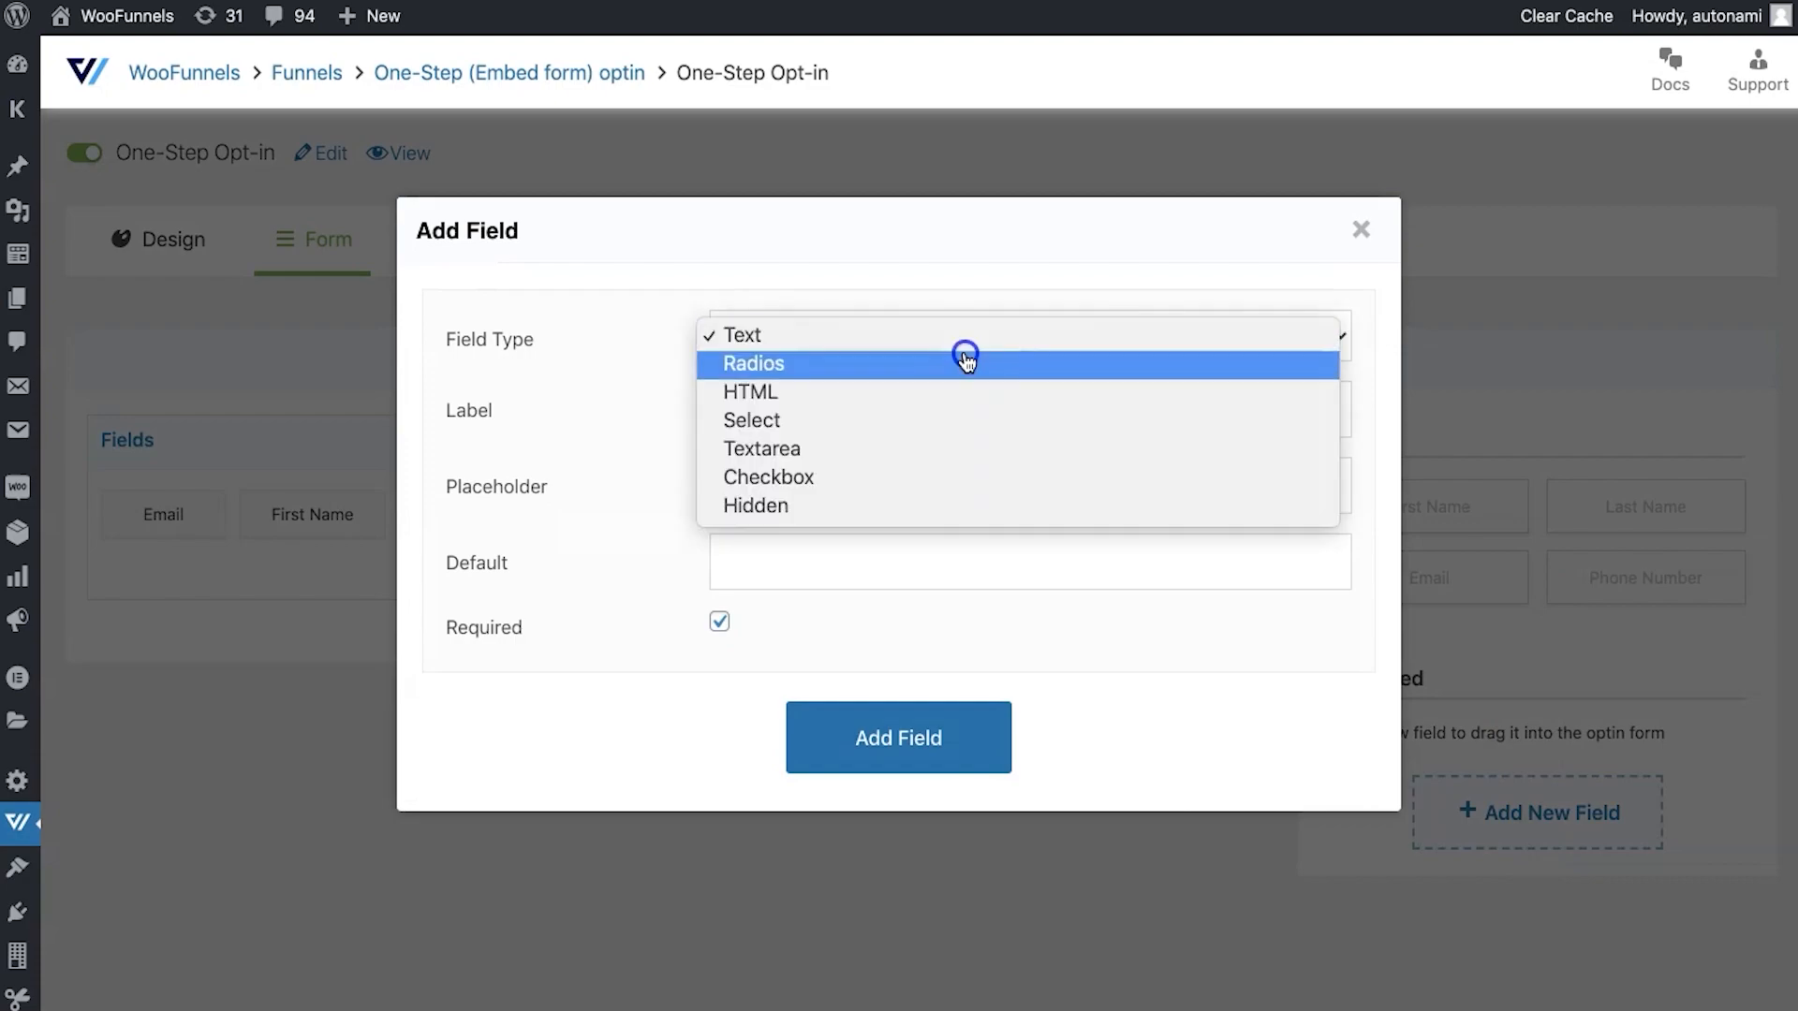
pyautogui.moveTo(975, 392)
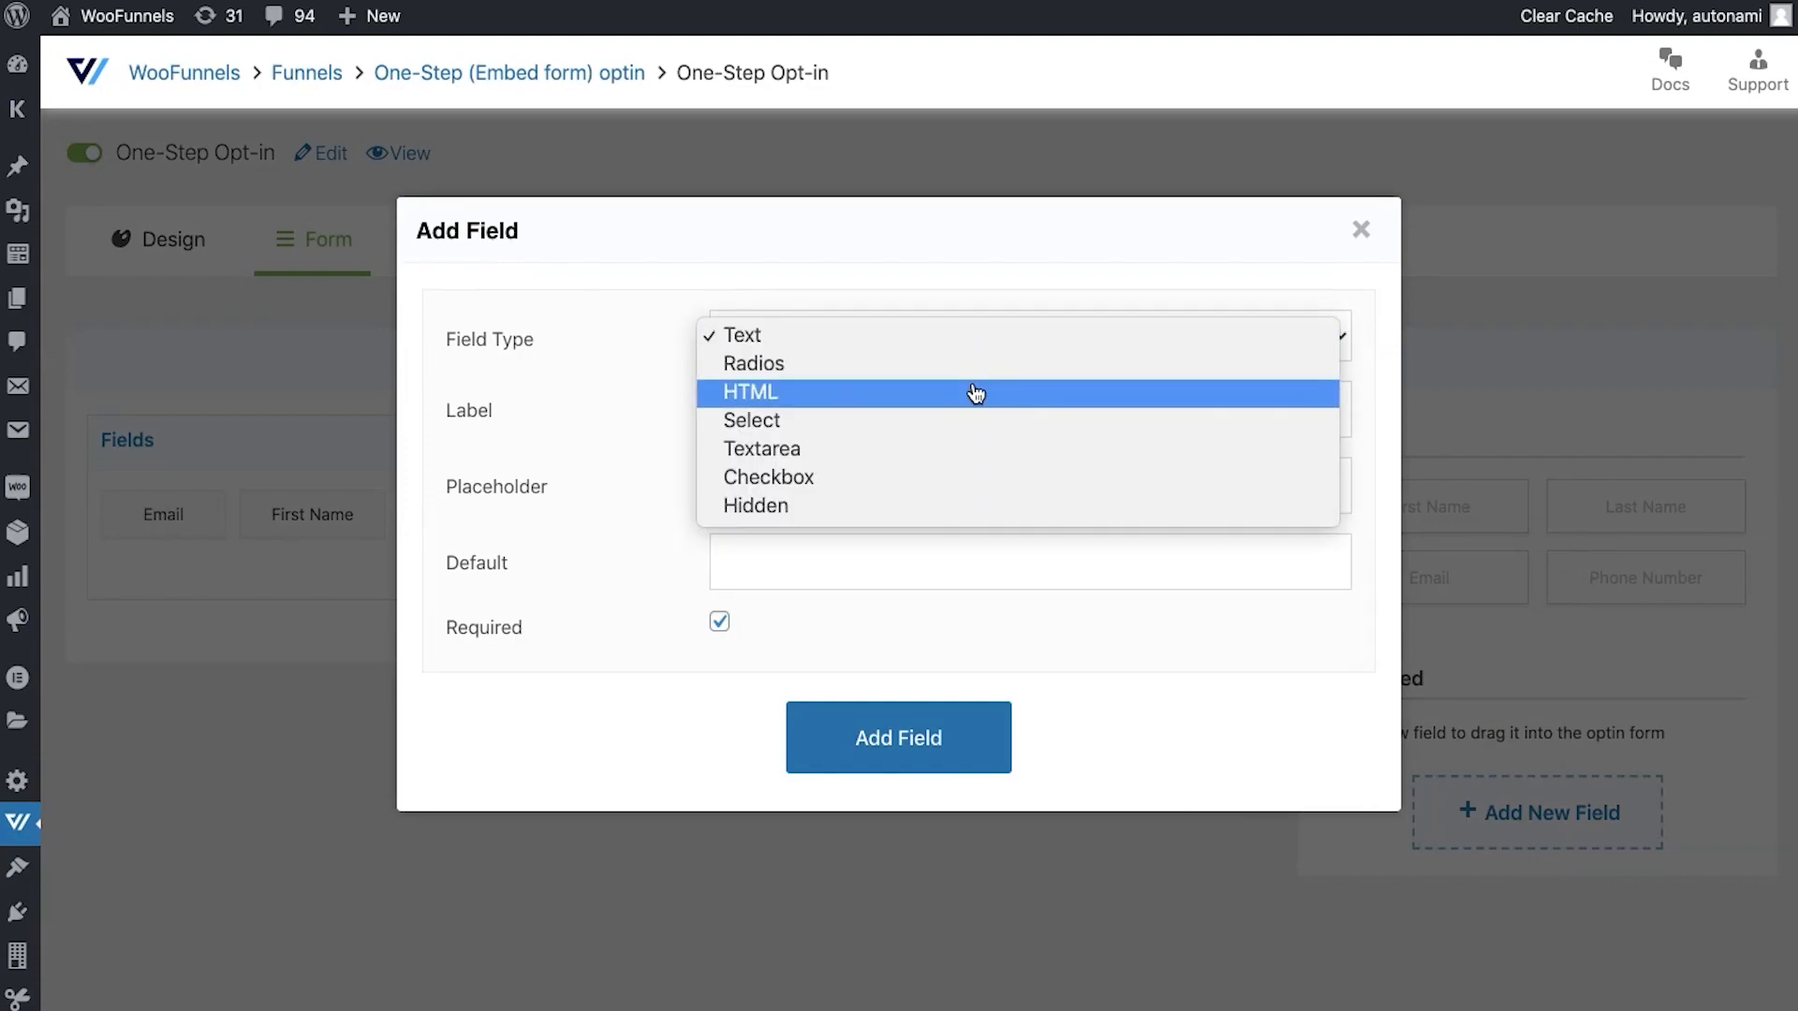
pyautogui.moveTo(918, 477)
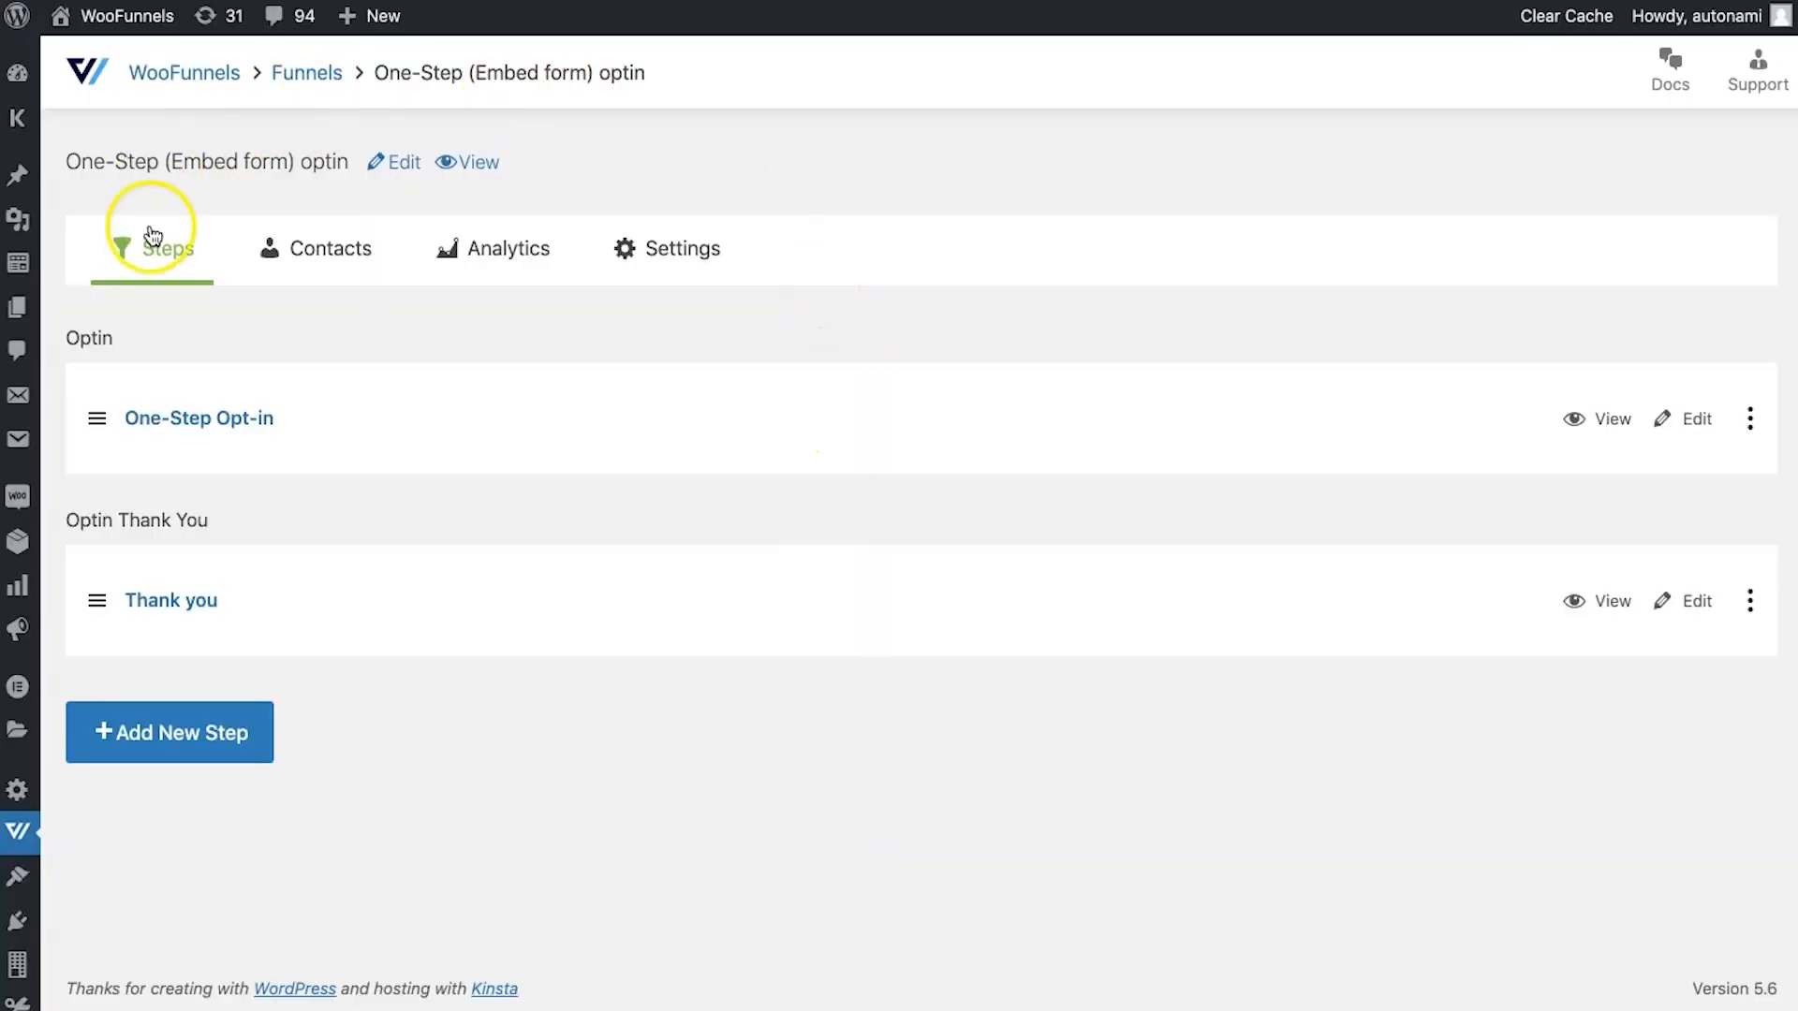
# View the funnel's four opted-in contacts and inspect one contact's details.
pyautogui.click(330, 247)
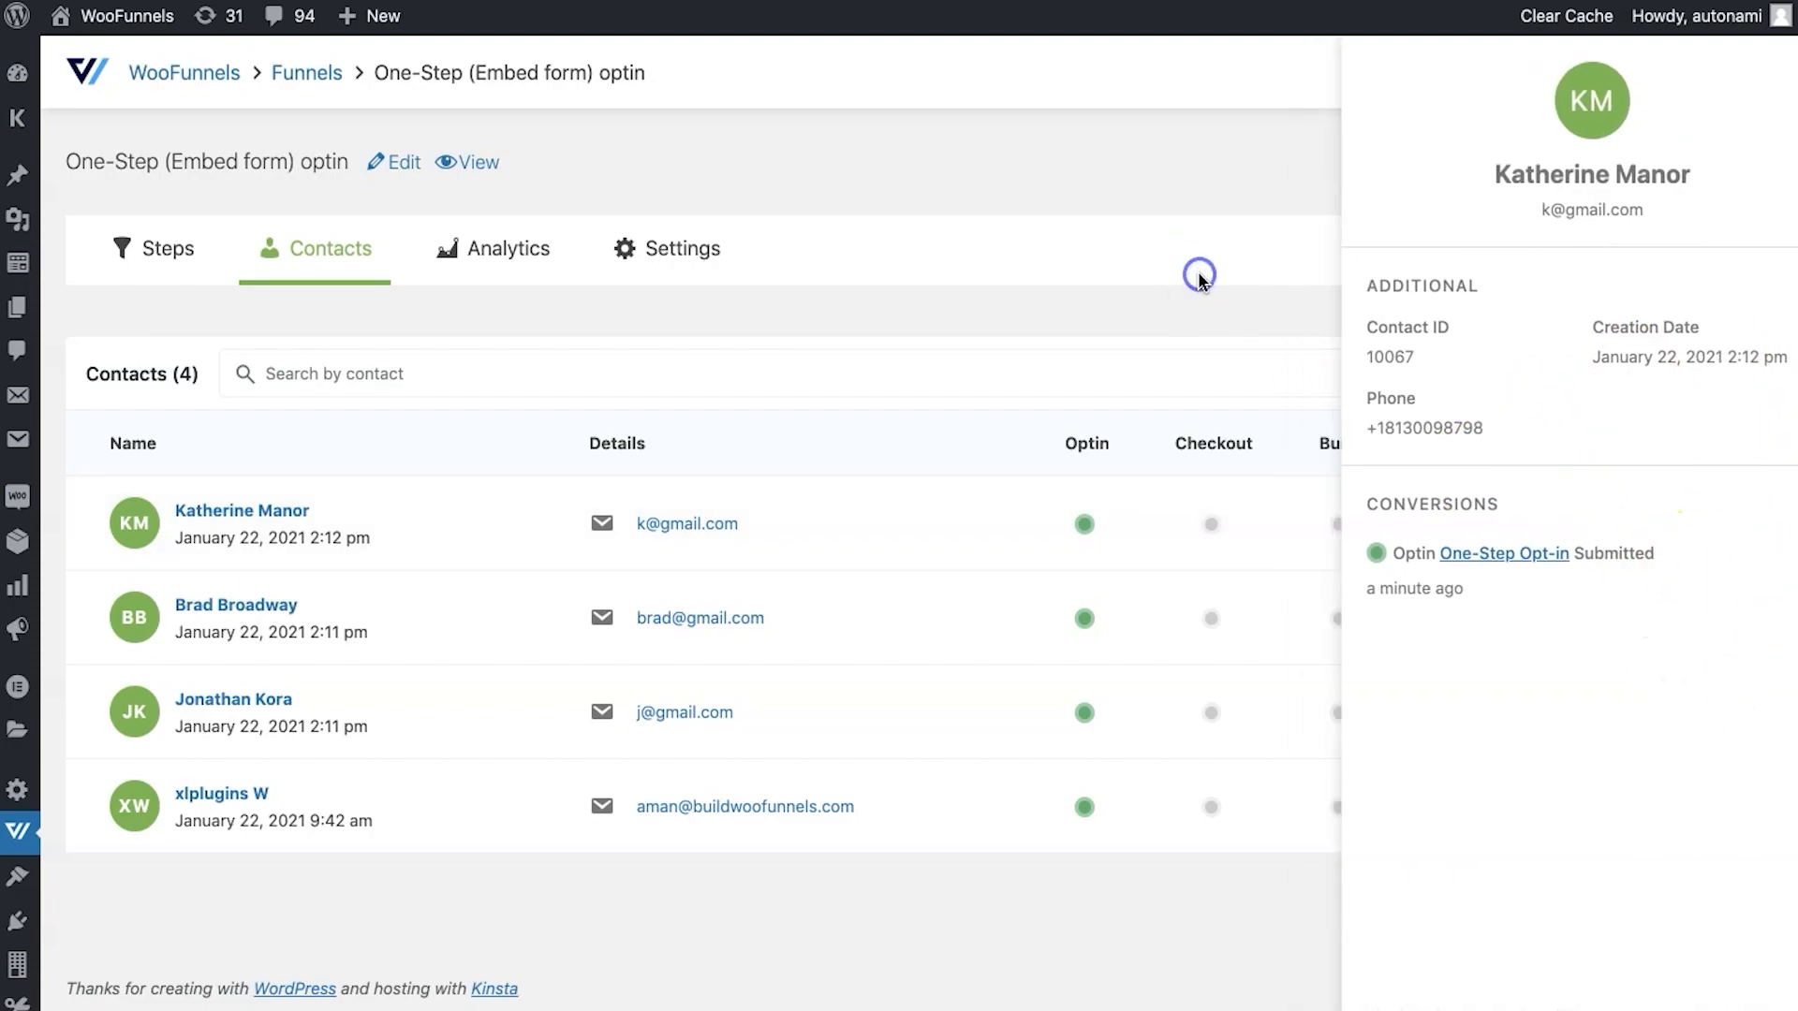
pyautogui.click(236, 605)
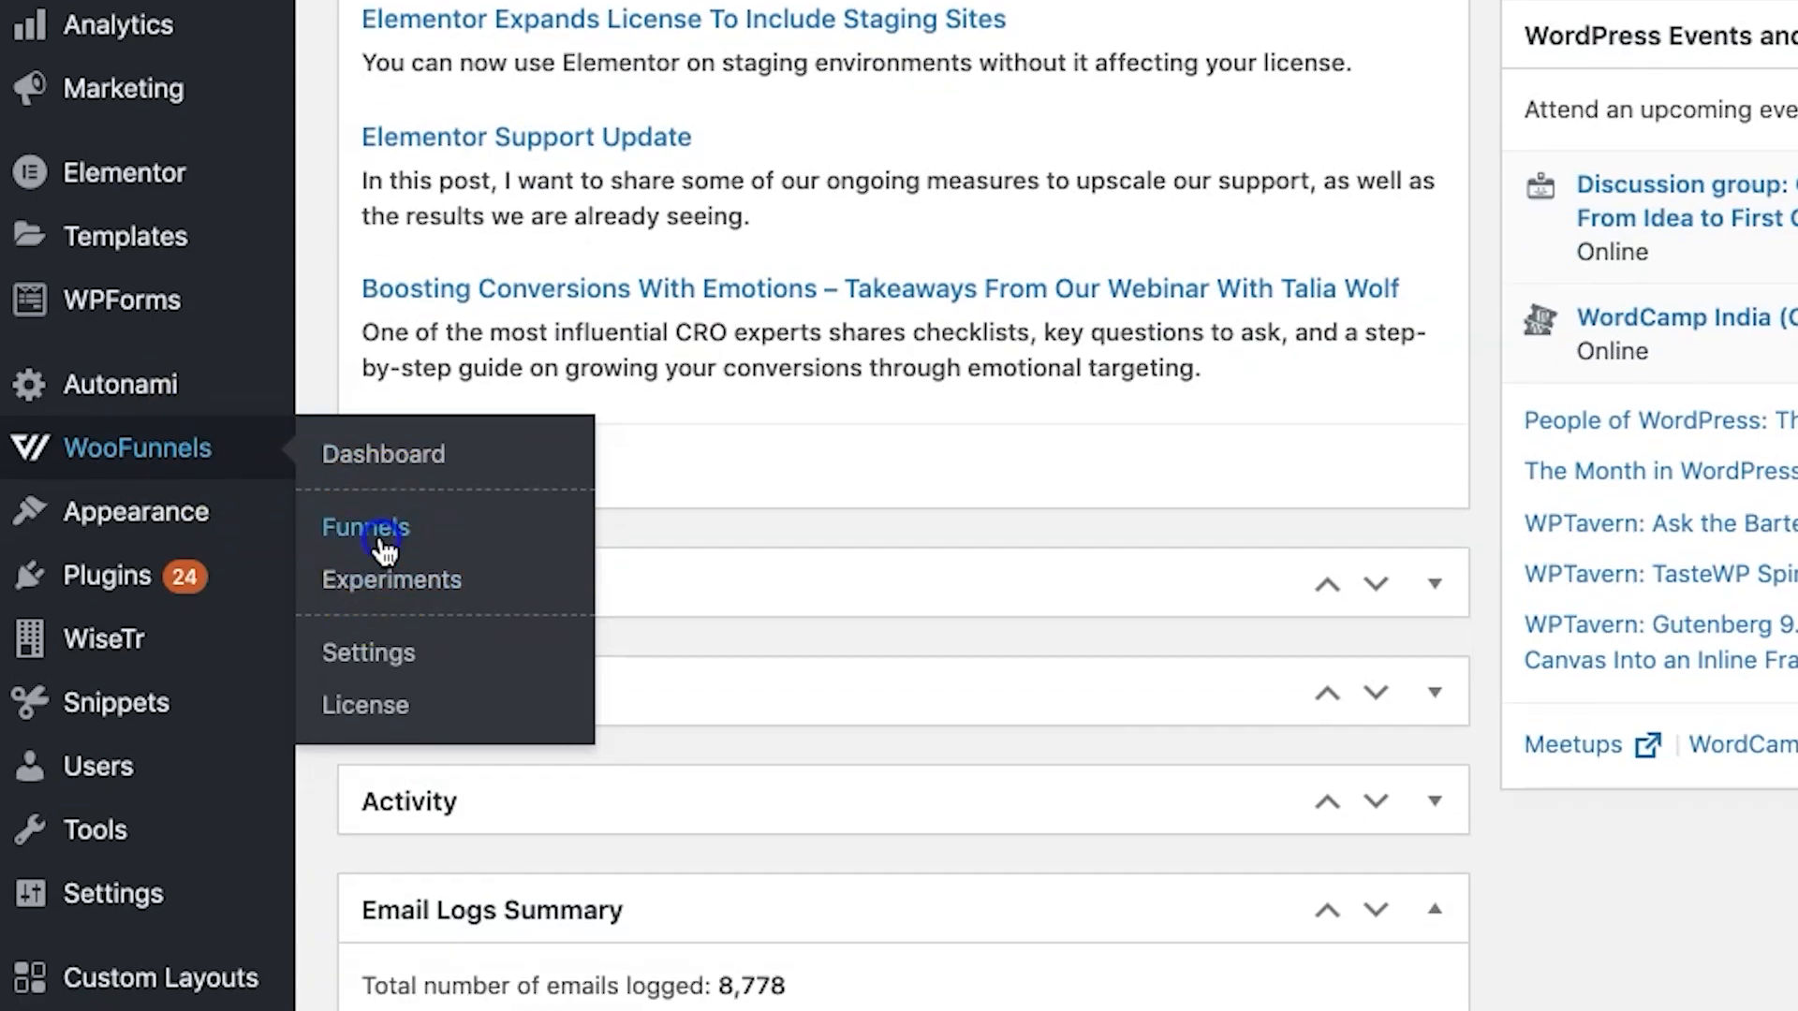
# Create a new blank funnel from the Funnels list.
pyautogui.click(365, 526)
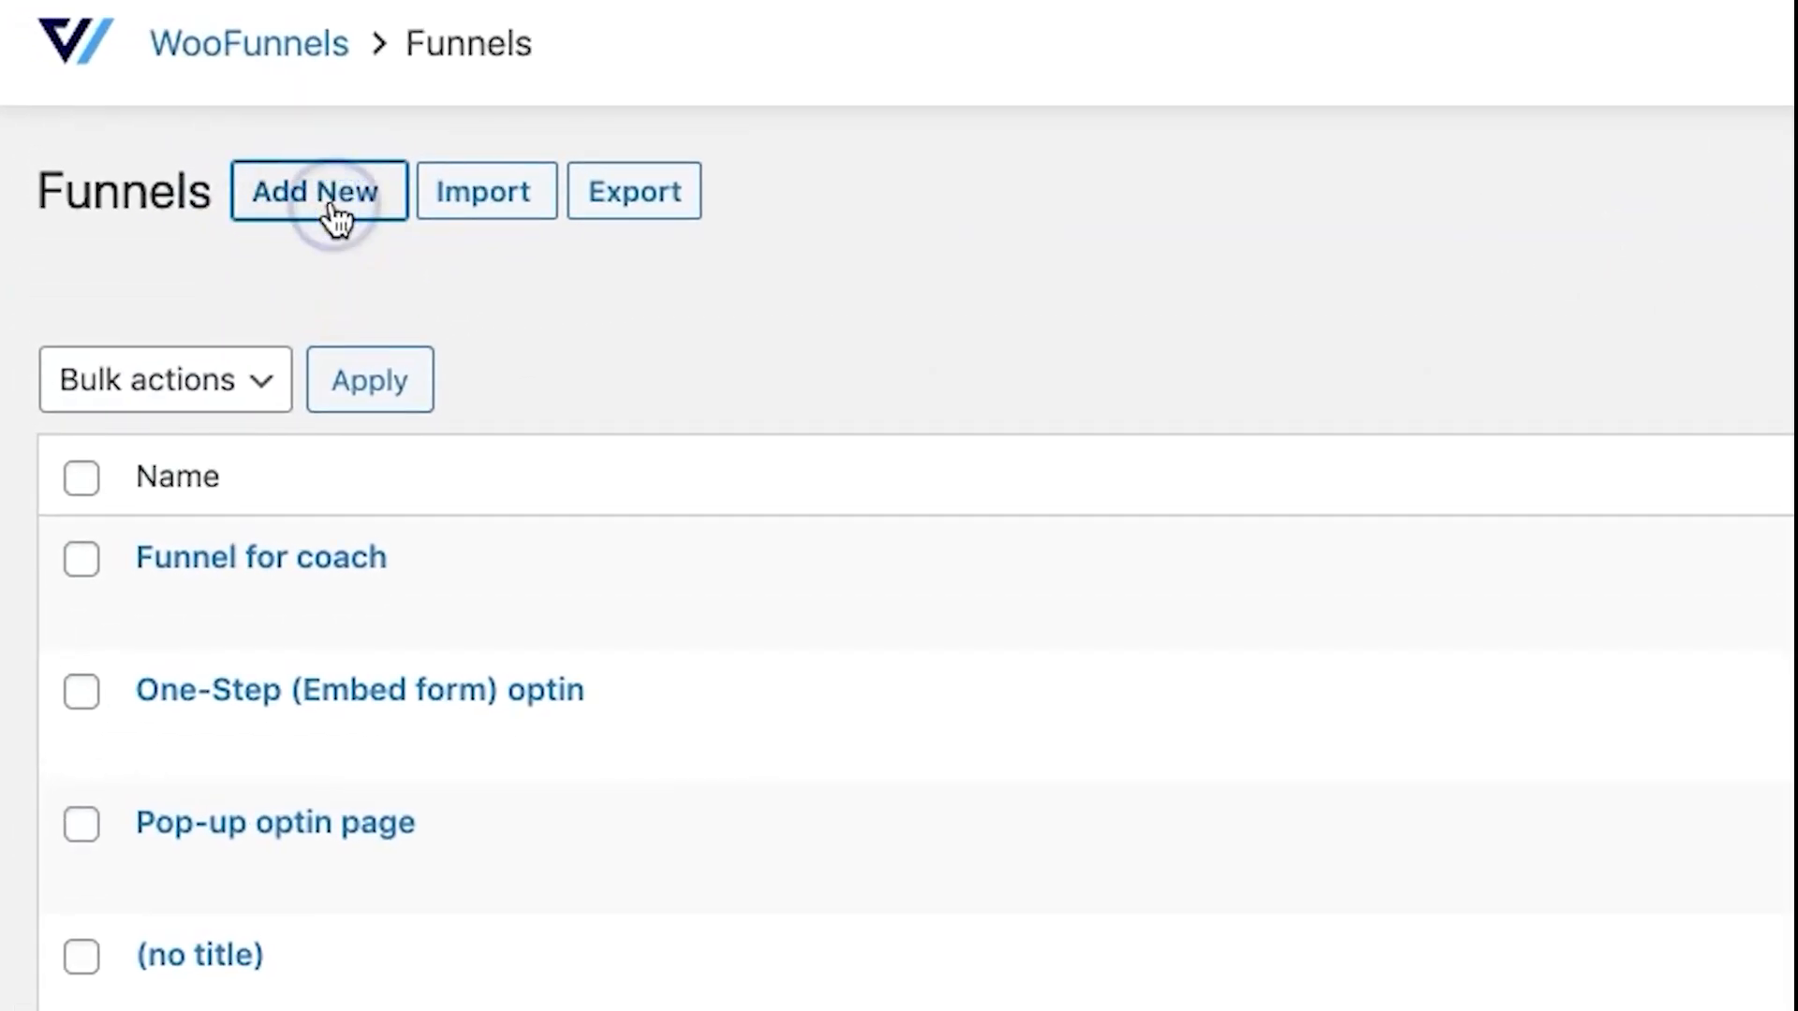
pyautogui.click(318, 191)
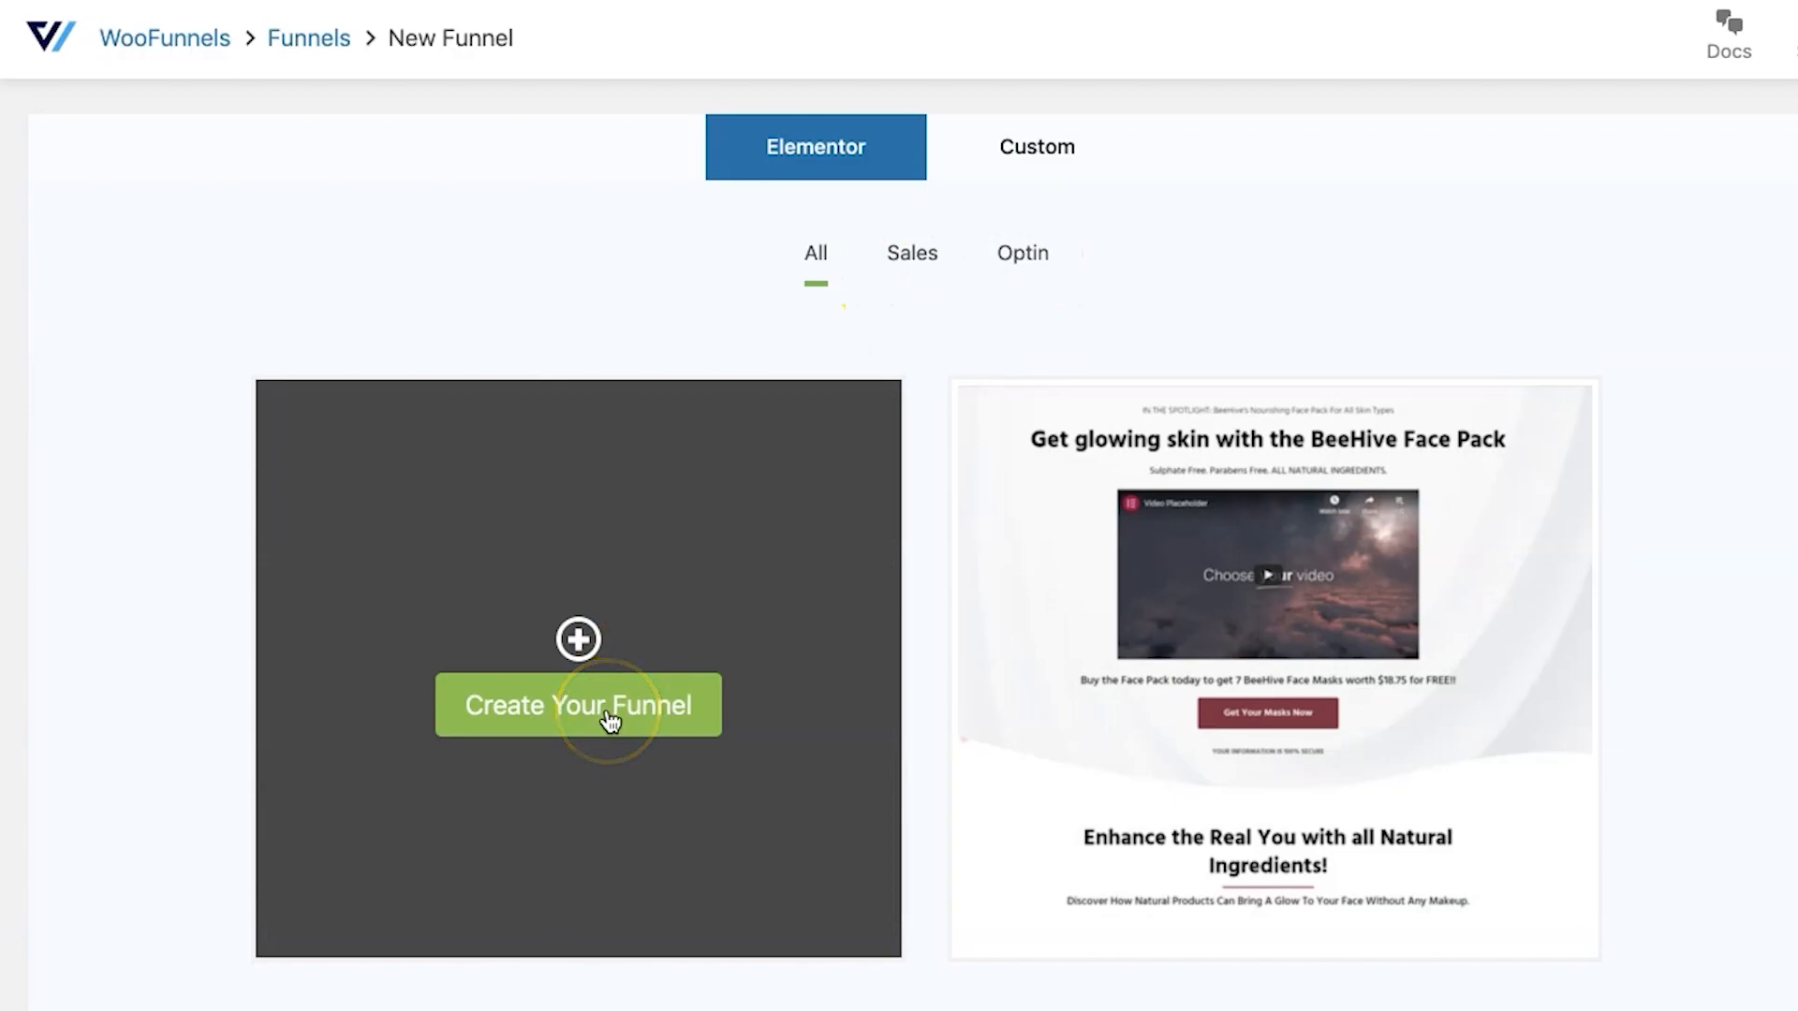
pyautogui.moveTo(777, 445)
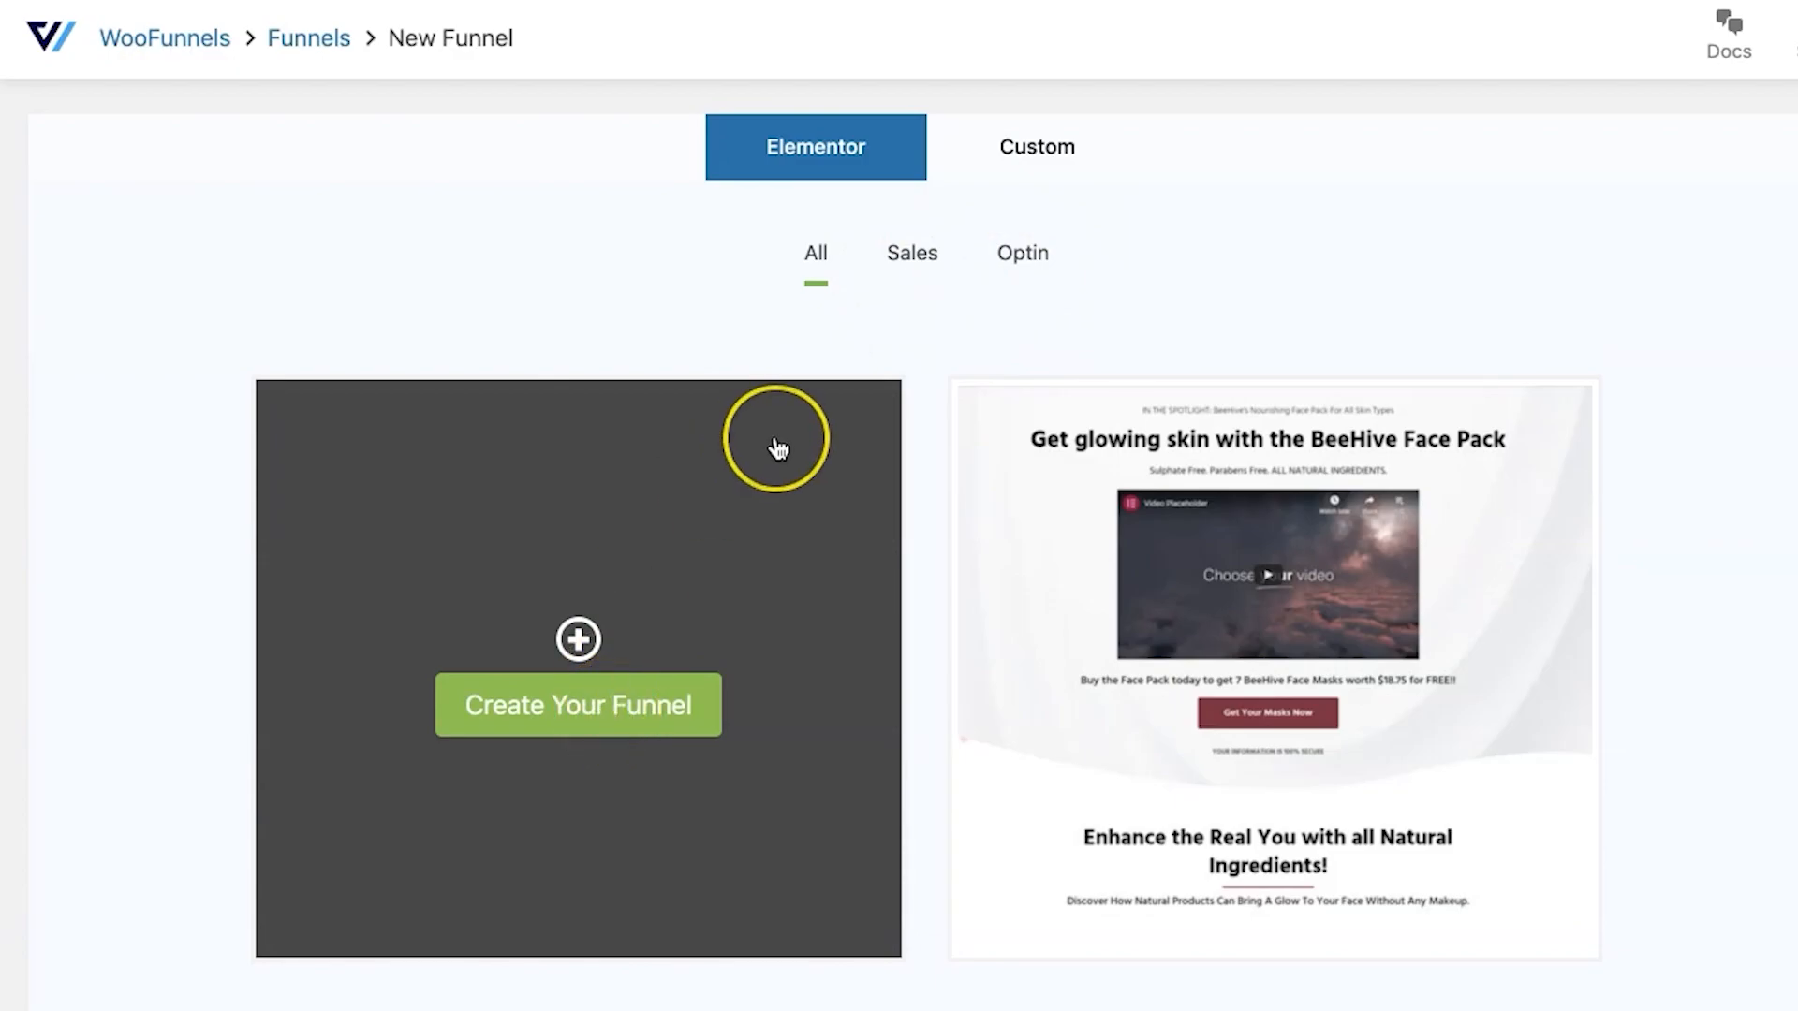
pyautogui.click(579, 706)
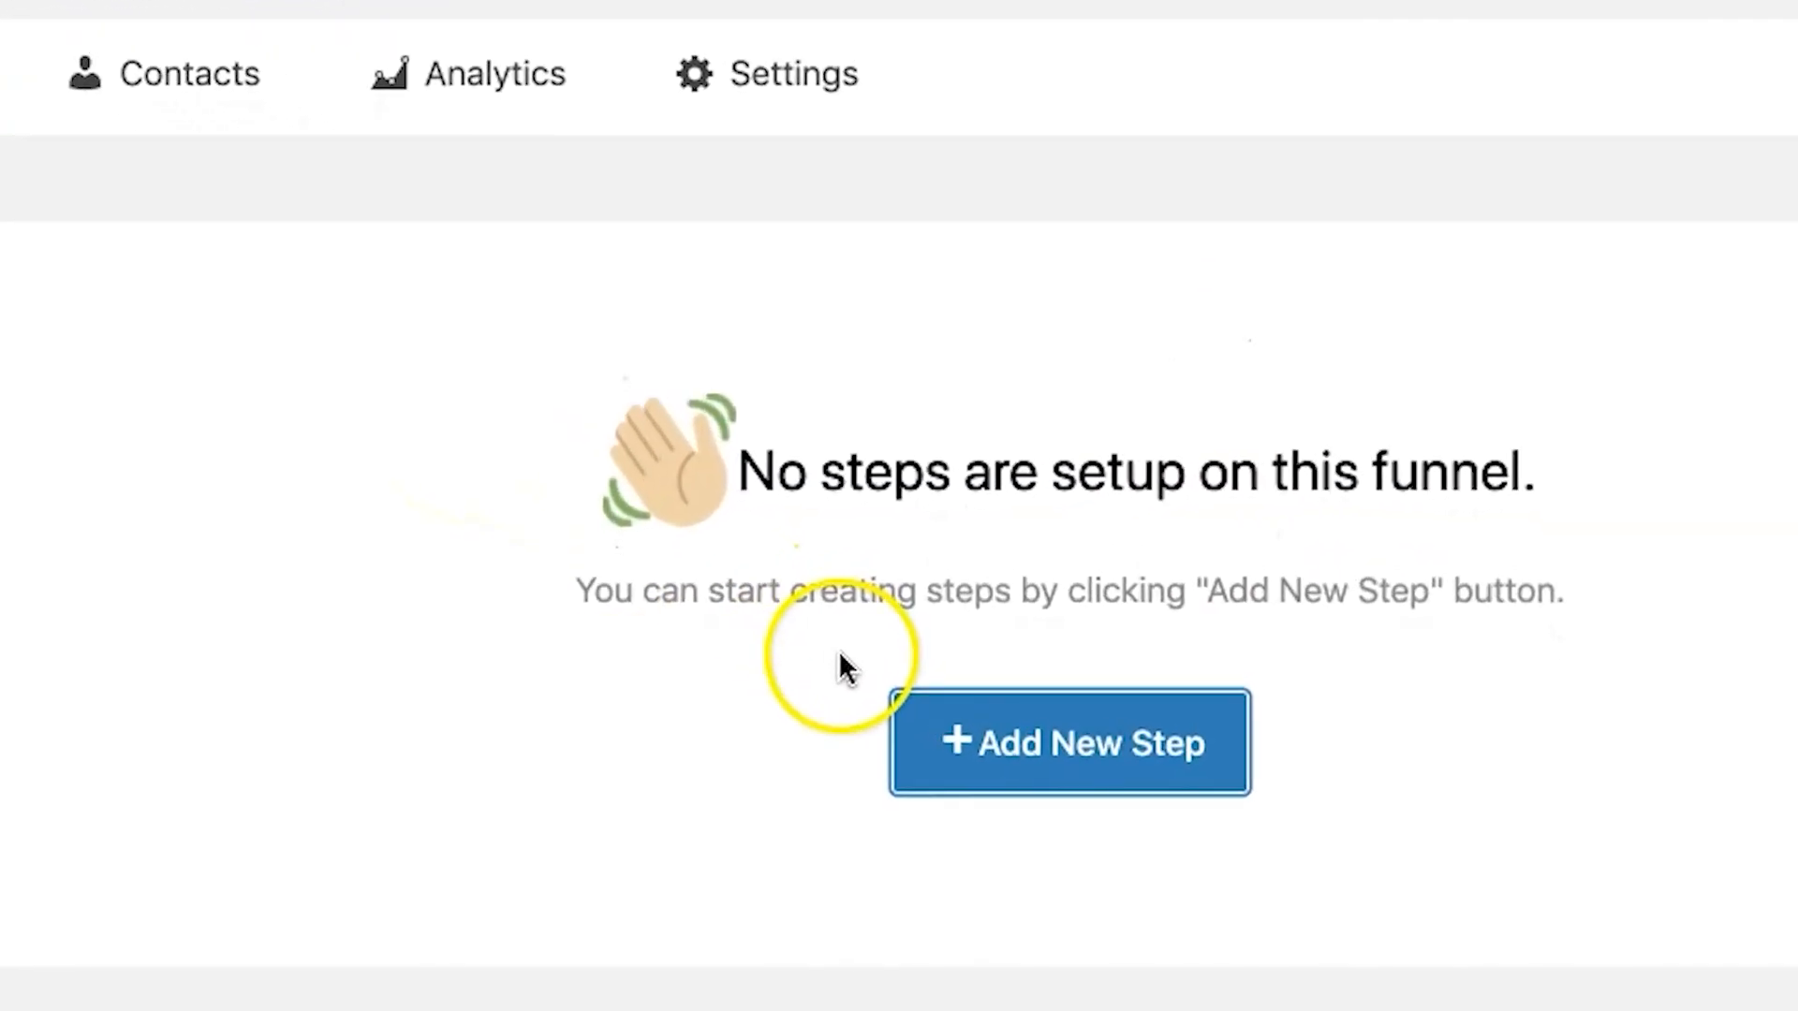
# Add an opt-in page step titled Opt-in to the funnel.
pyautogui.click(1068, 741)
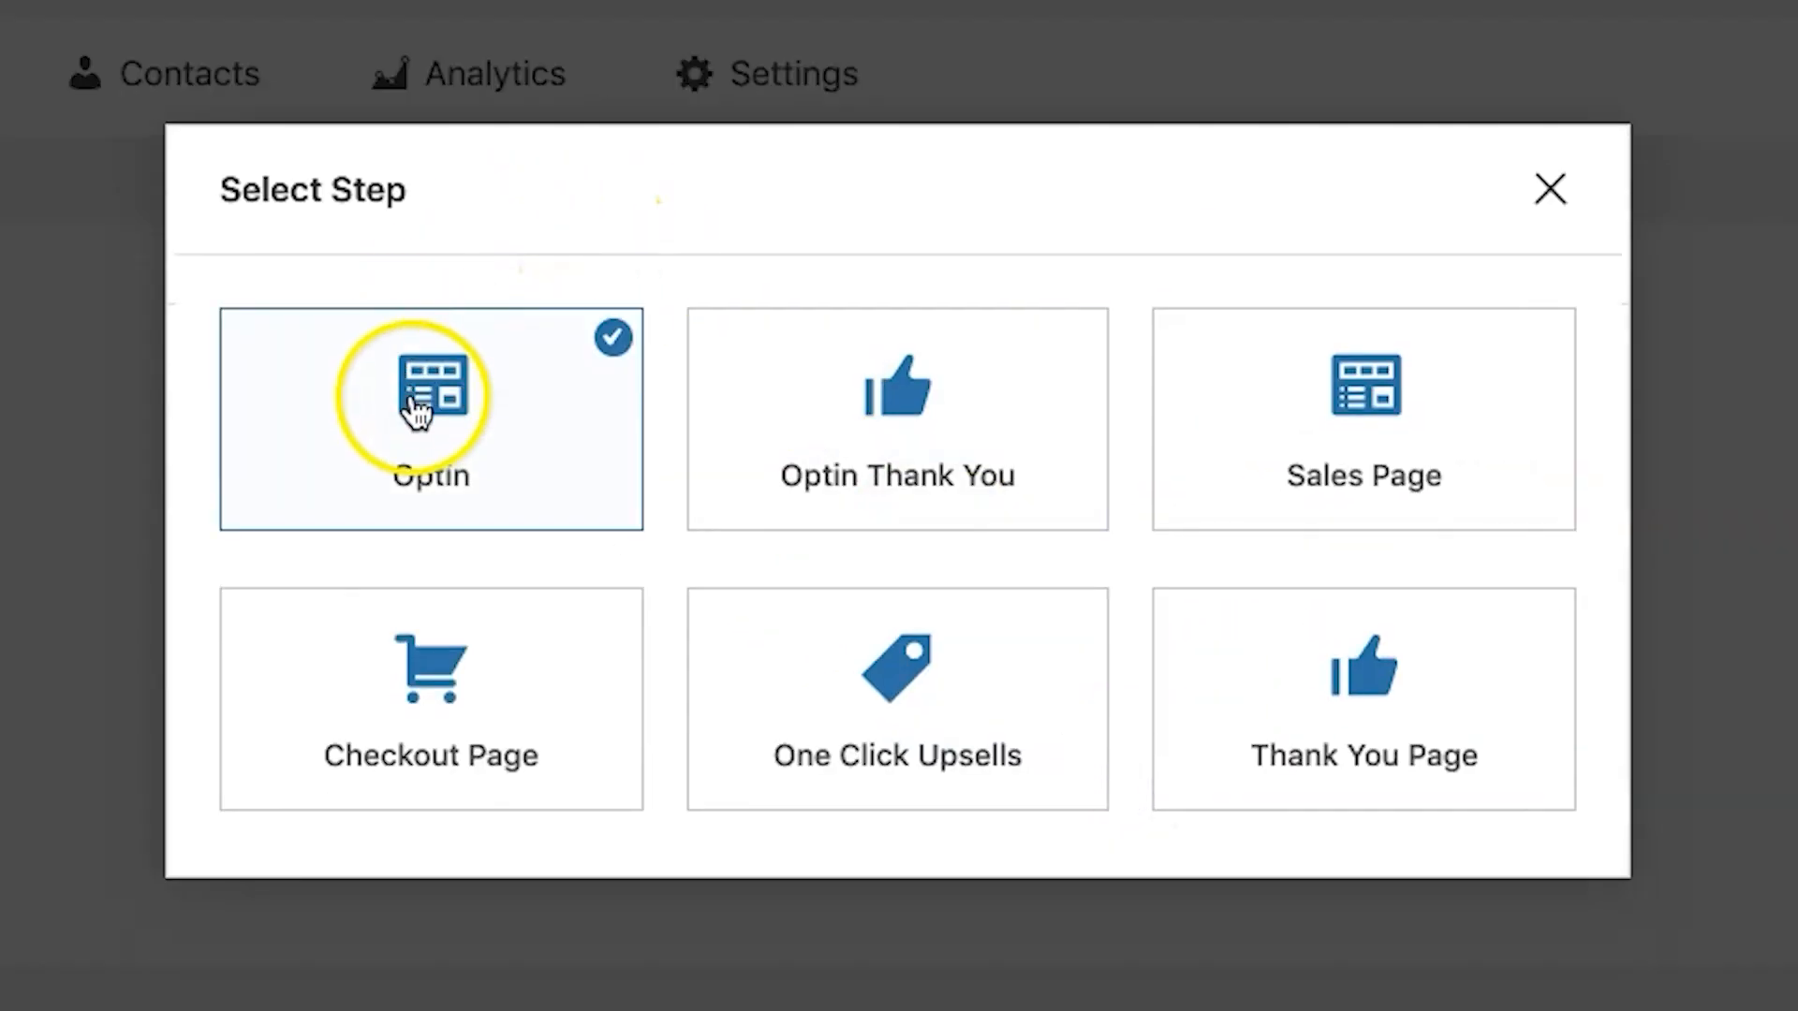
pyautogui.click(431, 401)
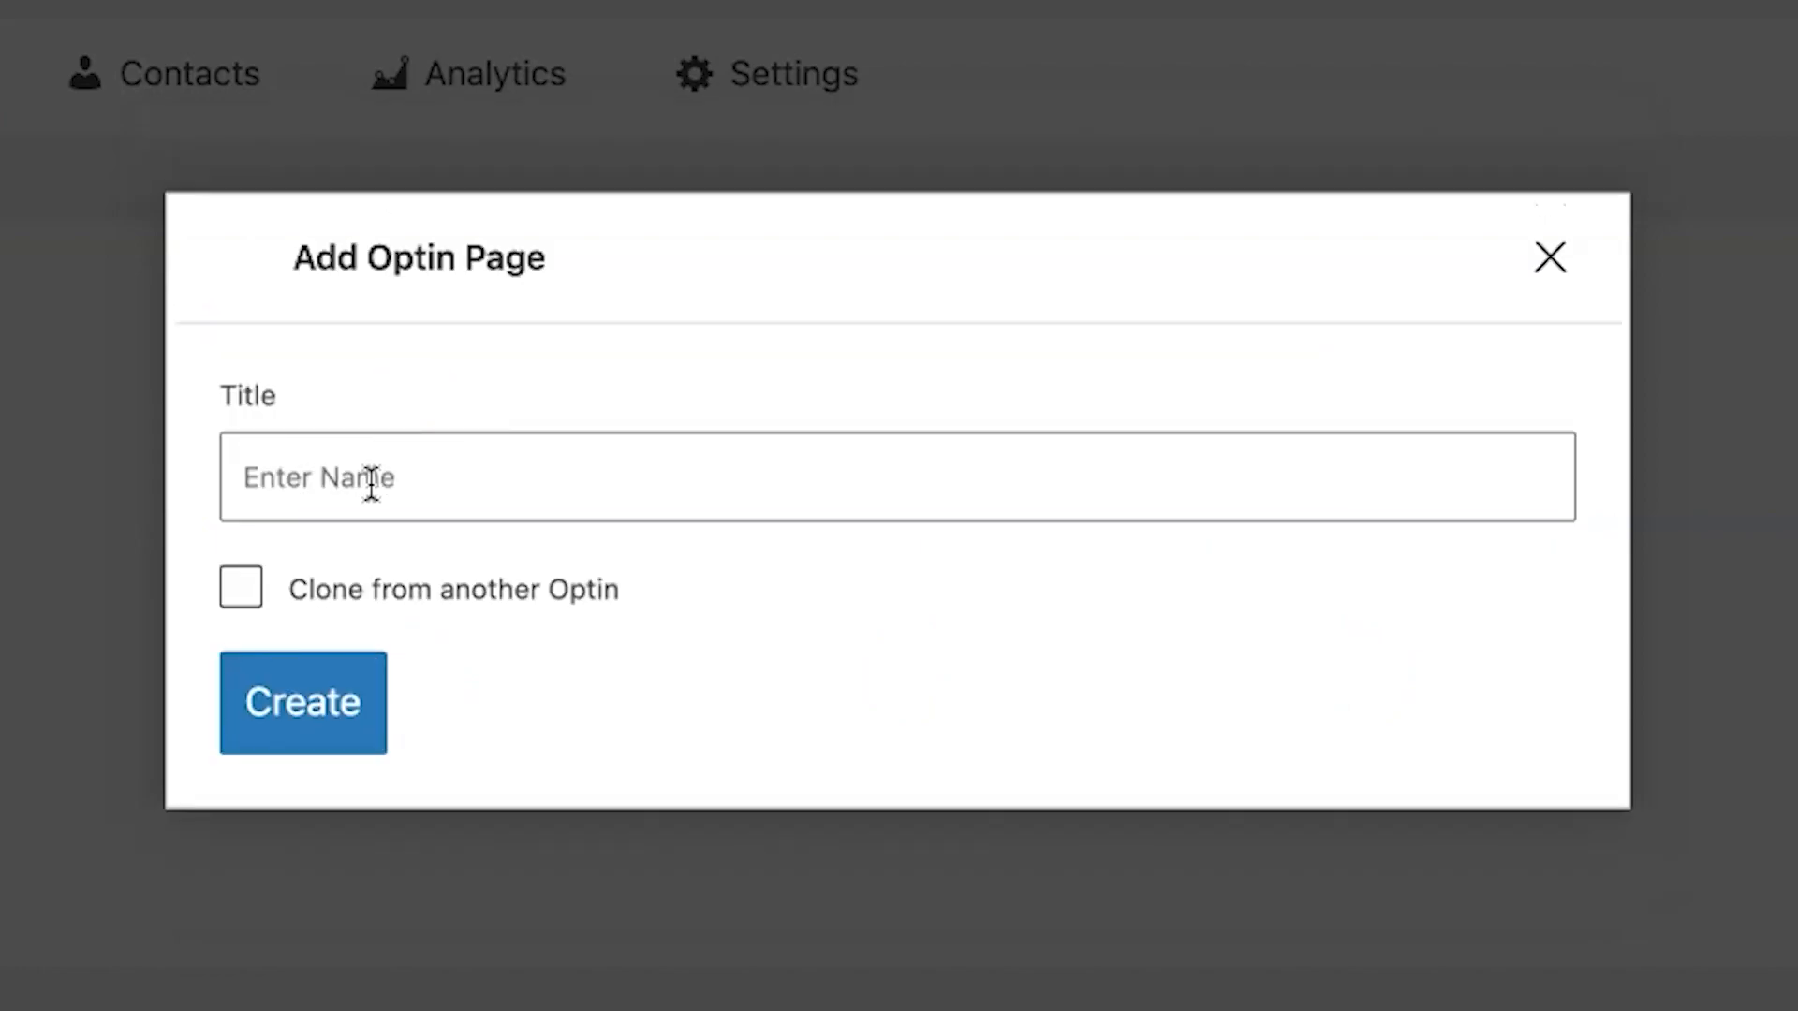
pyautogui.write('Opt-in')
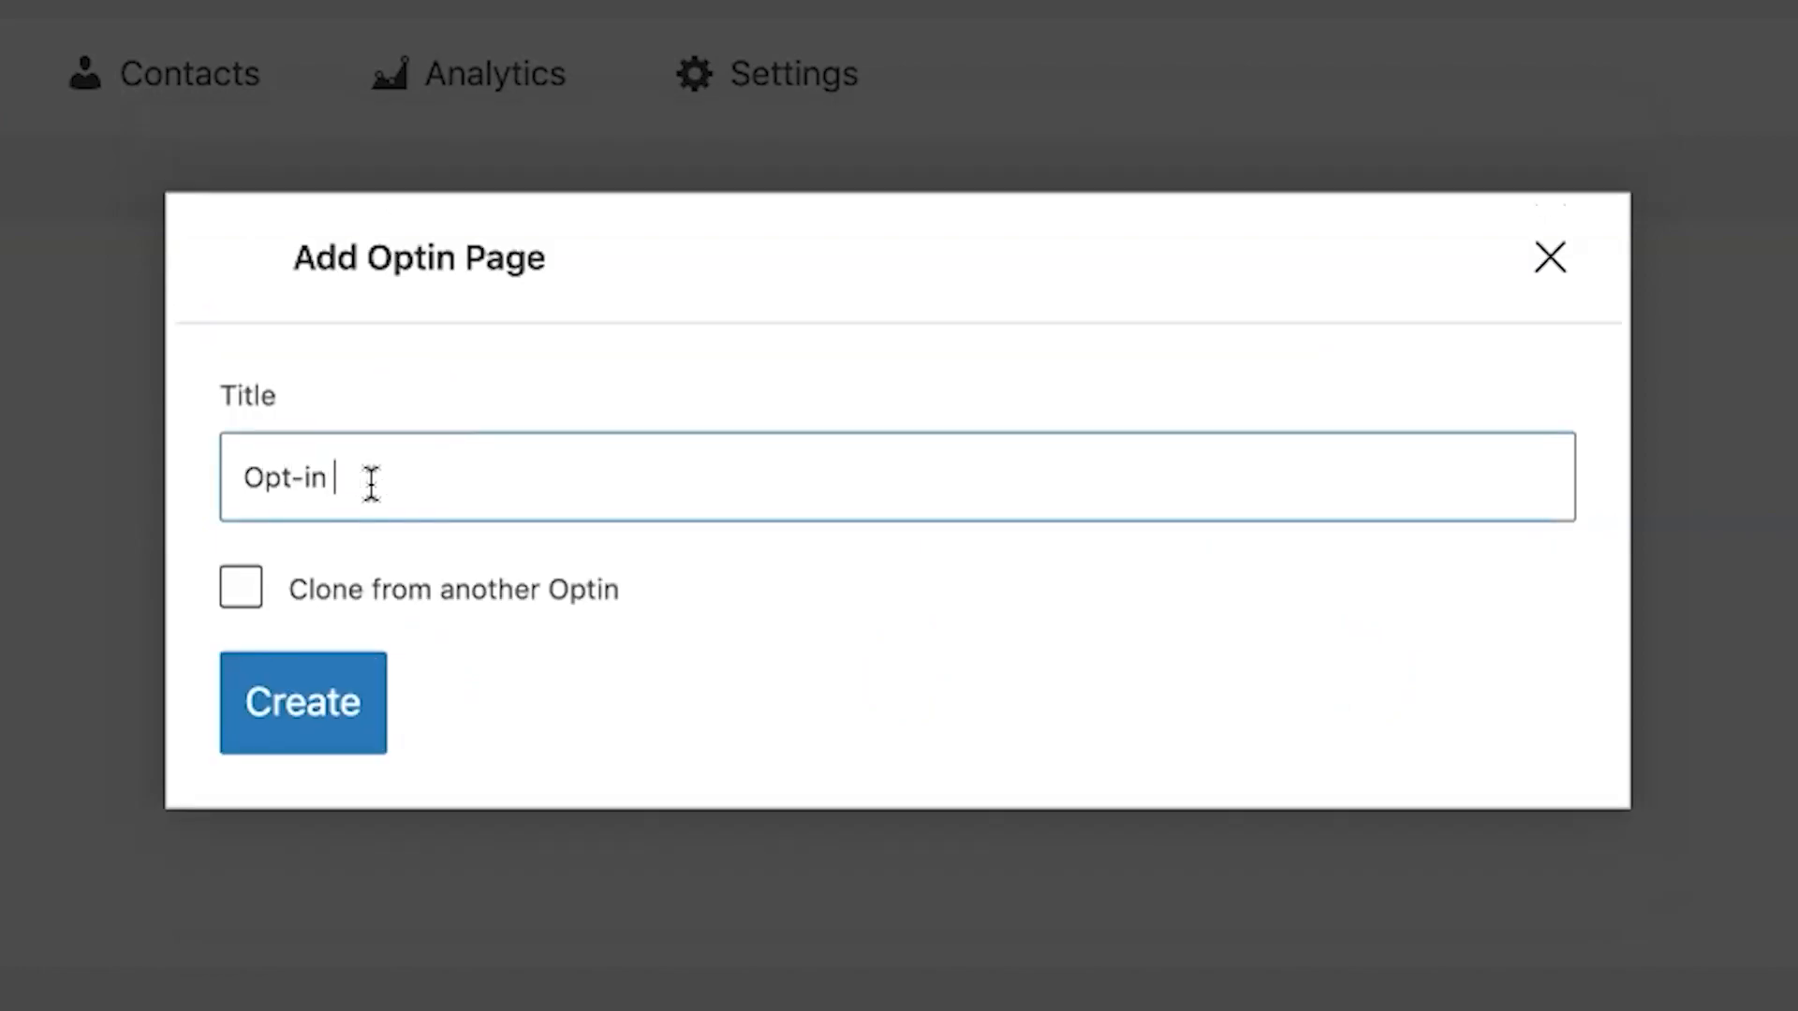
pyautogui.click(302, 702)
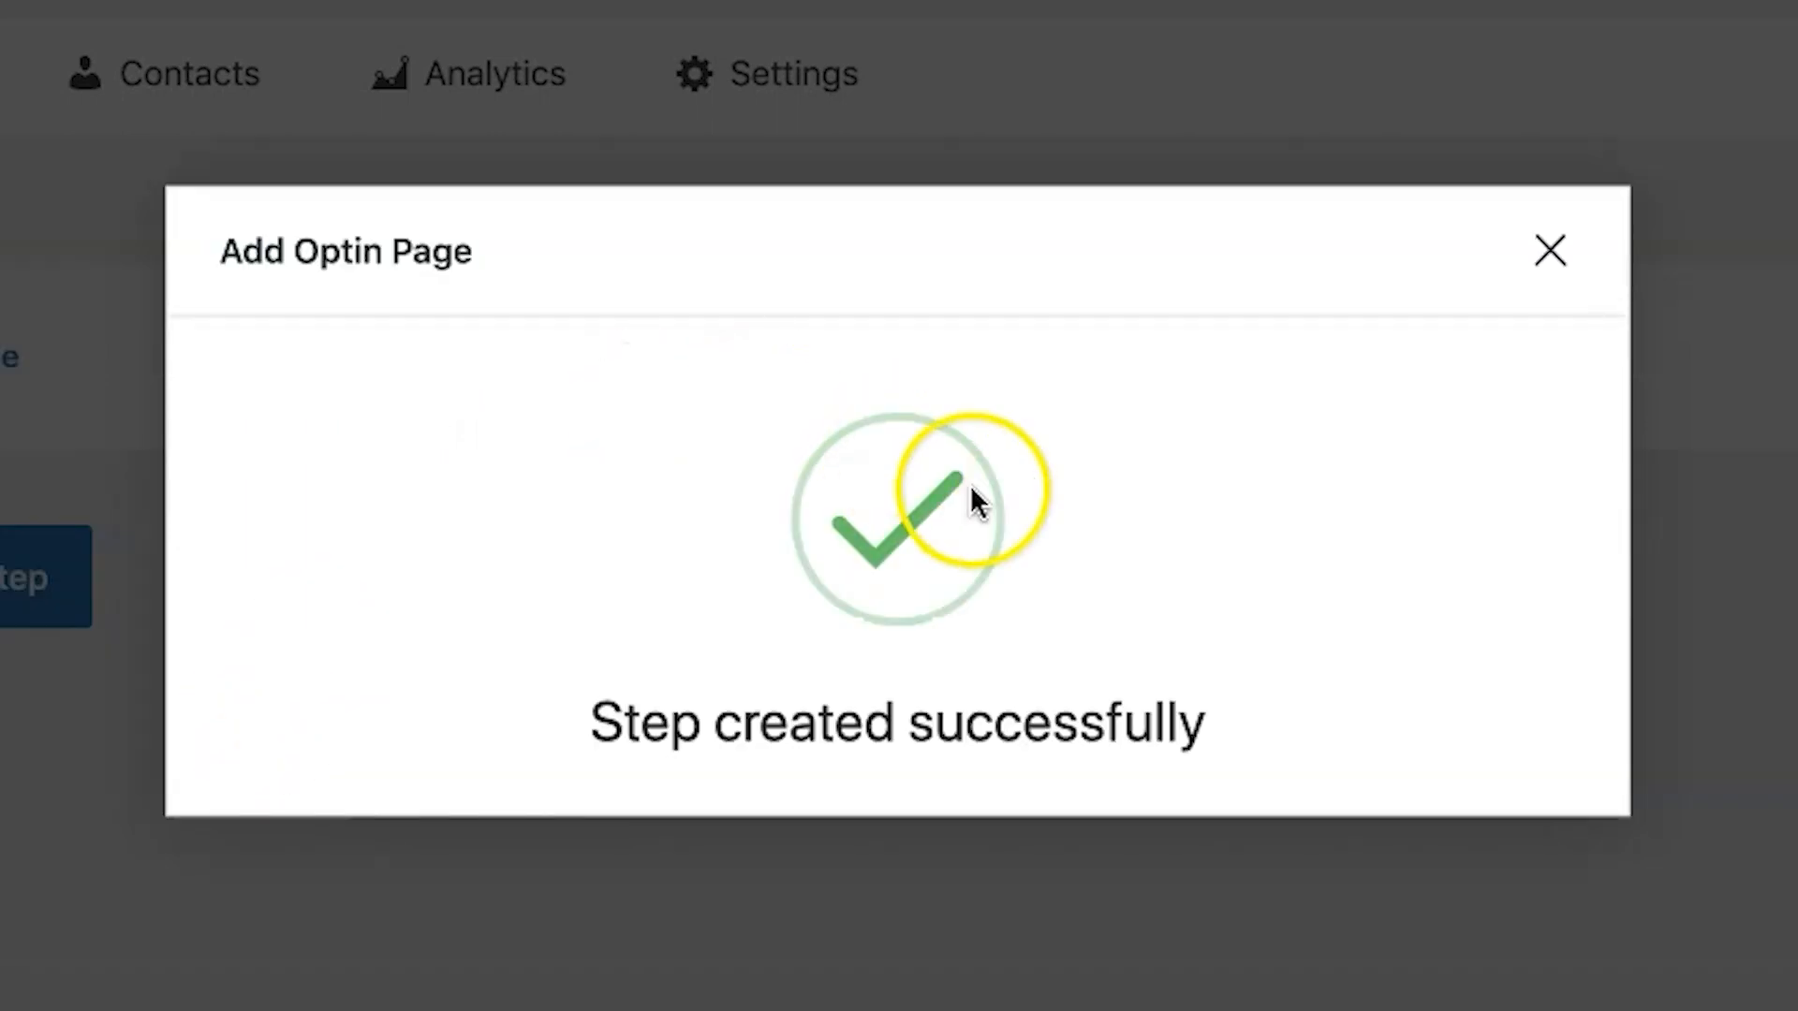
pyautogui.click(1549, 249)
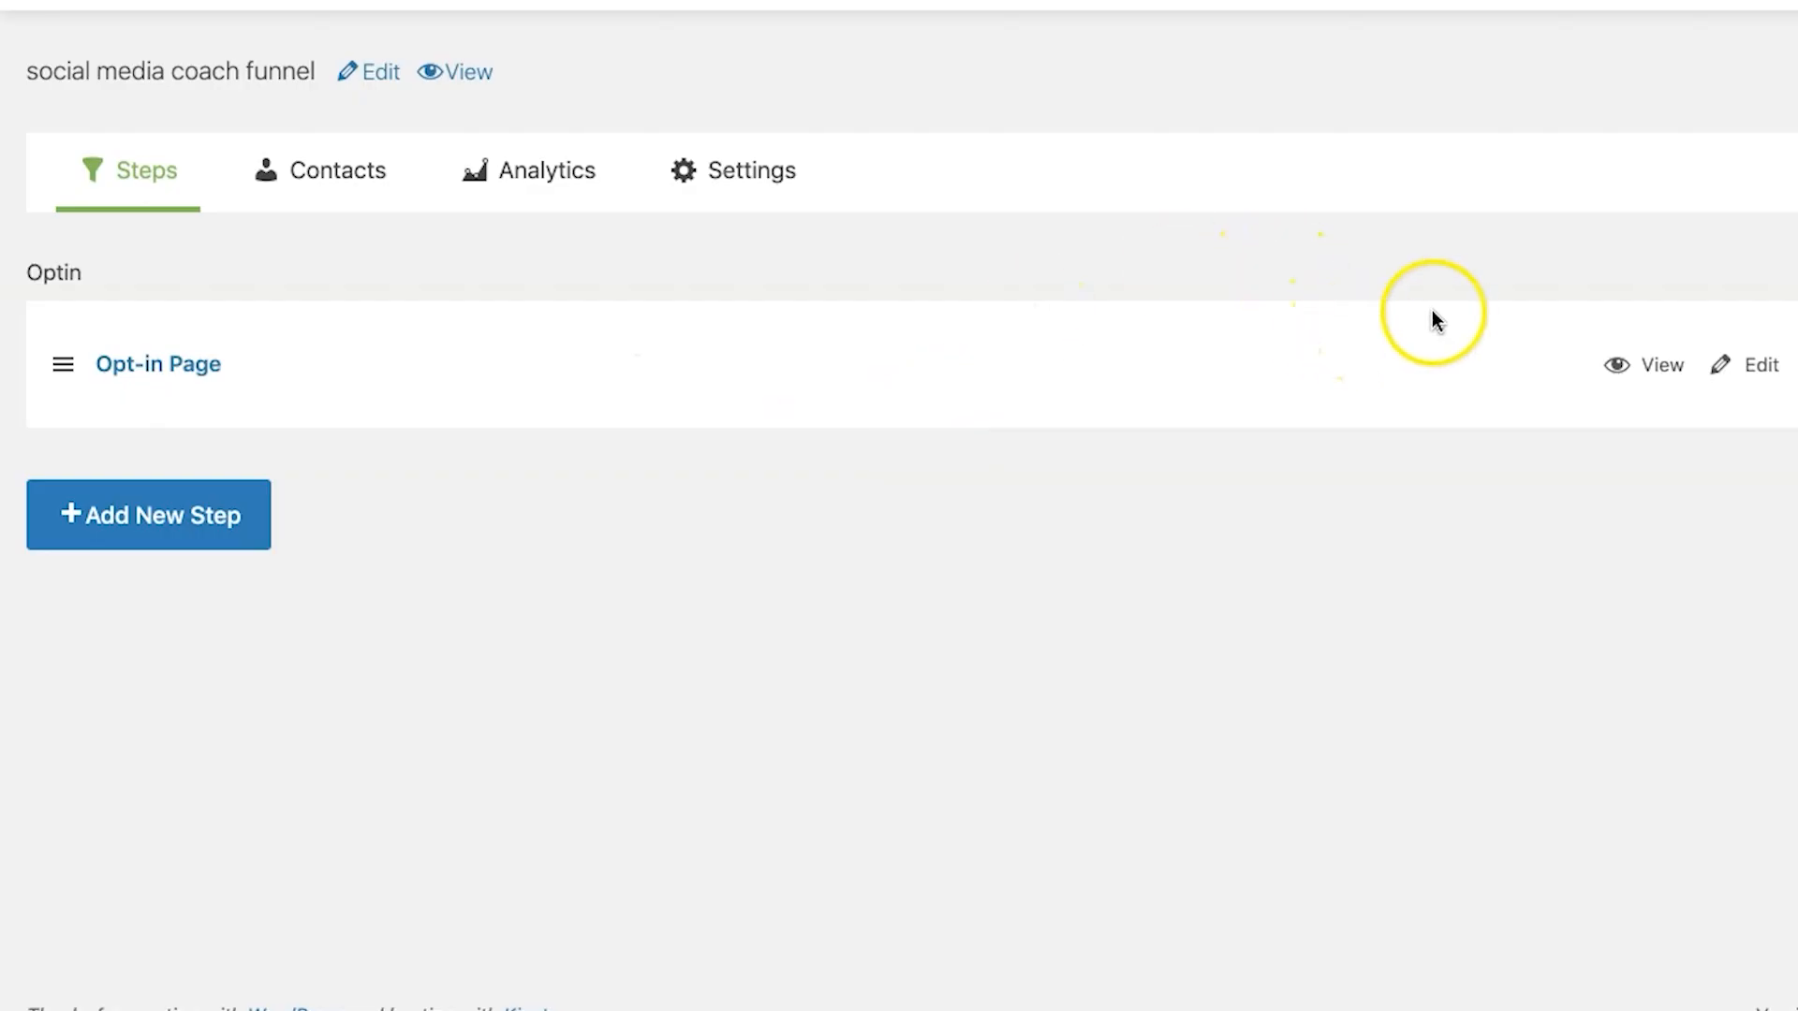
# Add an Optin Thank You step named Thank you beneath the Opt-in Page.
pyautogui.click(148, 514)
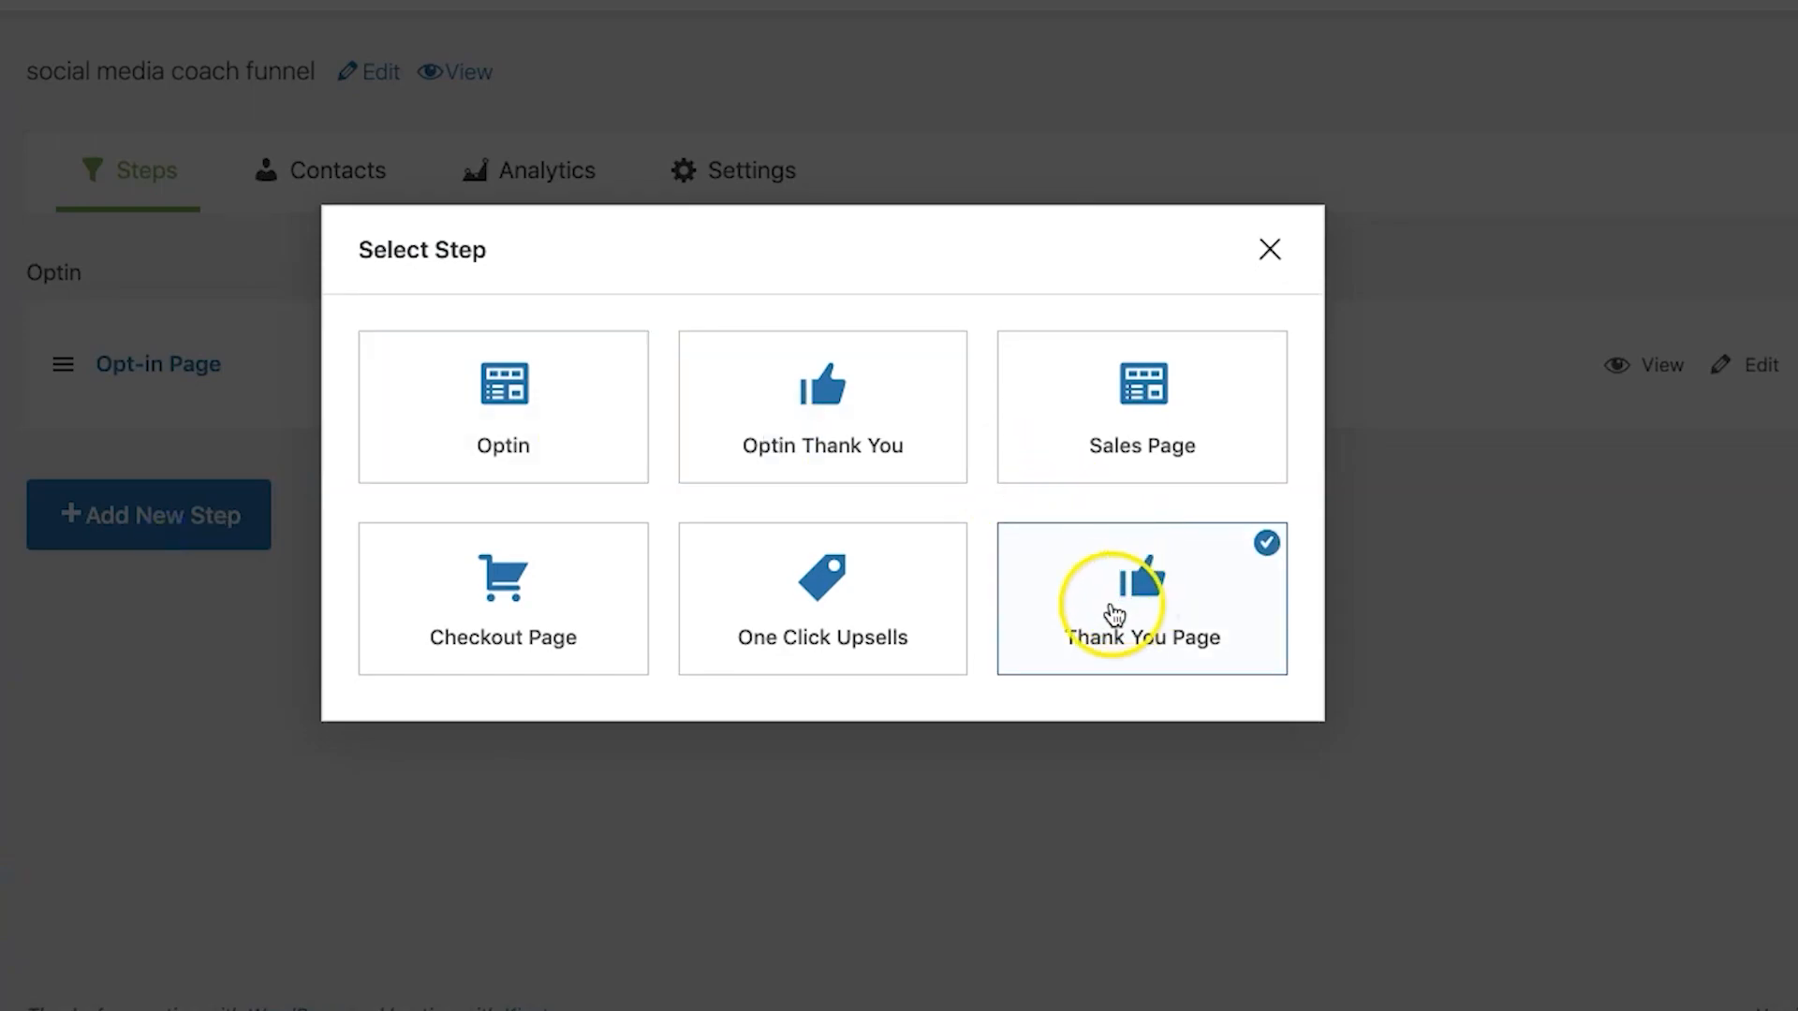
pyautogui.click(1141, 599)
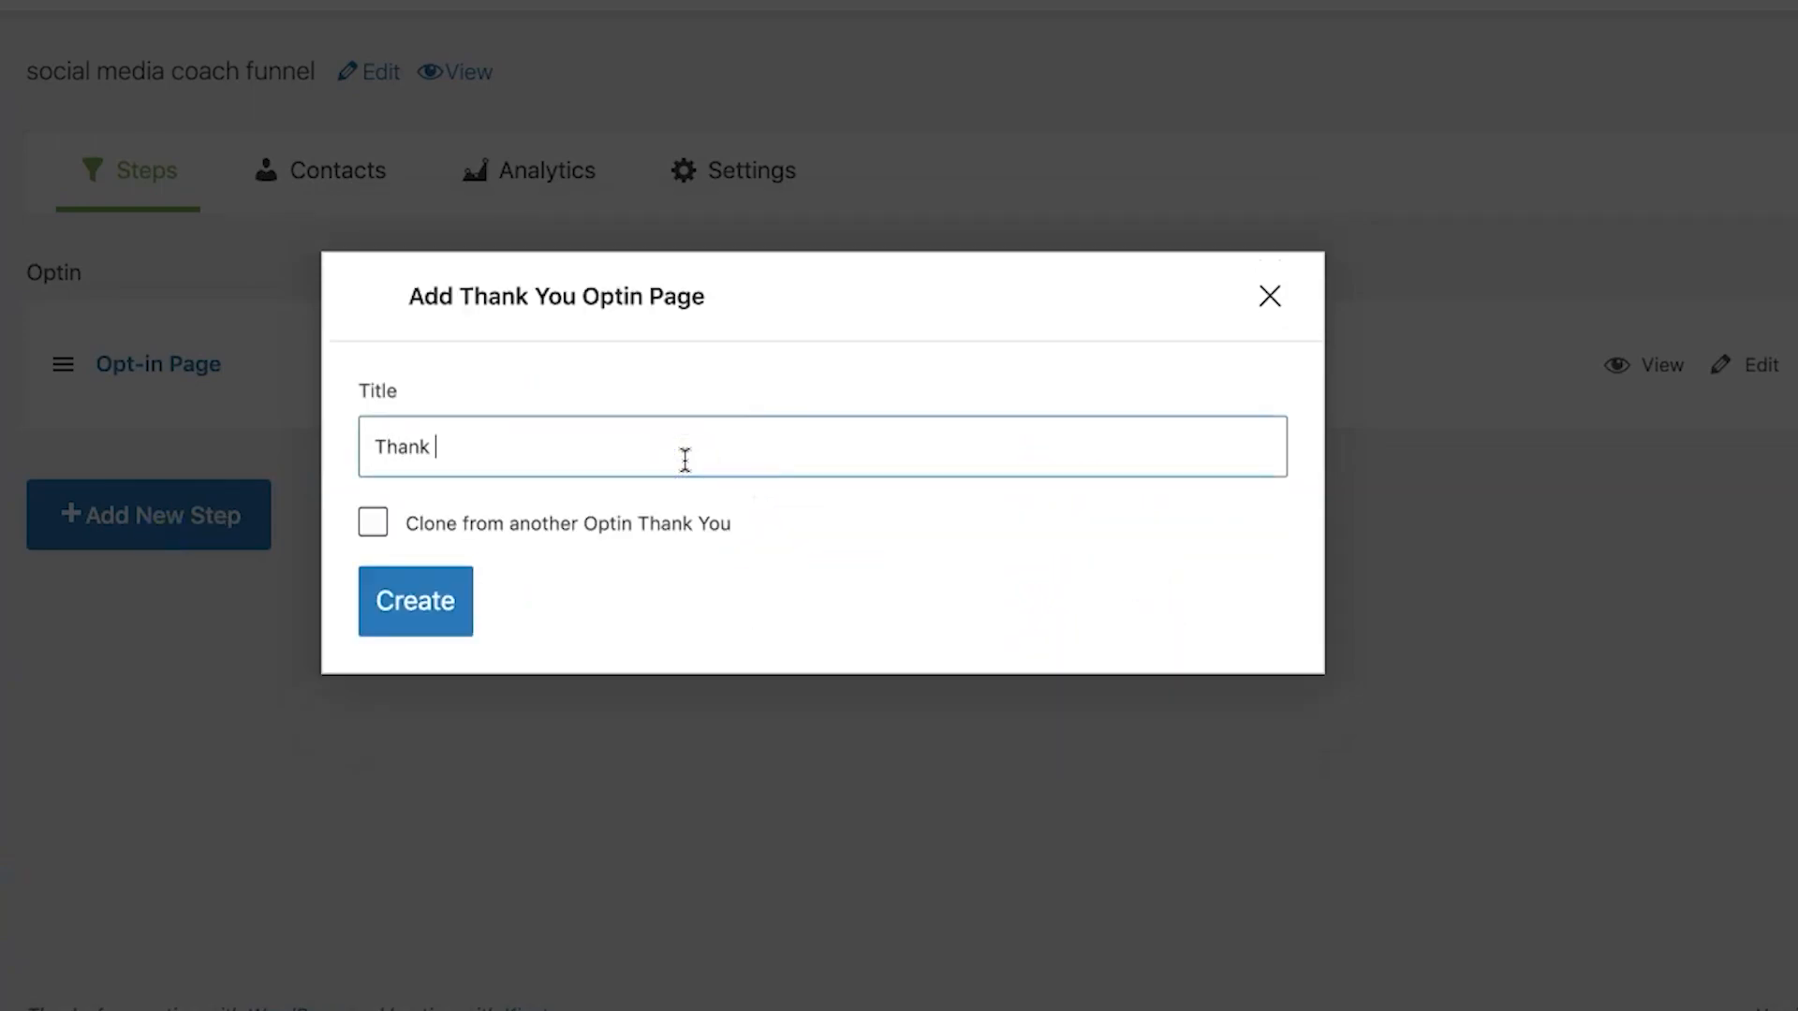
pyautogui.click(416, 601)
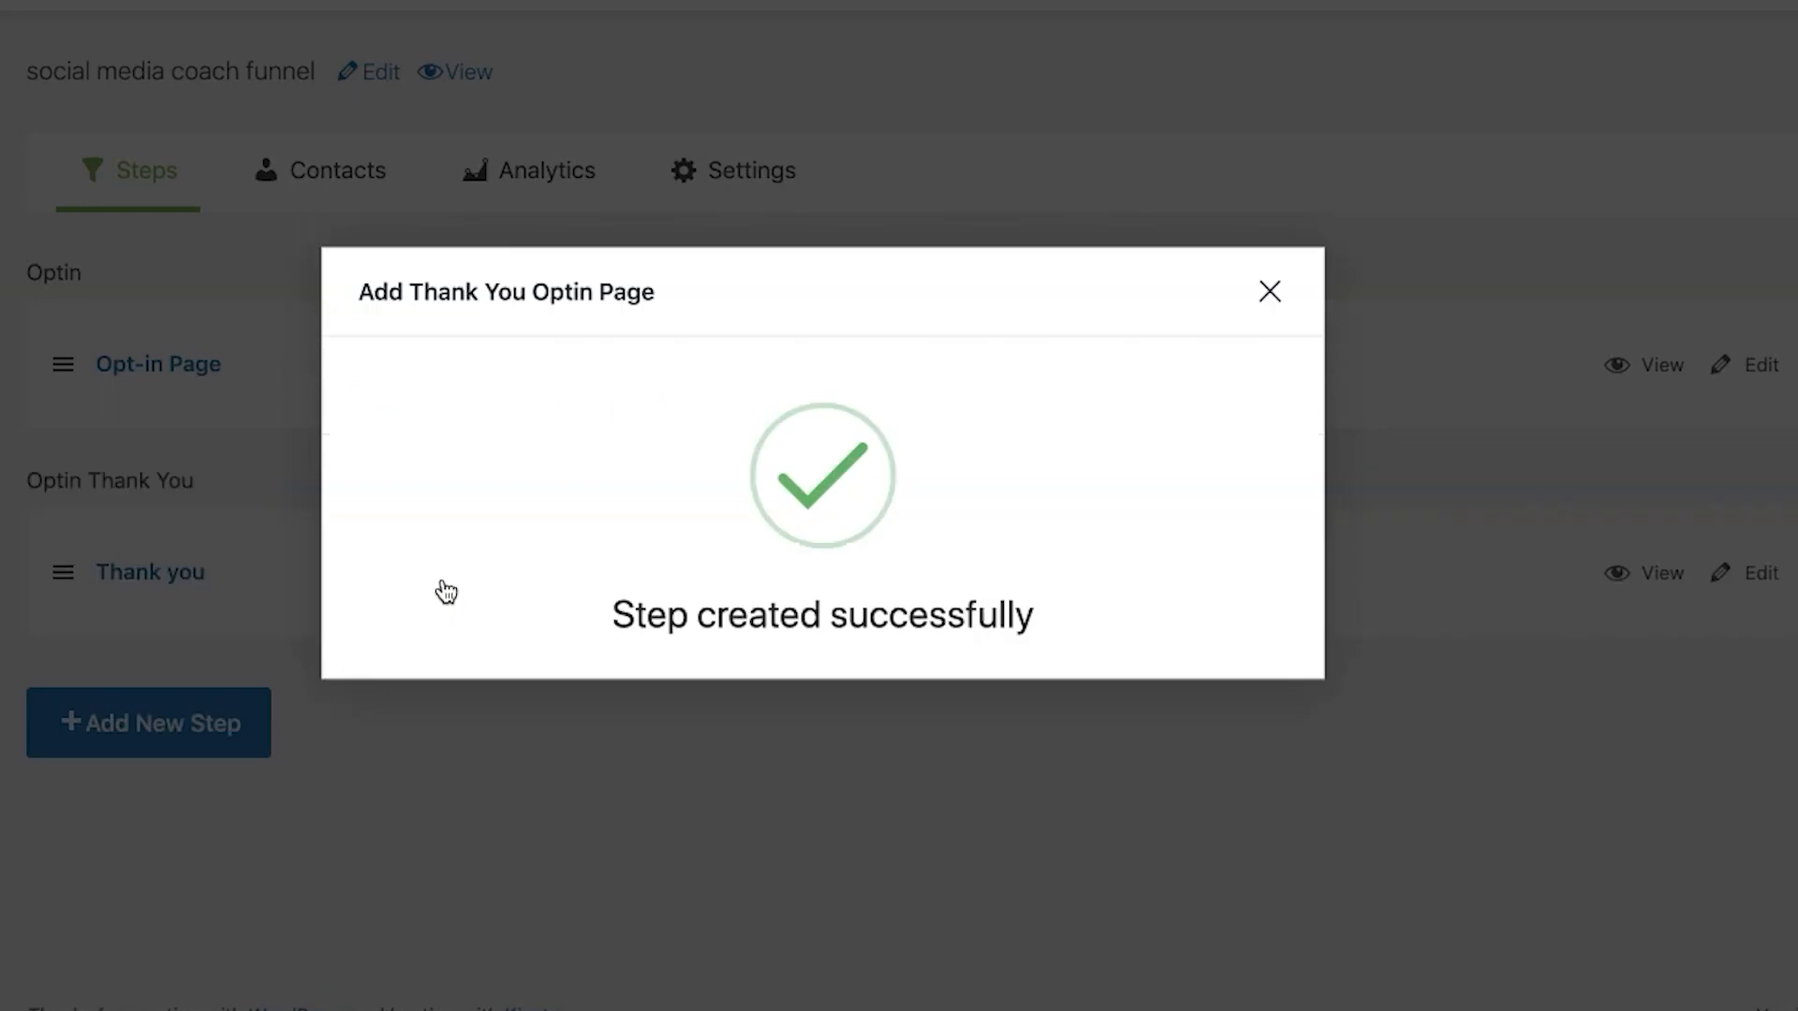
pyautogui.click(1269, 292)
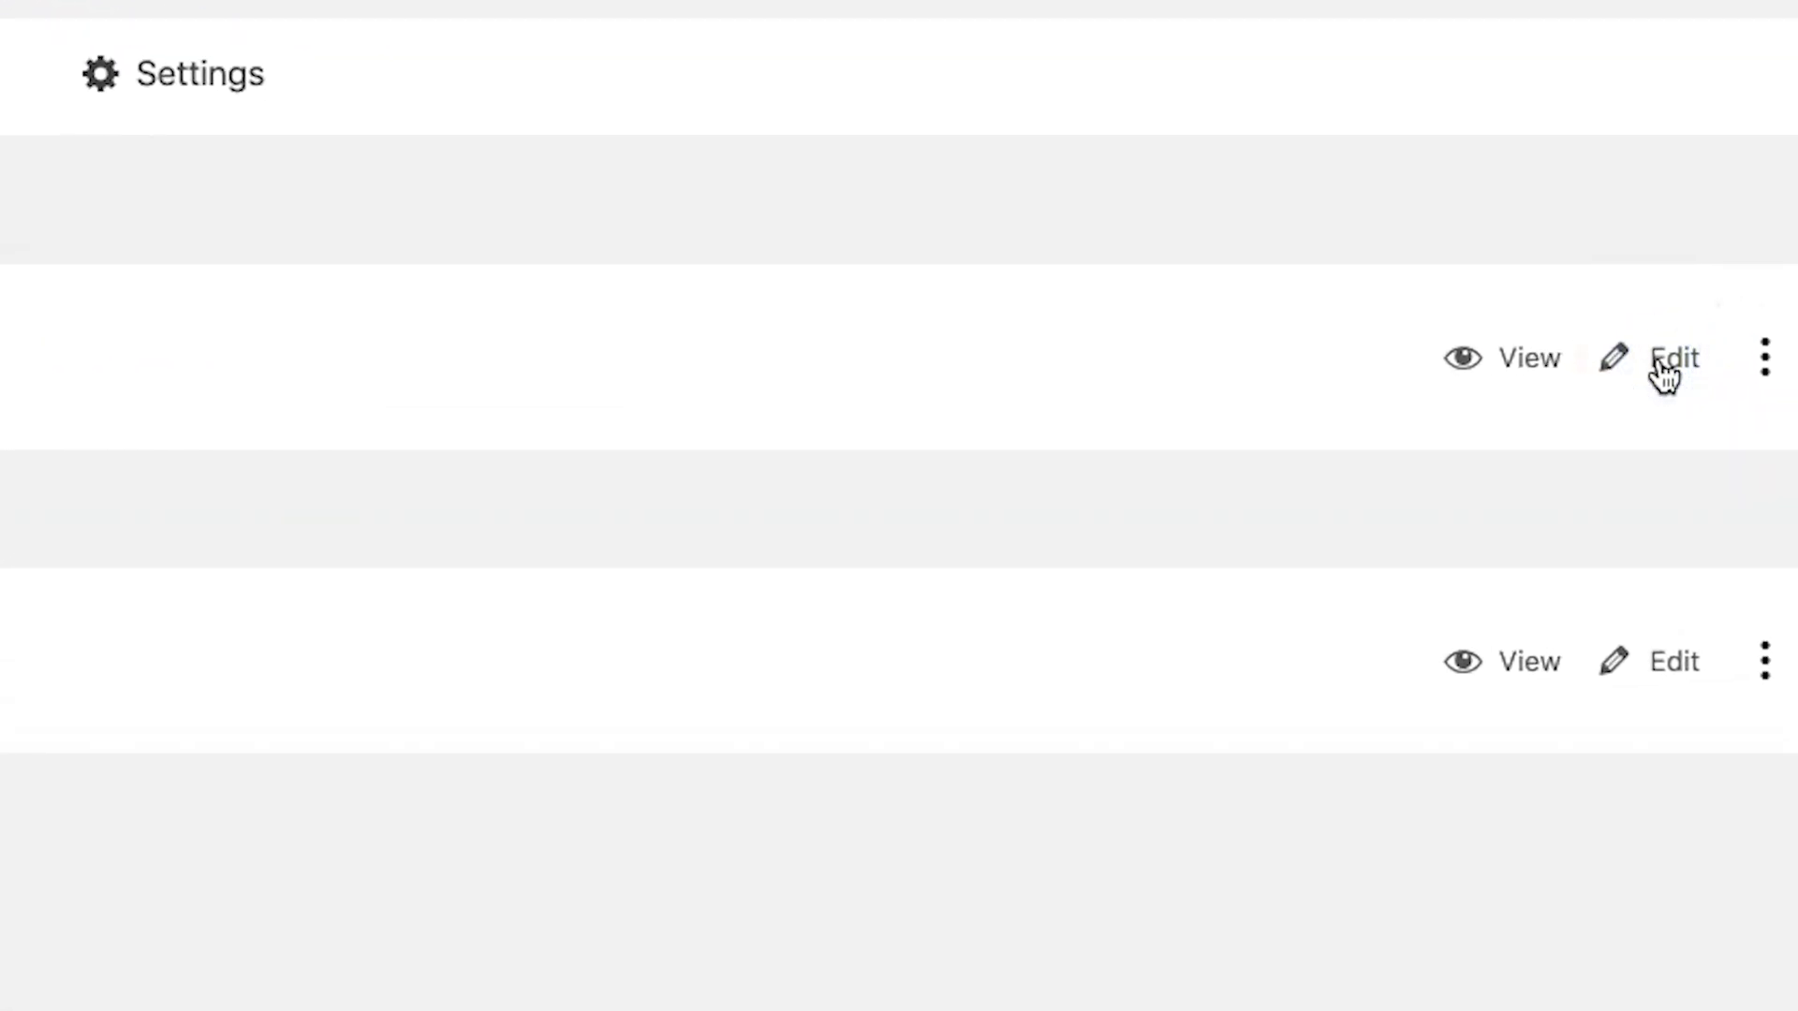
# Import the Charmer (Popup) Elementor template for the Opt-in Page.
pyautogui.click(1672, 357)
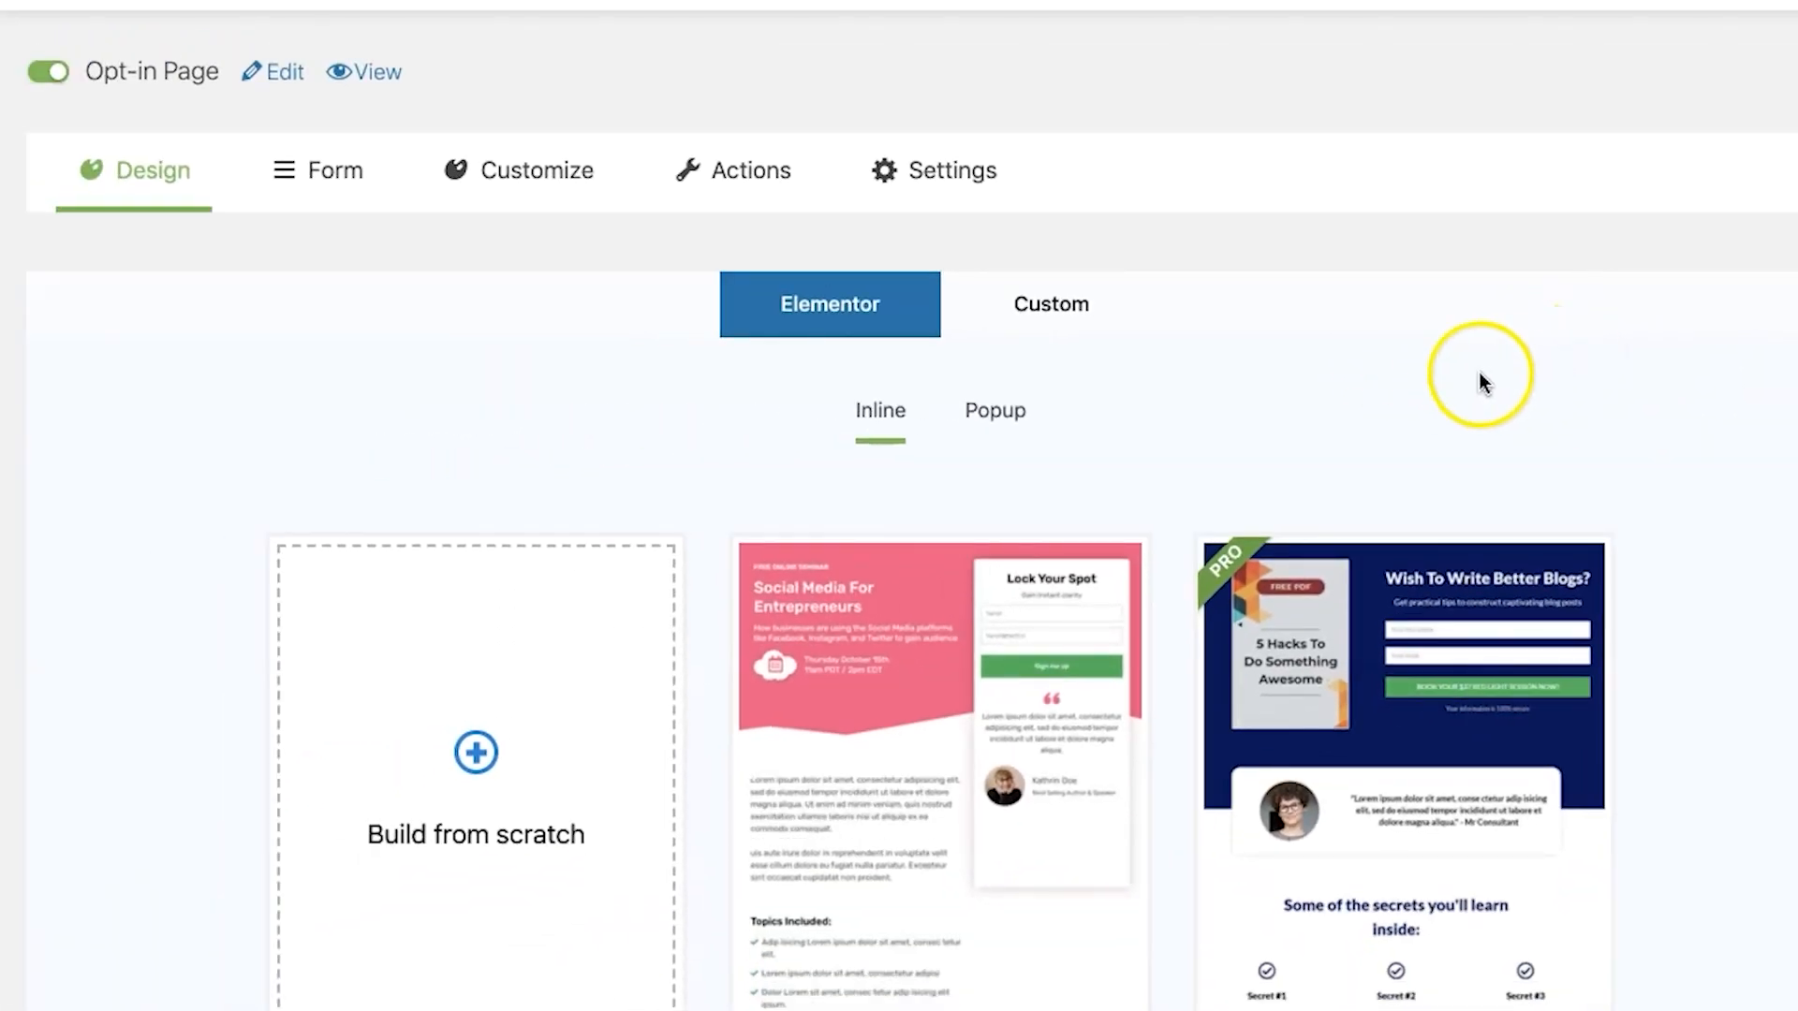
pyautogui.scroll(-3)
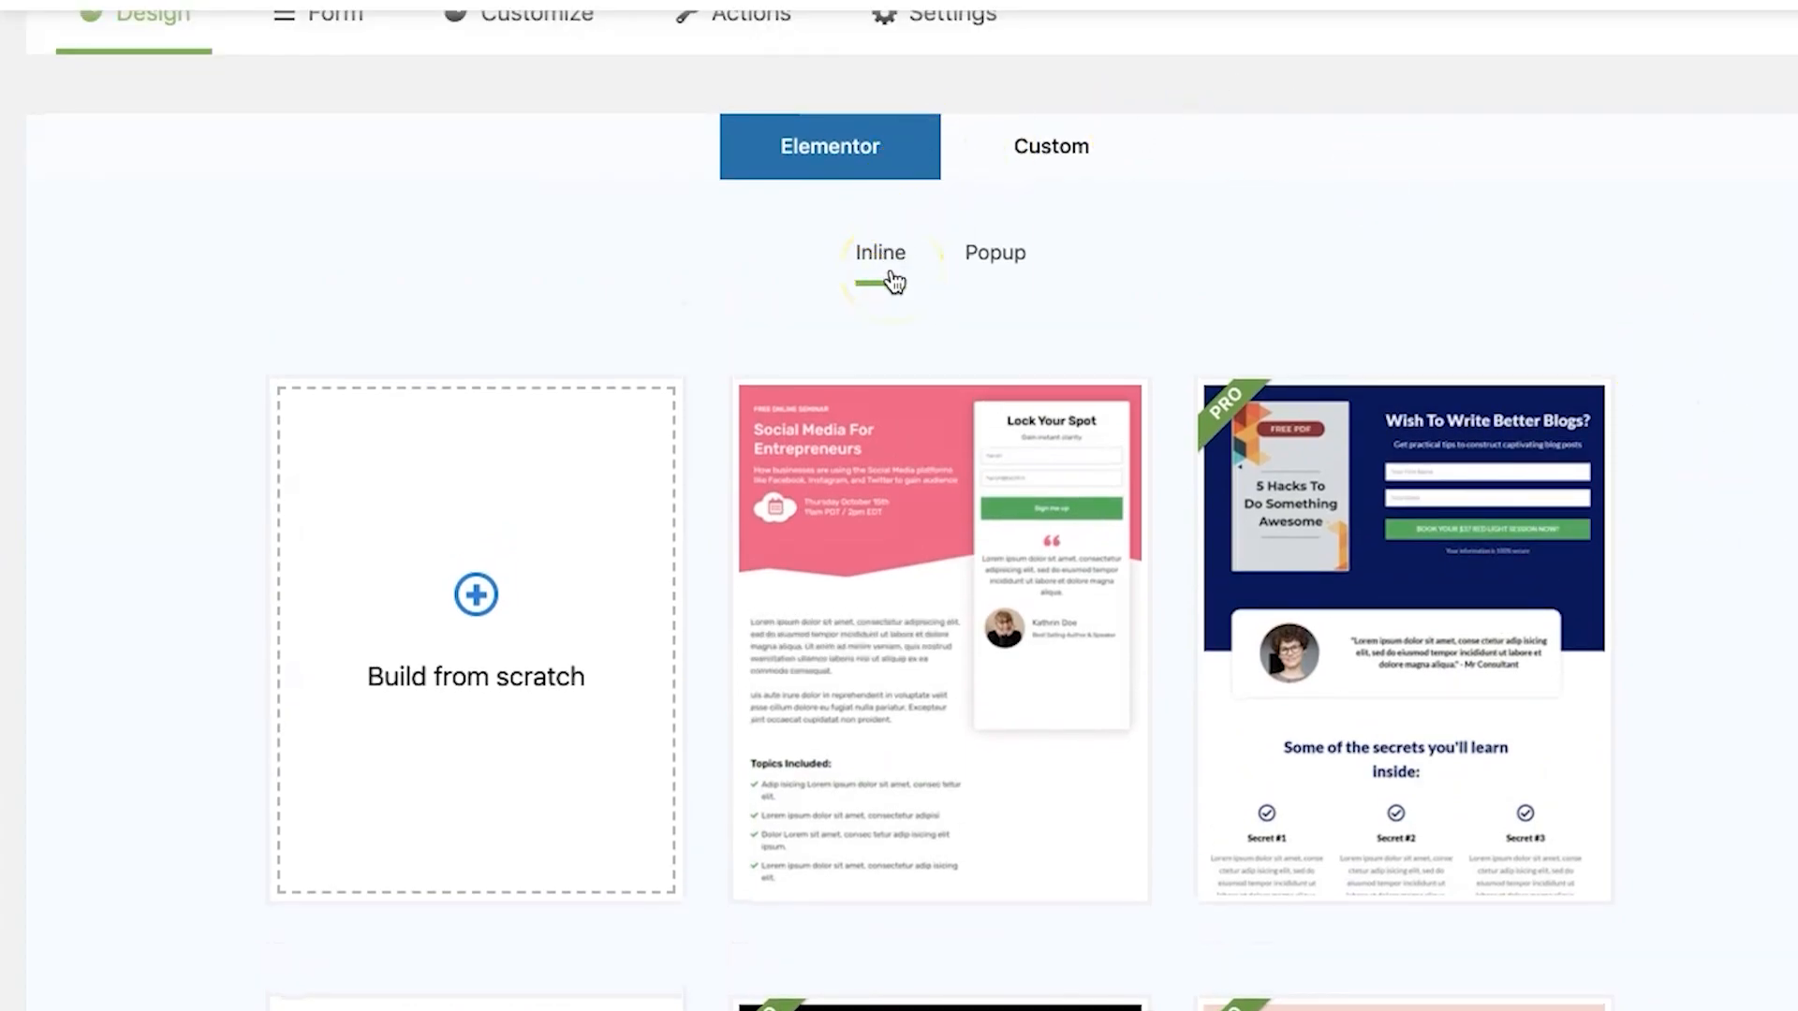
pyautogui.click(994, 253)
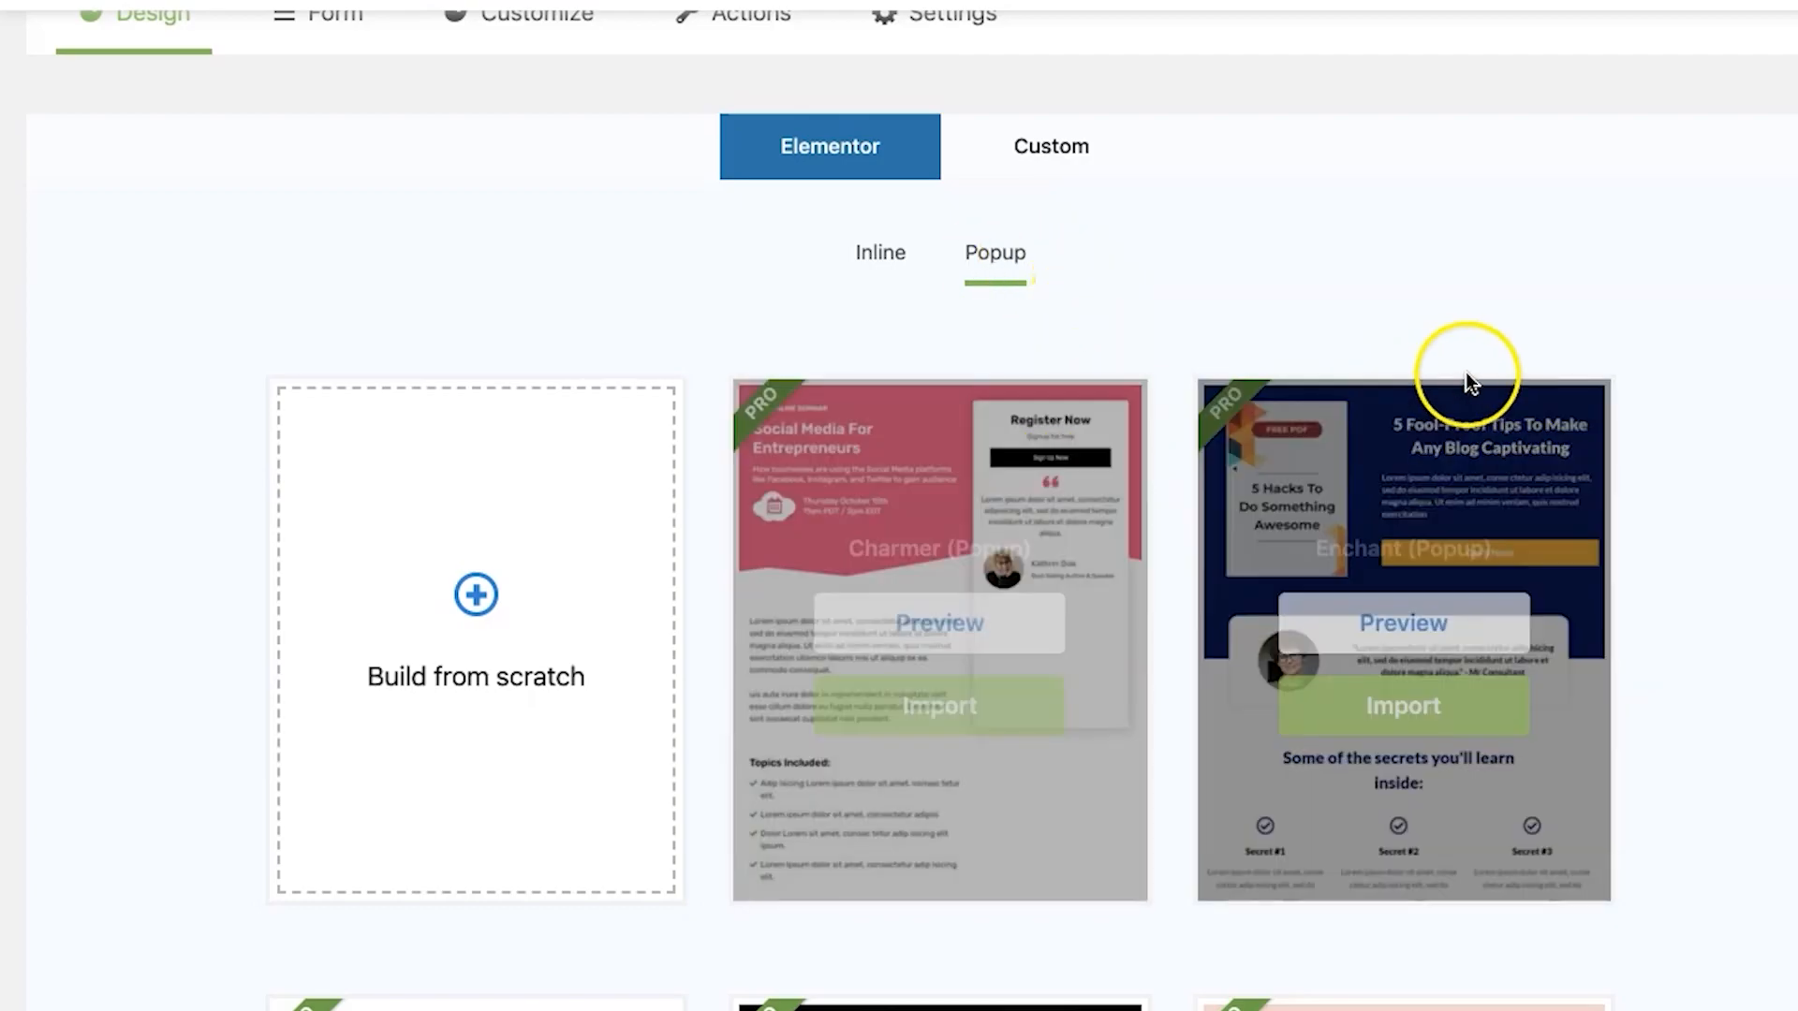
pyautogui.moveTo(1586, 285)
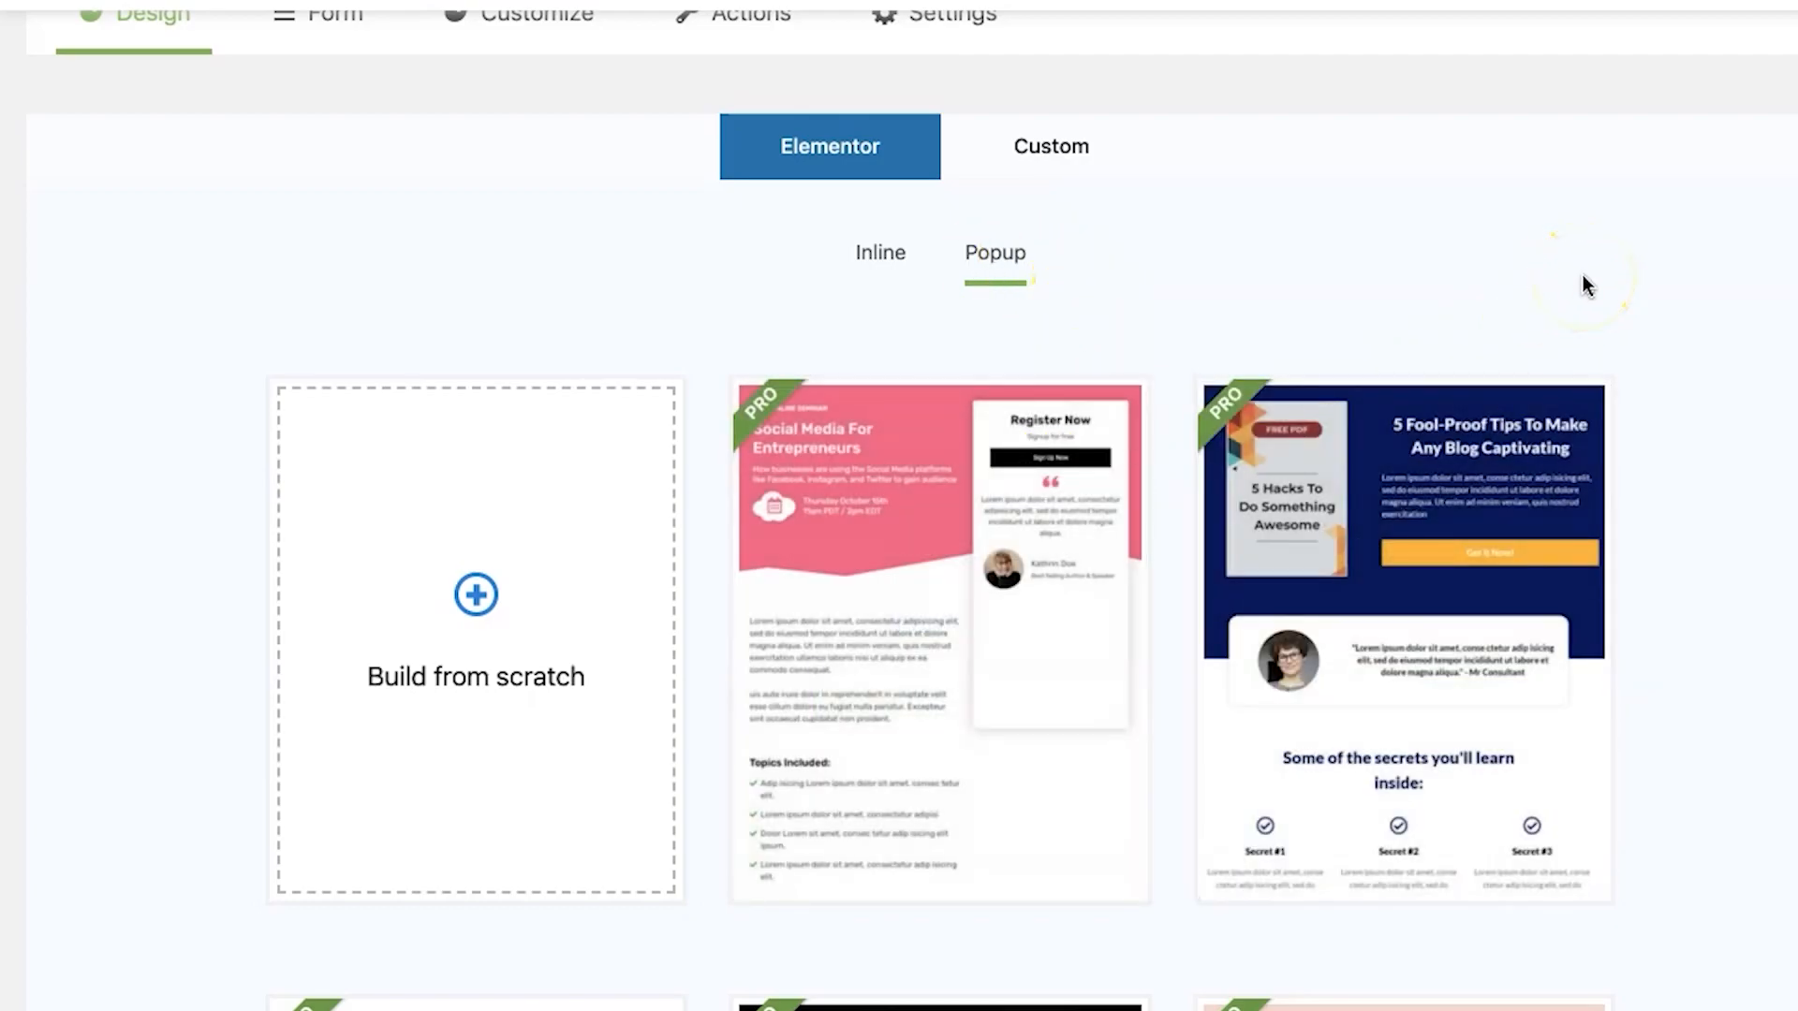
pyautogui.scroll(-3)
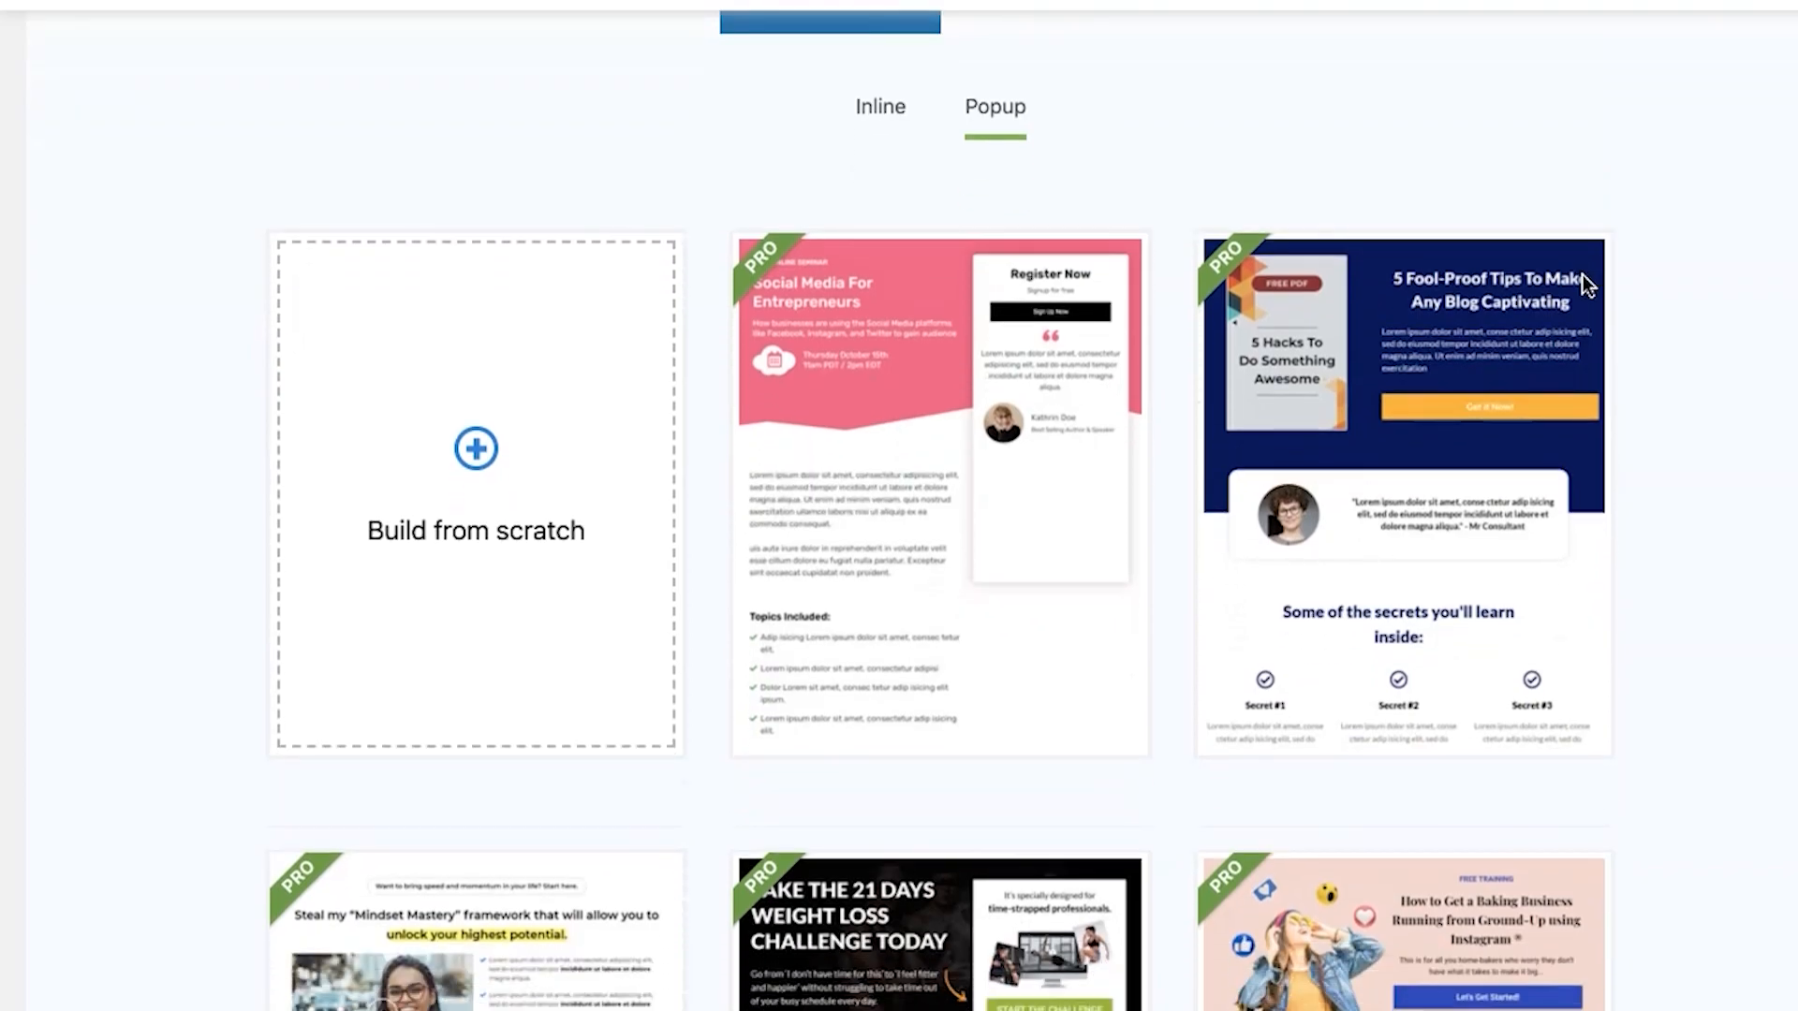
pyautogui.scroll(-3)
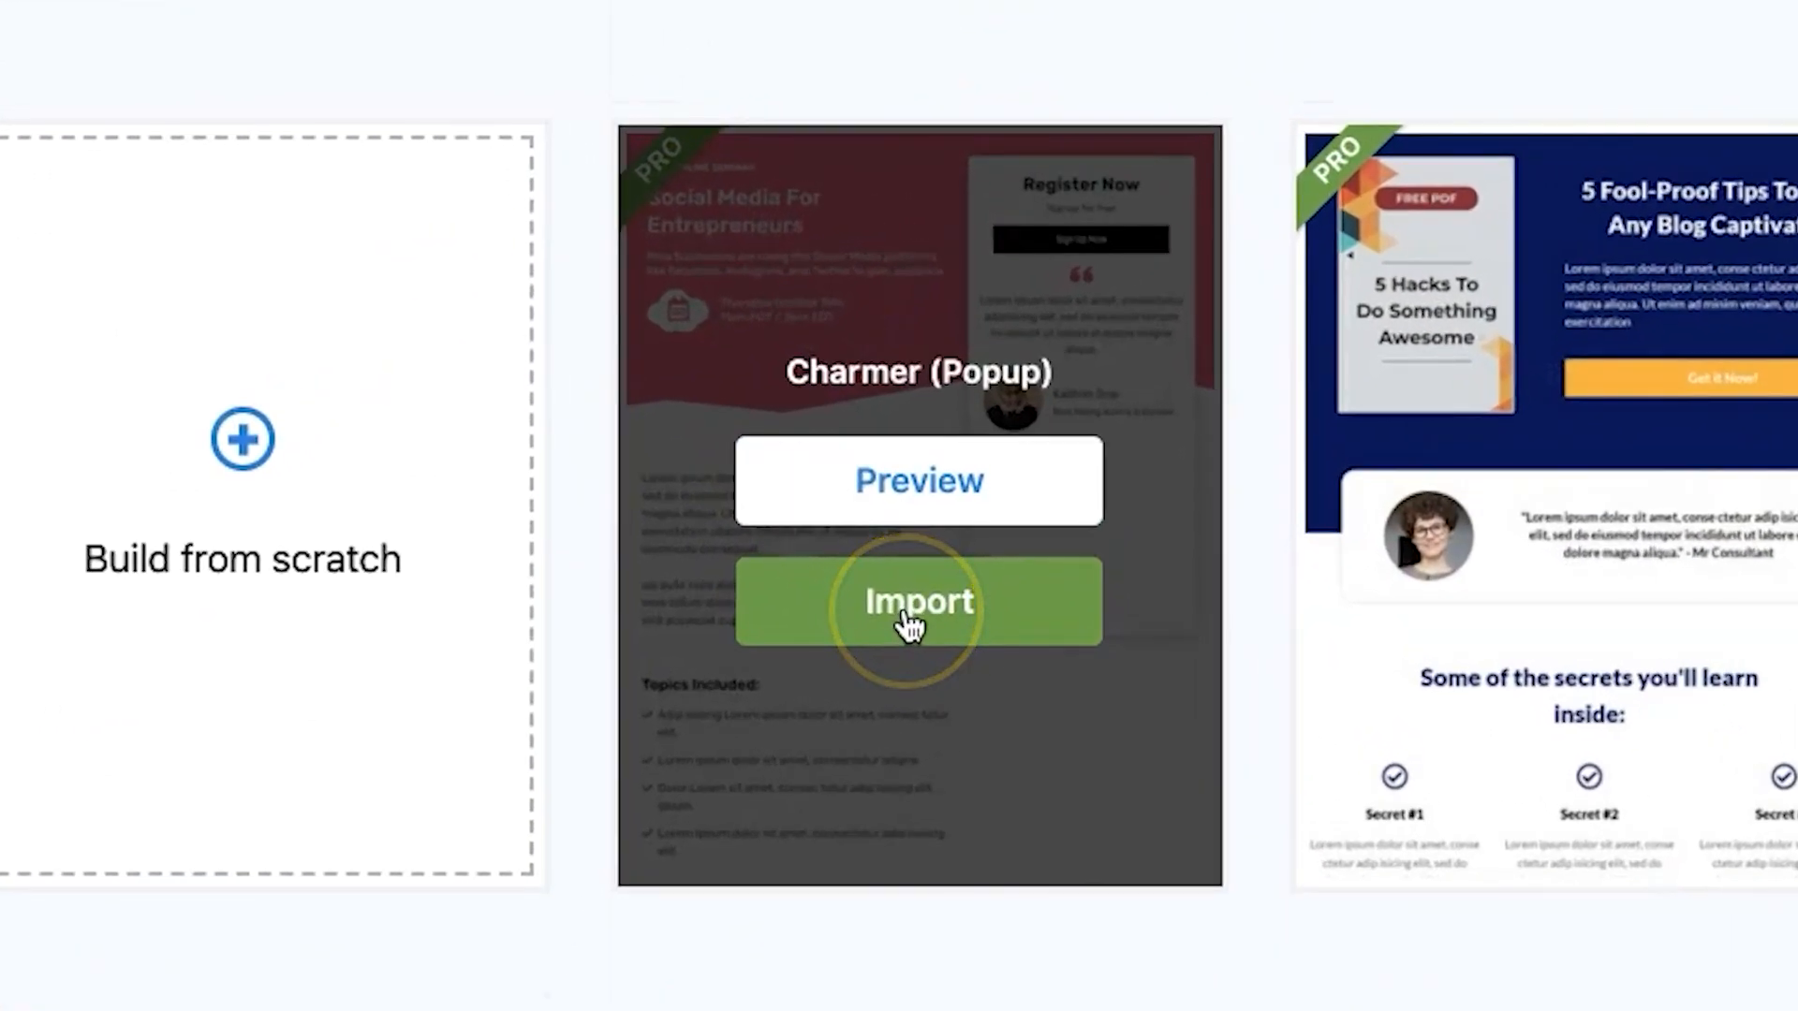
pyautogui.click(918, 601)
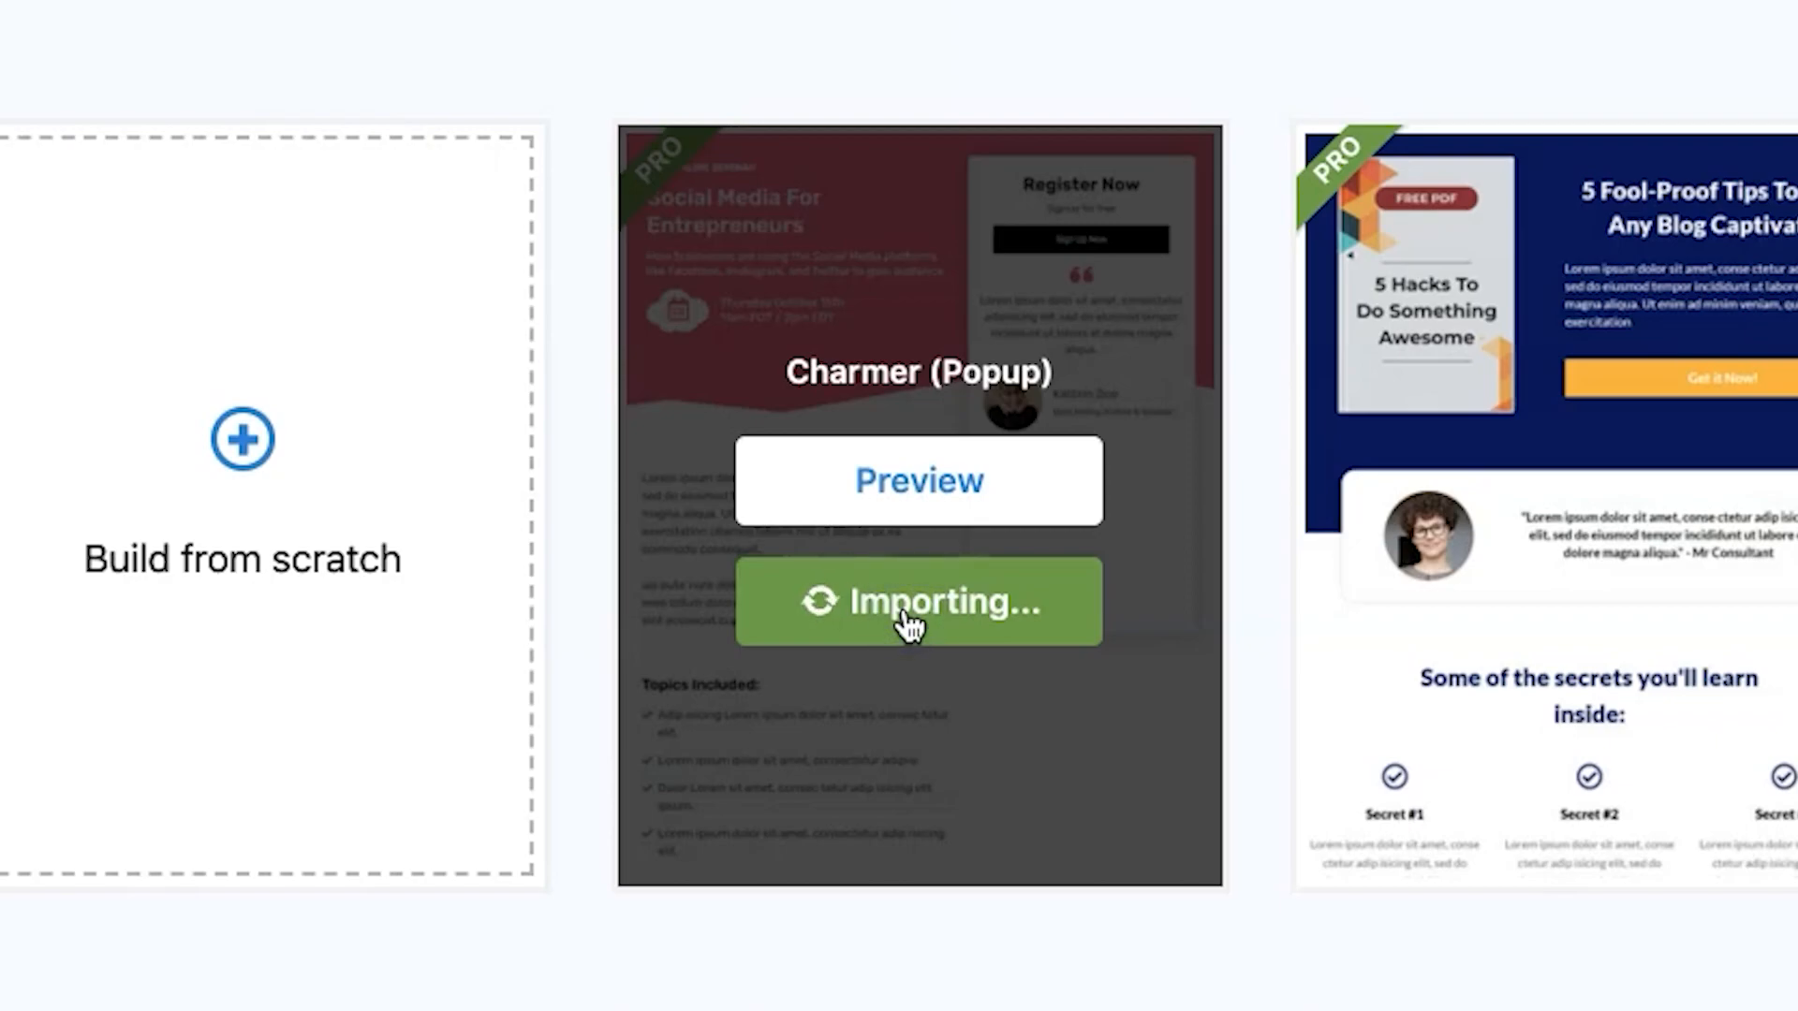
pyautogui.click(918, 601)
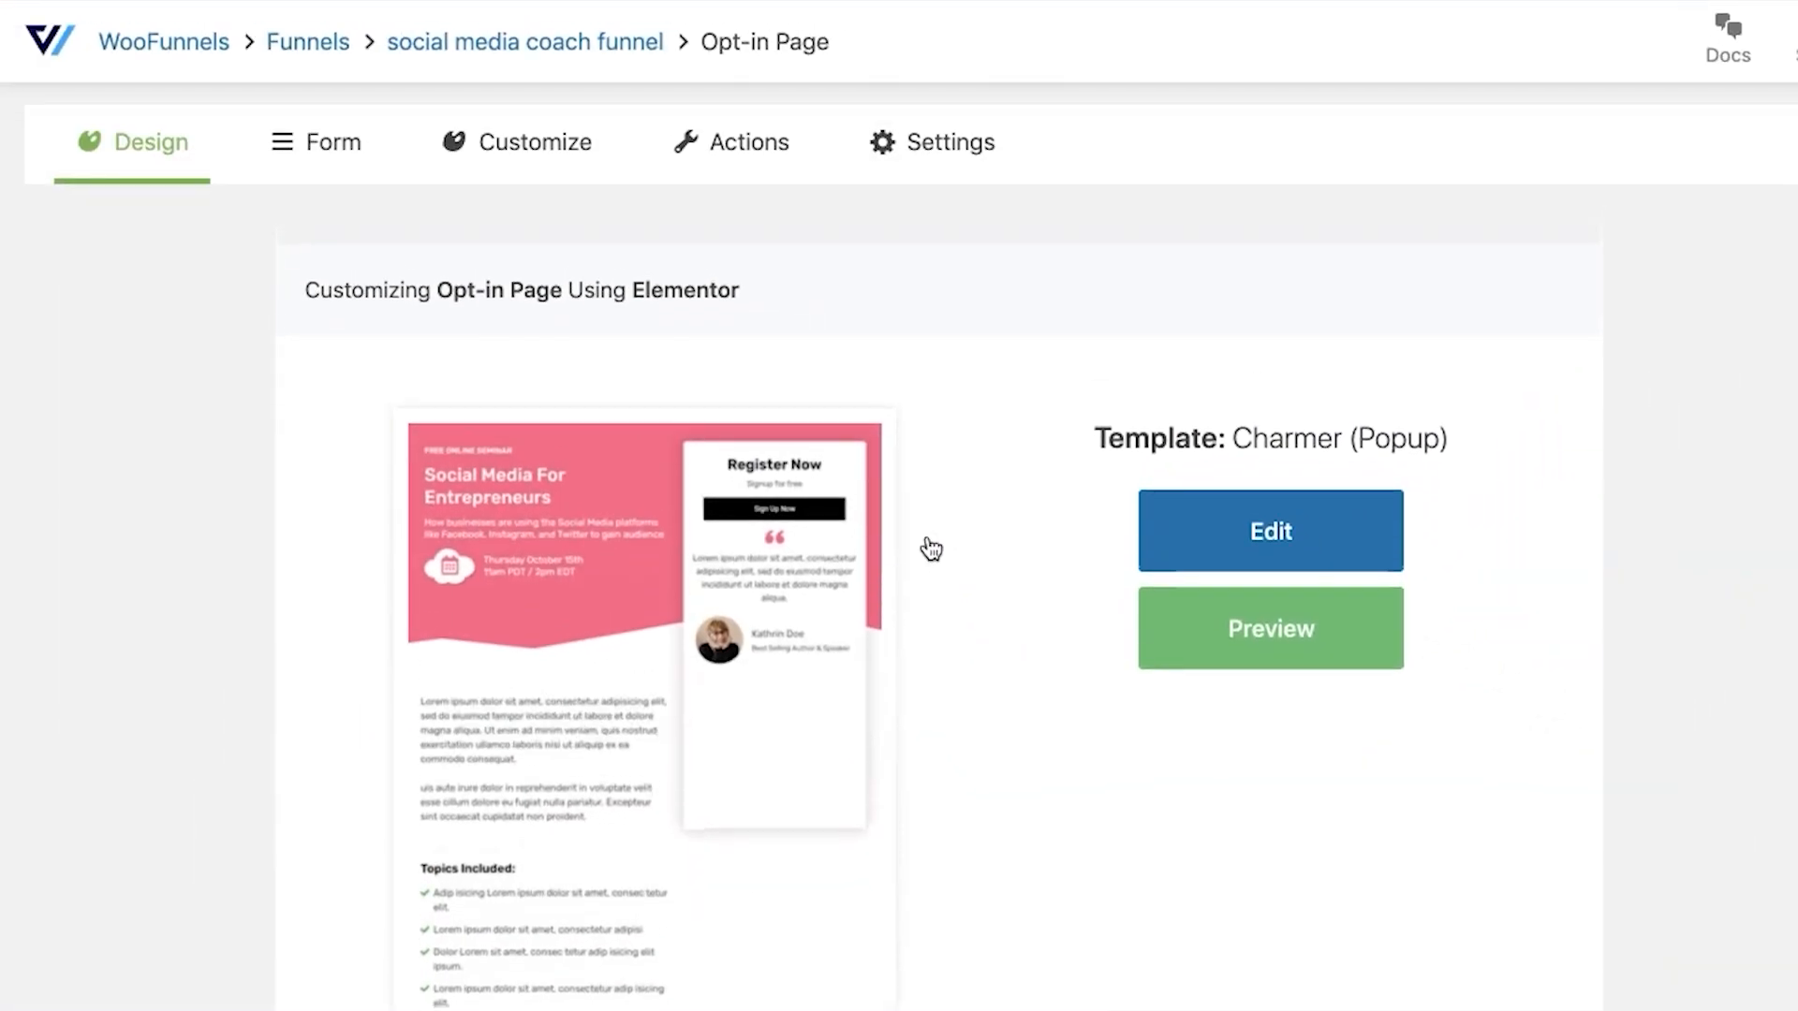
# Rewrite the headline to 'What if people truly engaged with your brand?' with a thoughtful-comments subheading.
pyautogui.click(1270, 530)
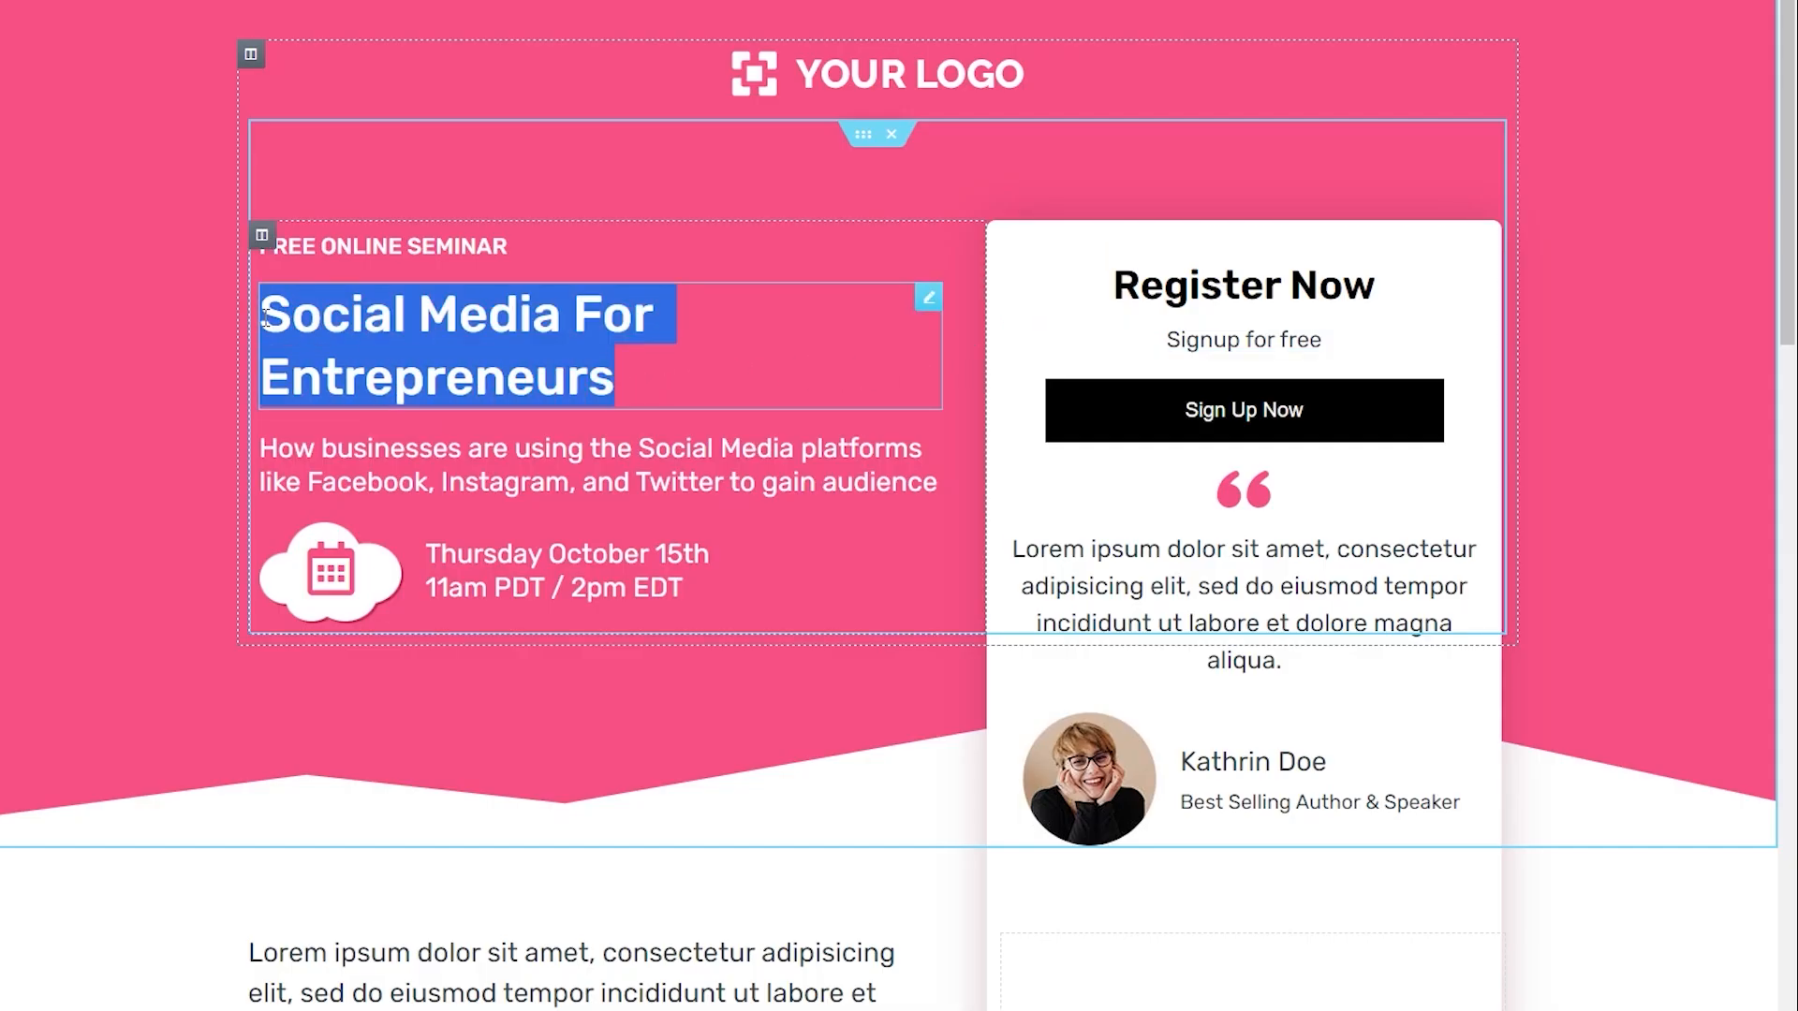
pyautogui.write('What if people truly engaged with your brand?')
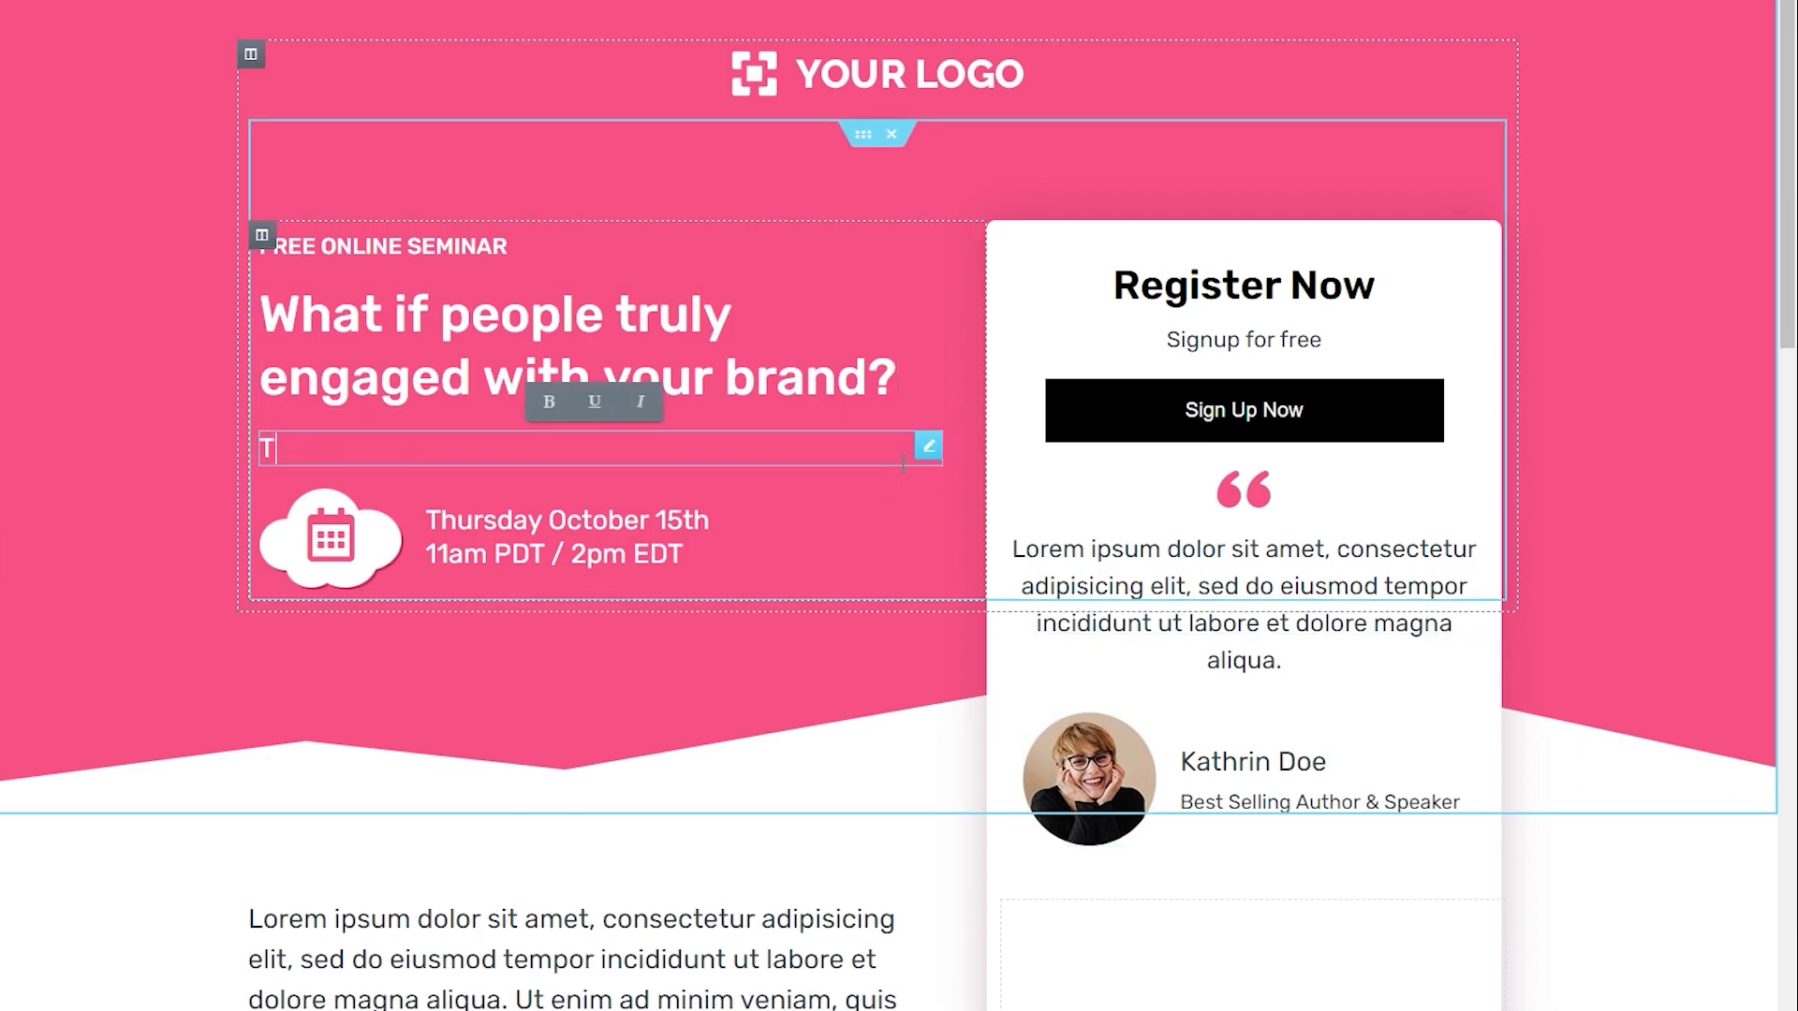
pyautogui.write('Thoughtful comments, saves, a')
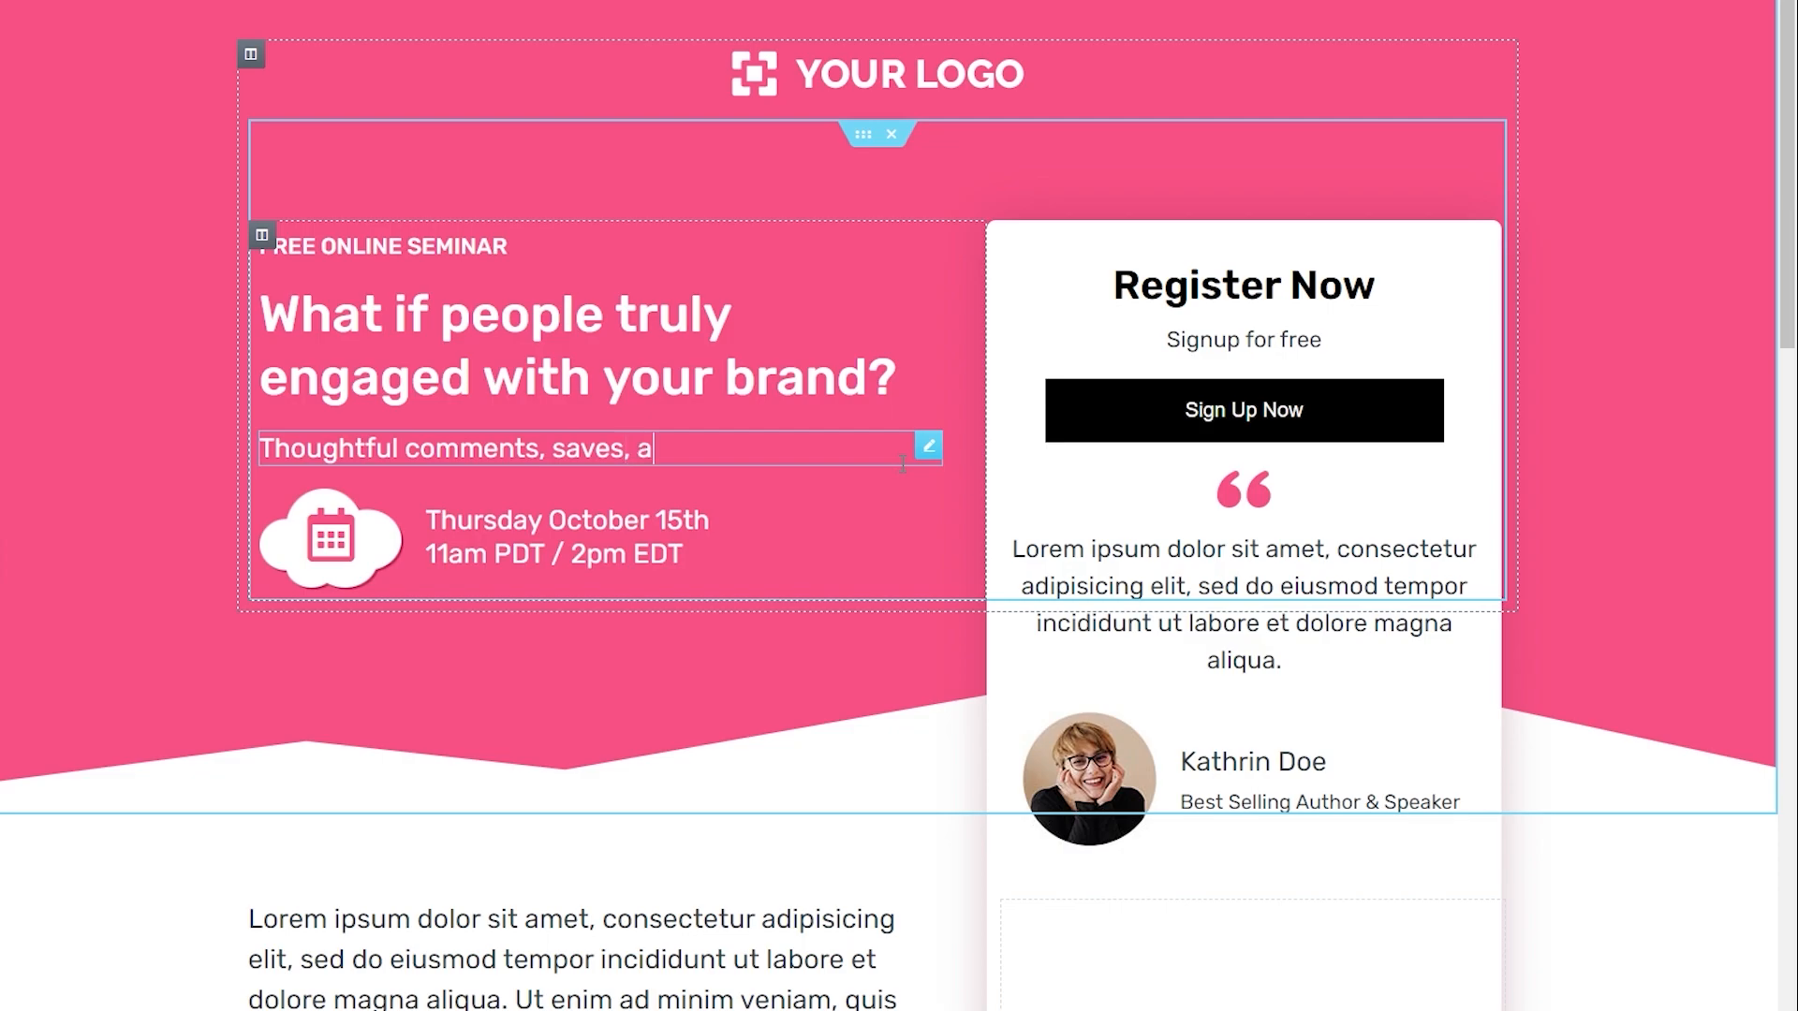
pyautogui.write("nd shares aren't by chance b")
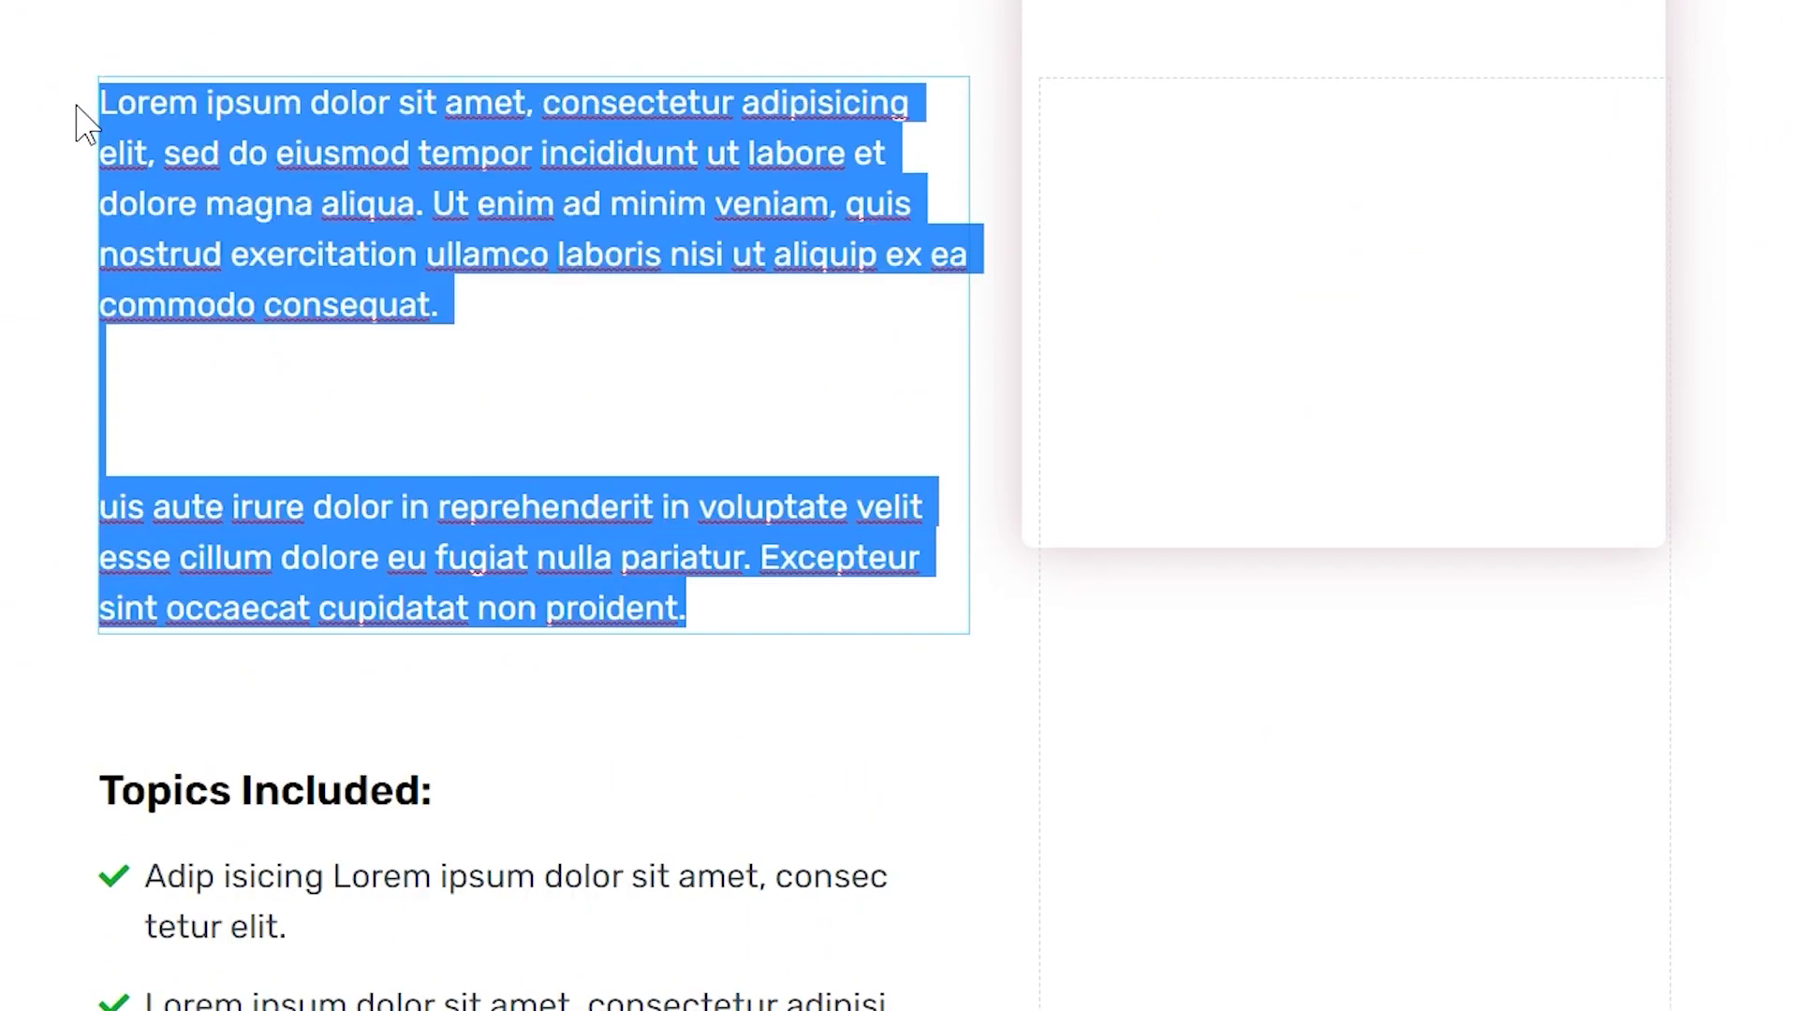
# Write body copy about posting with a clear strategy and industry trends that matter.
pyautogui.write('Wish you could crack the code of social media?!')
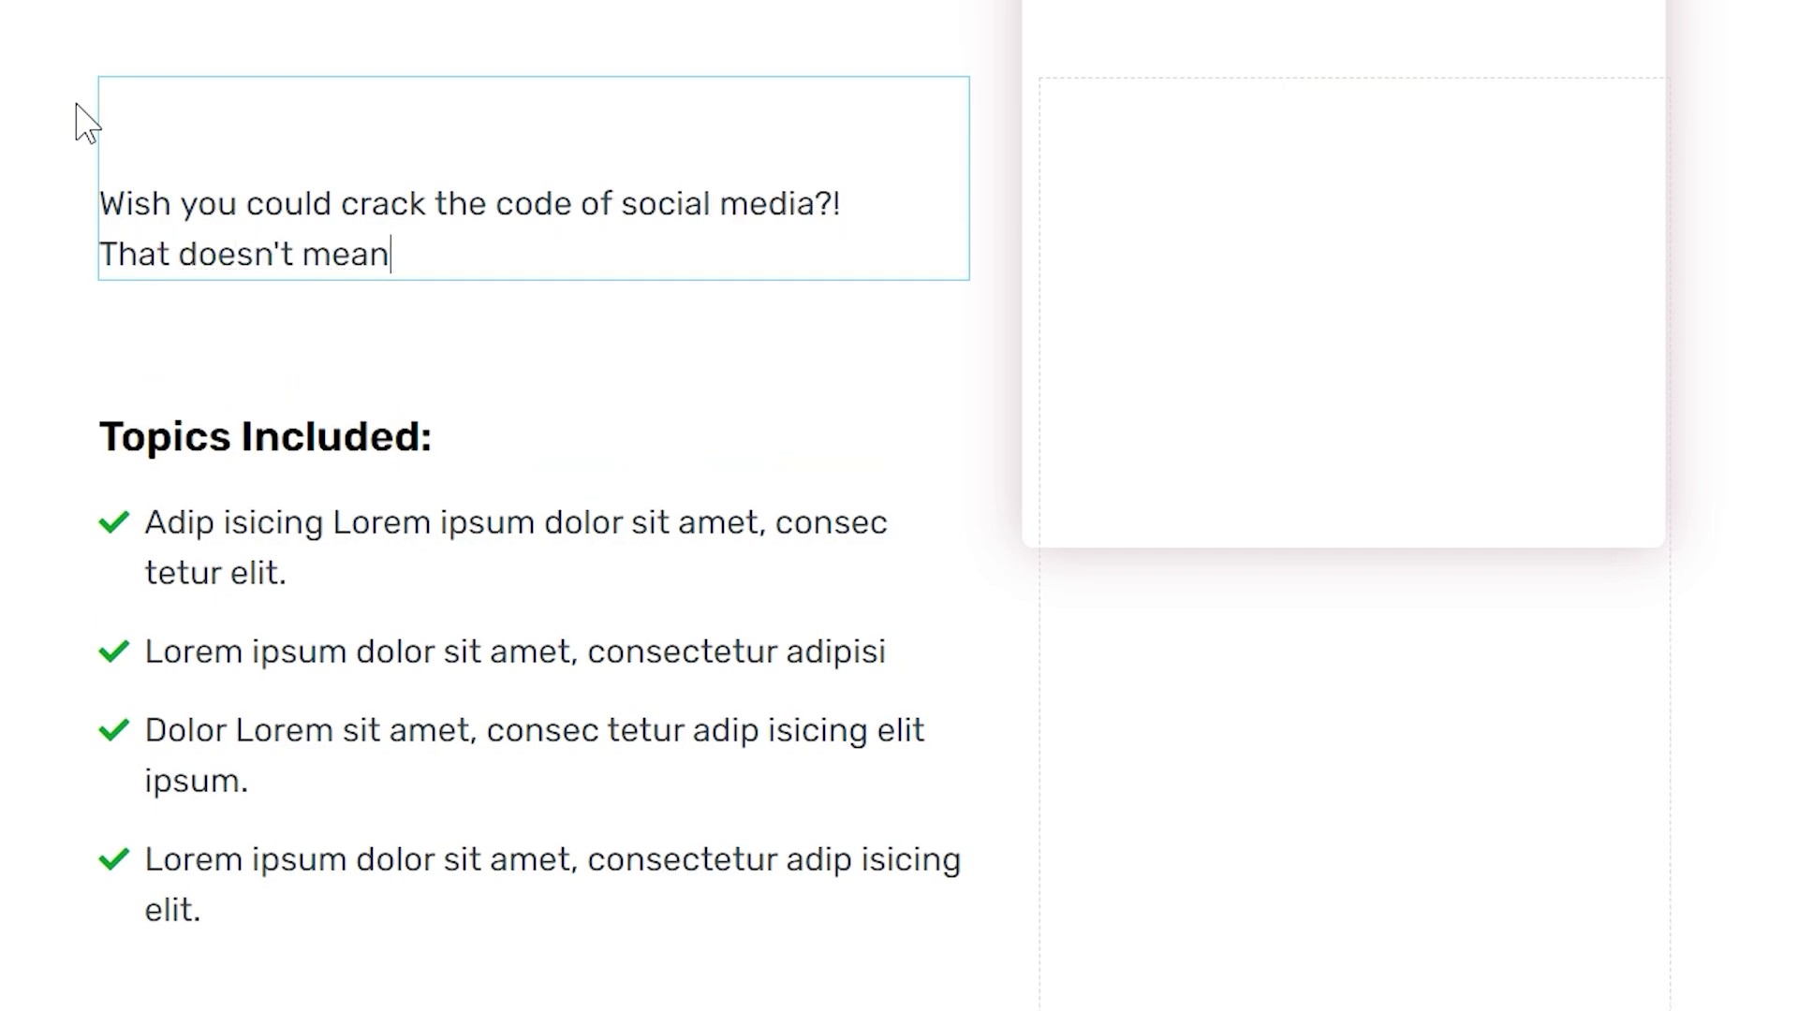
pyautogui.write('you post anything random and hope it sticks.')
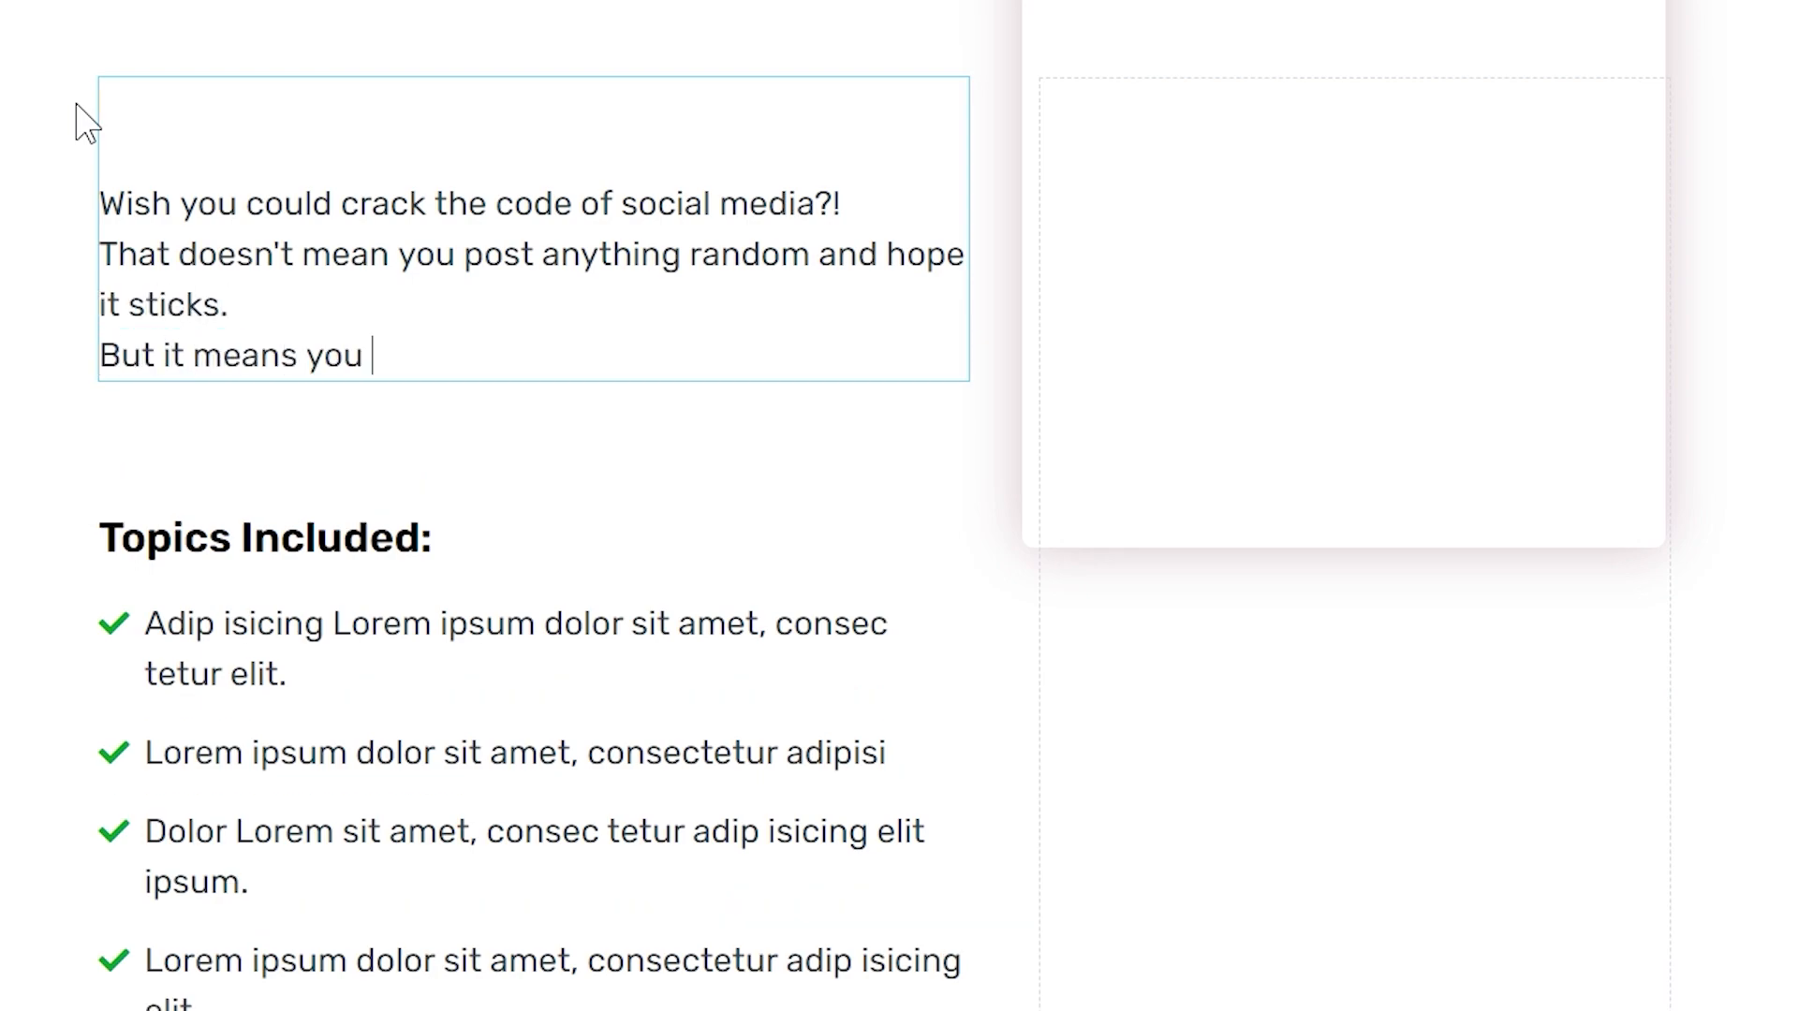
pyautogui.write('post with a clear strategy. From sharing your wins to meaty behind the scenes content. From Ta')
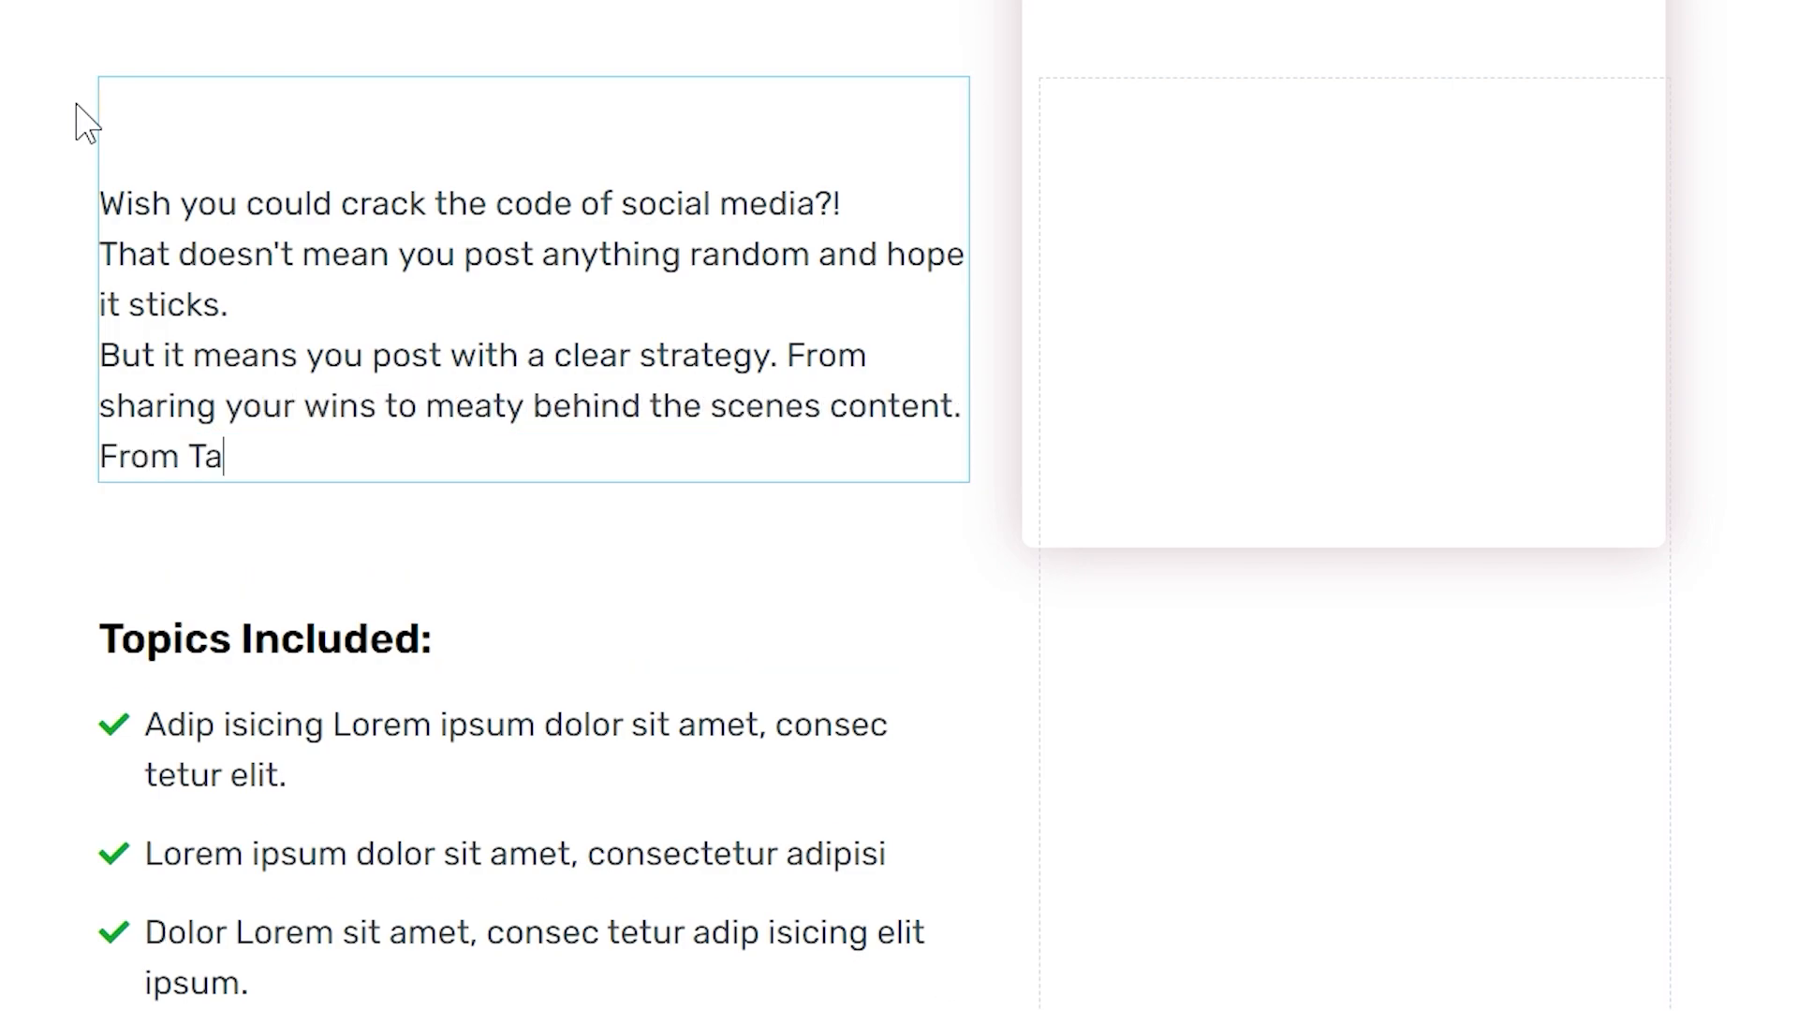
pyautogui.write('lking about the industry trends that ma')
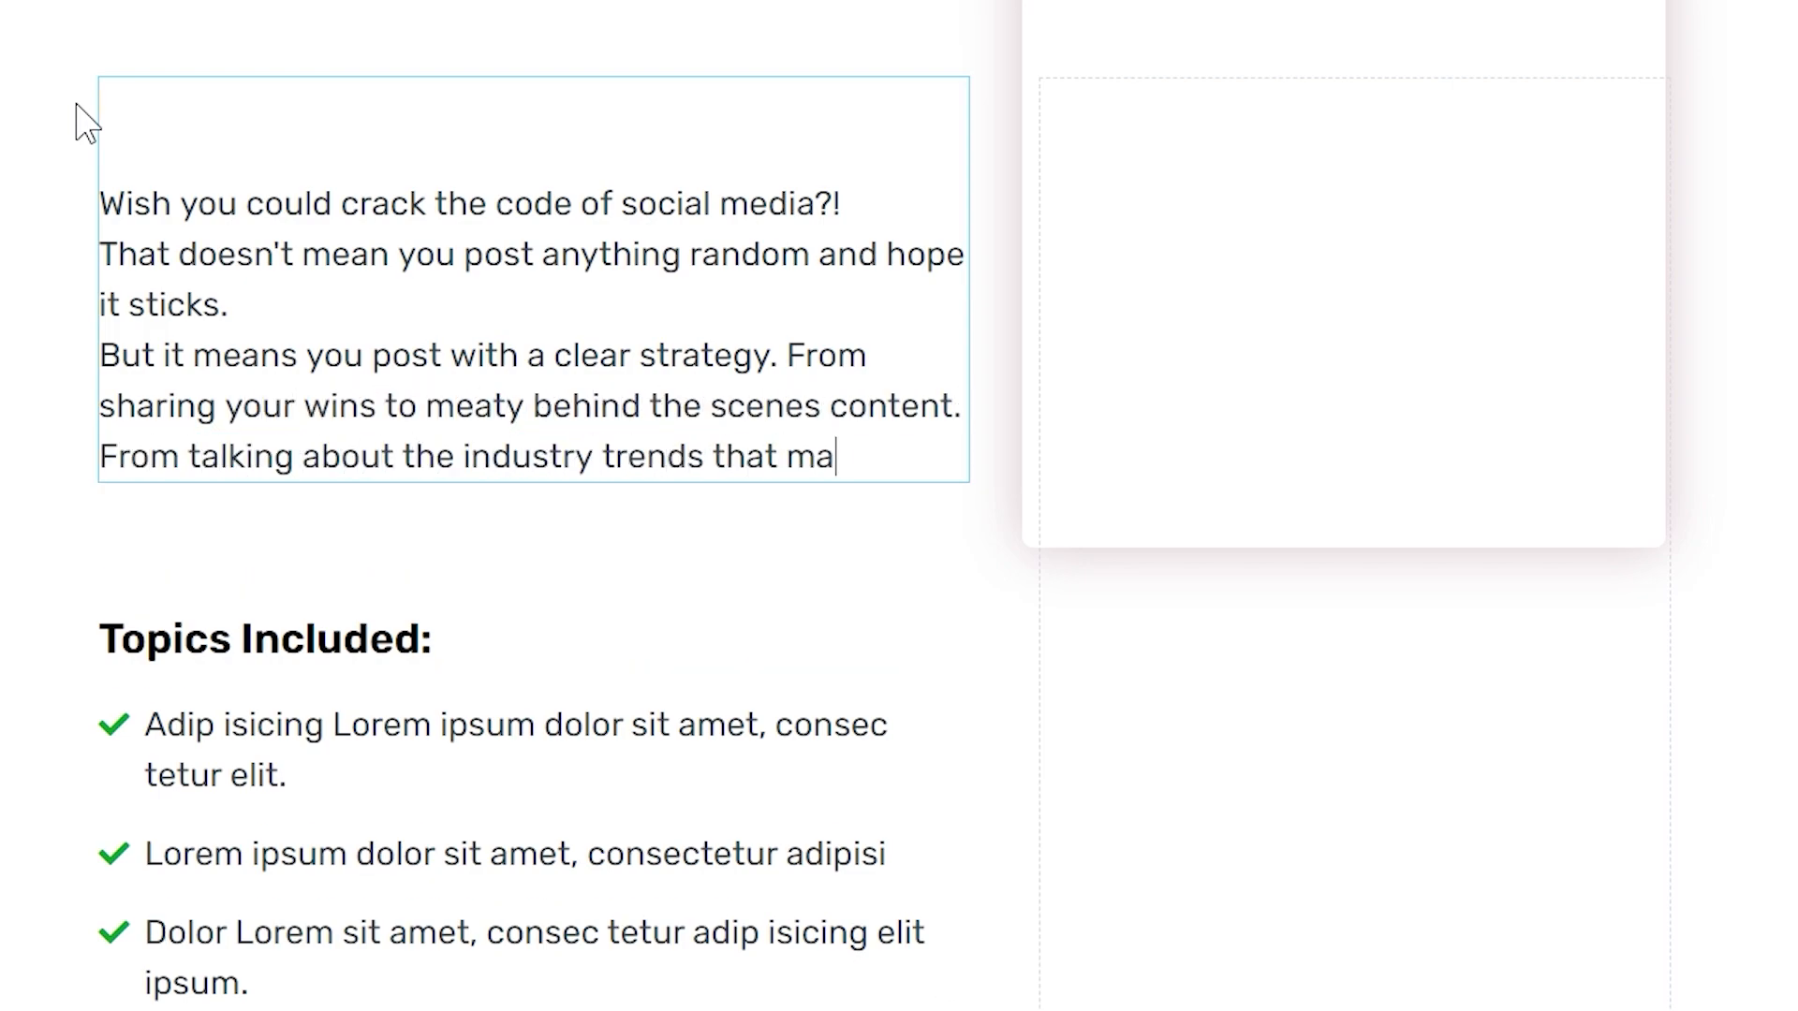
pyautogui.write('tters to little stories that make you, you.')
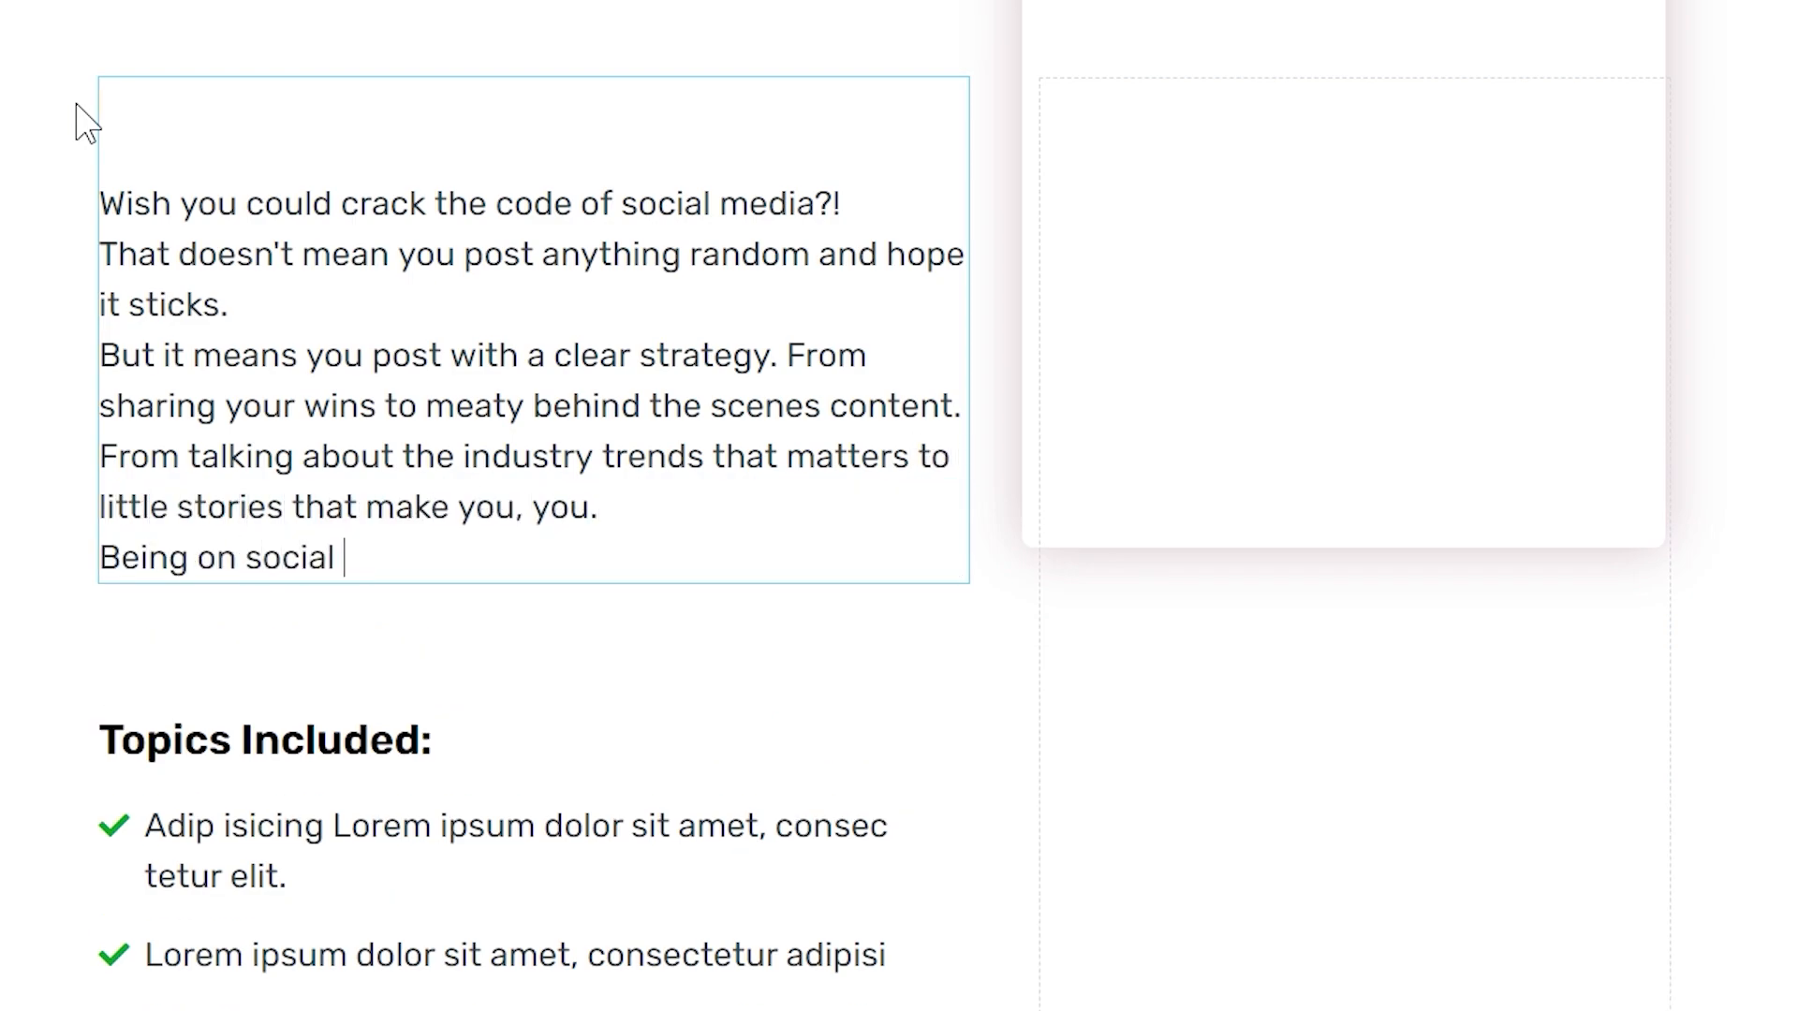
# Finish the paragraph: your brand should sound approachable, friendly and fun.
pyautogui.write("media shouldn't feel like making attempts to do small talk with strangers")
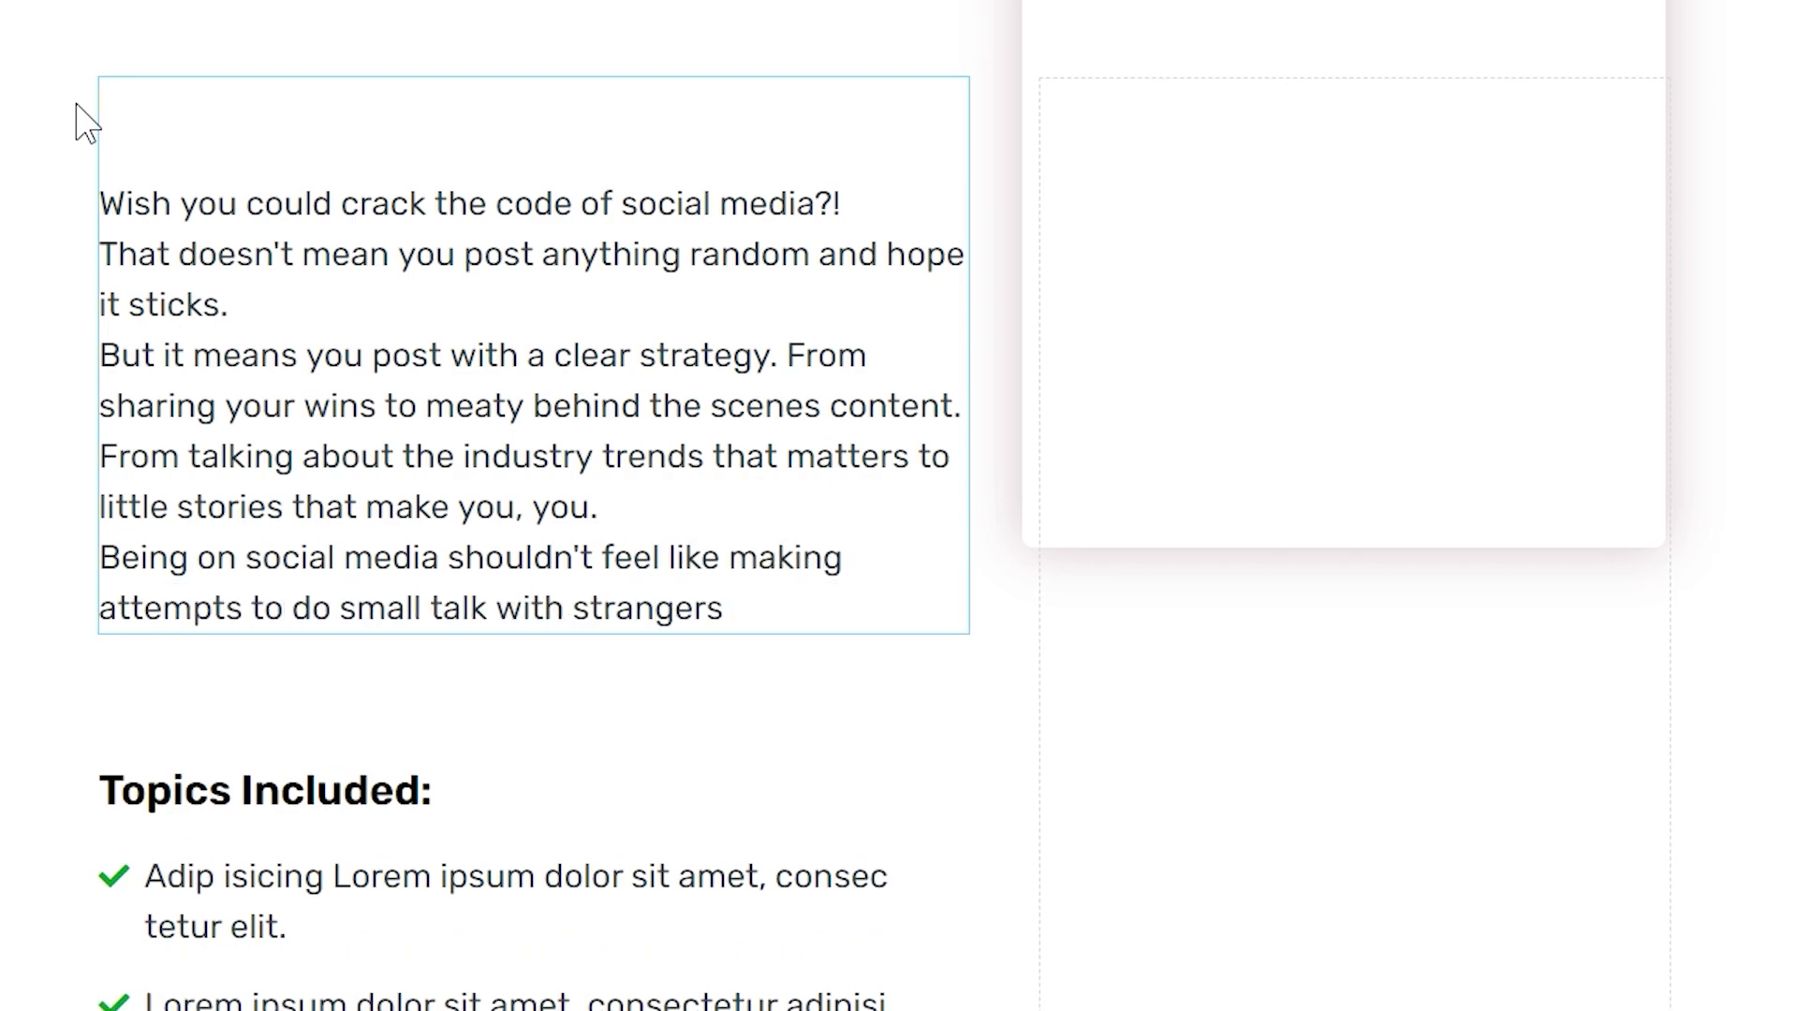
pyautogui.write('on the sidelines of networking events.')
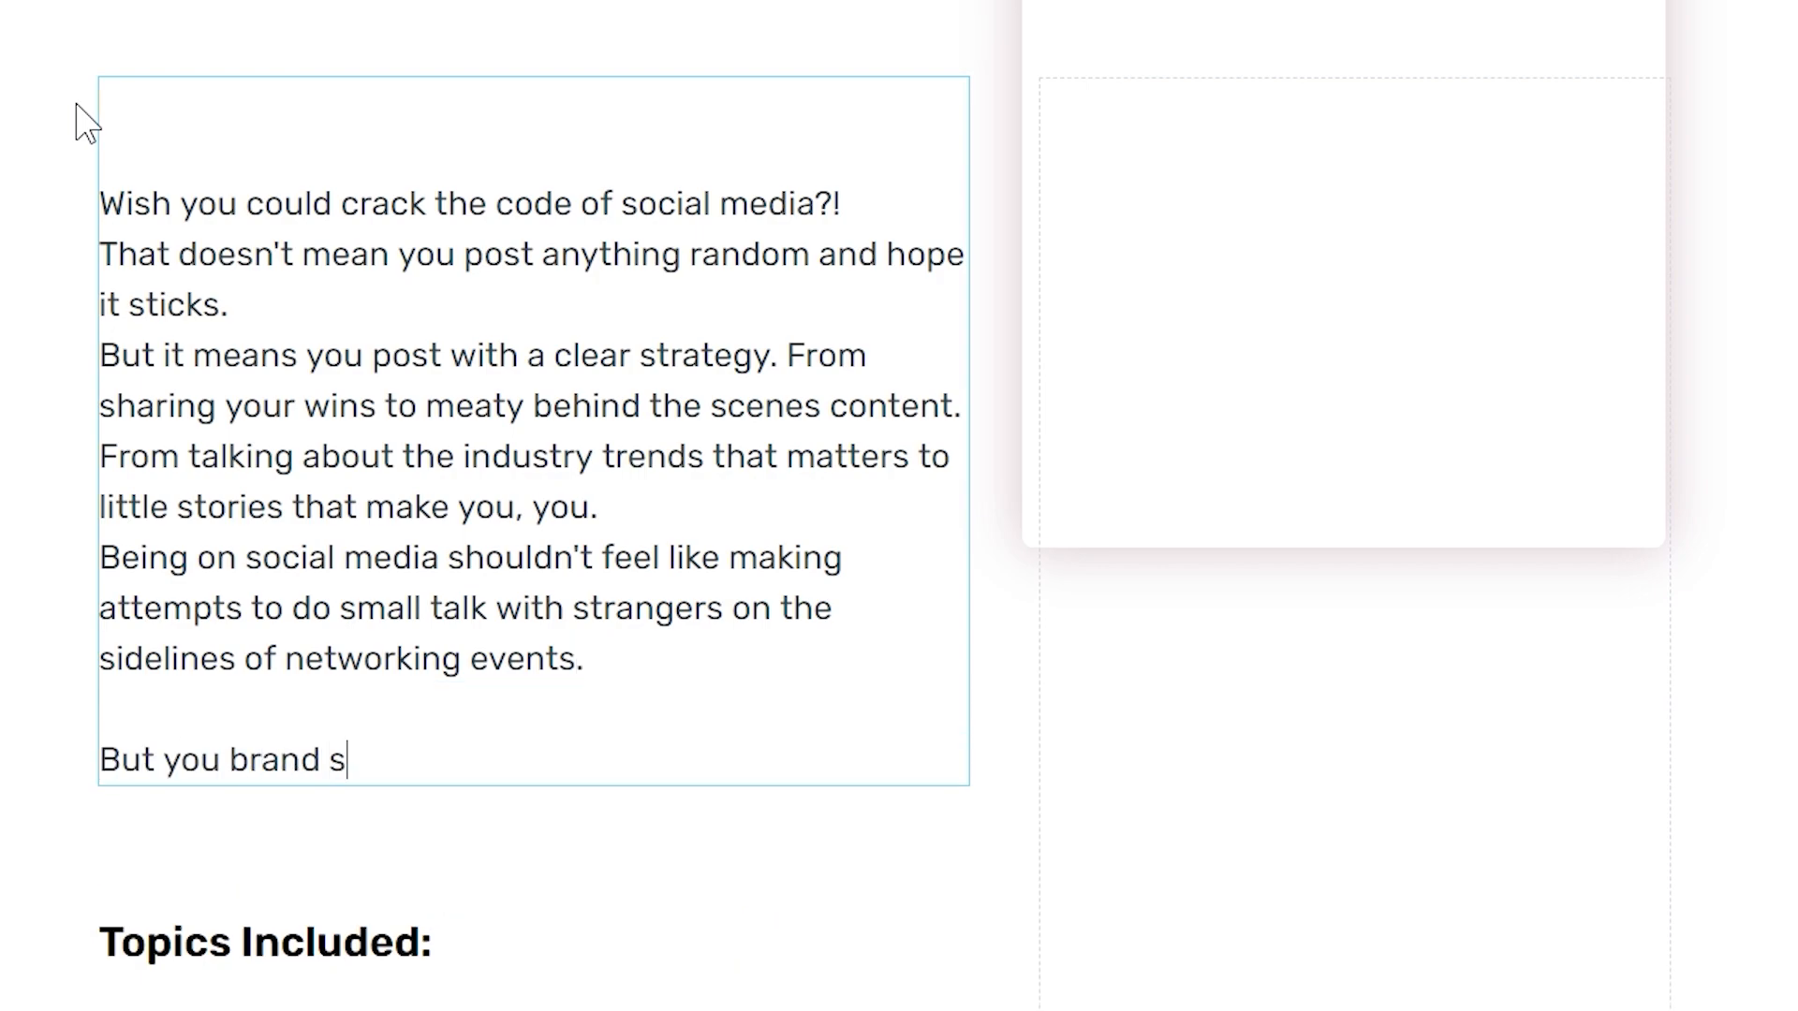
pyautogui.write('hould sound approachable, f')
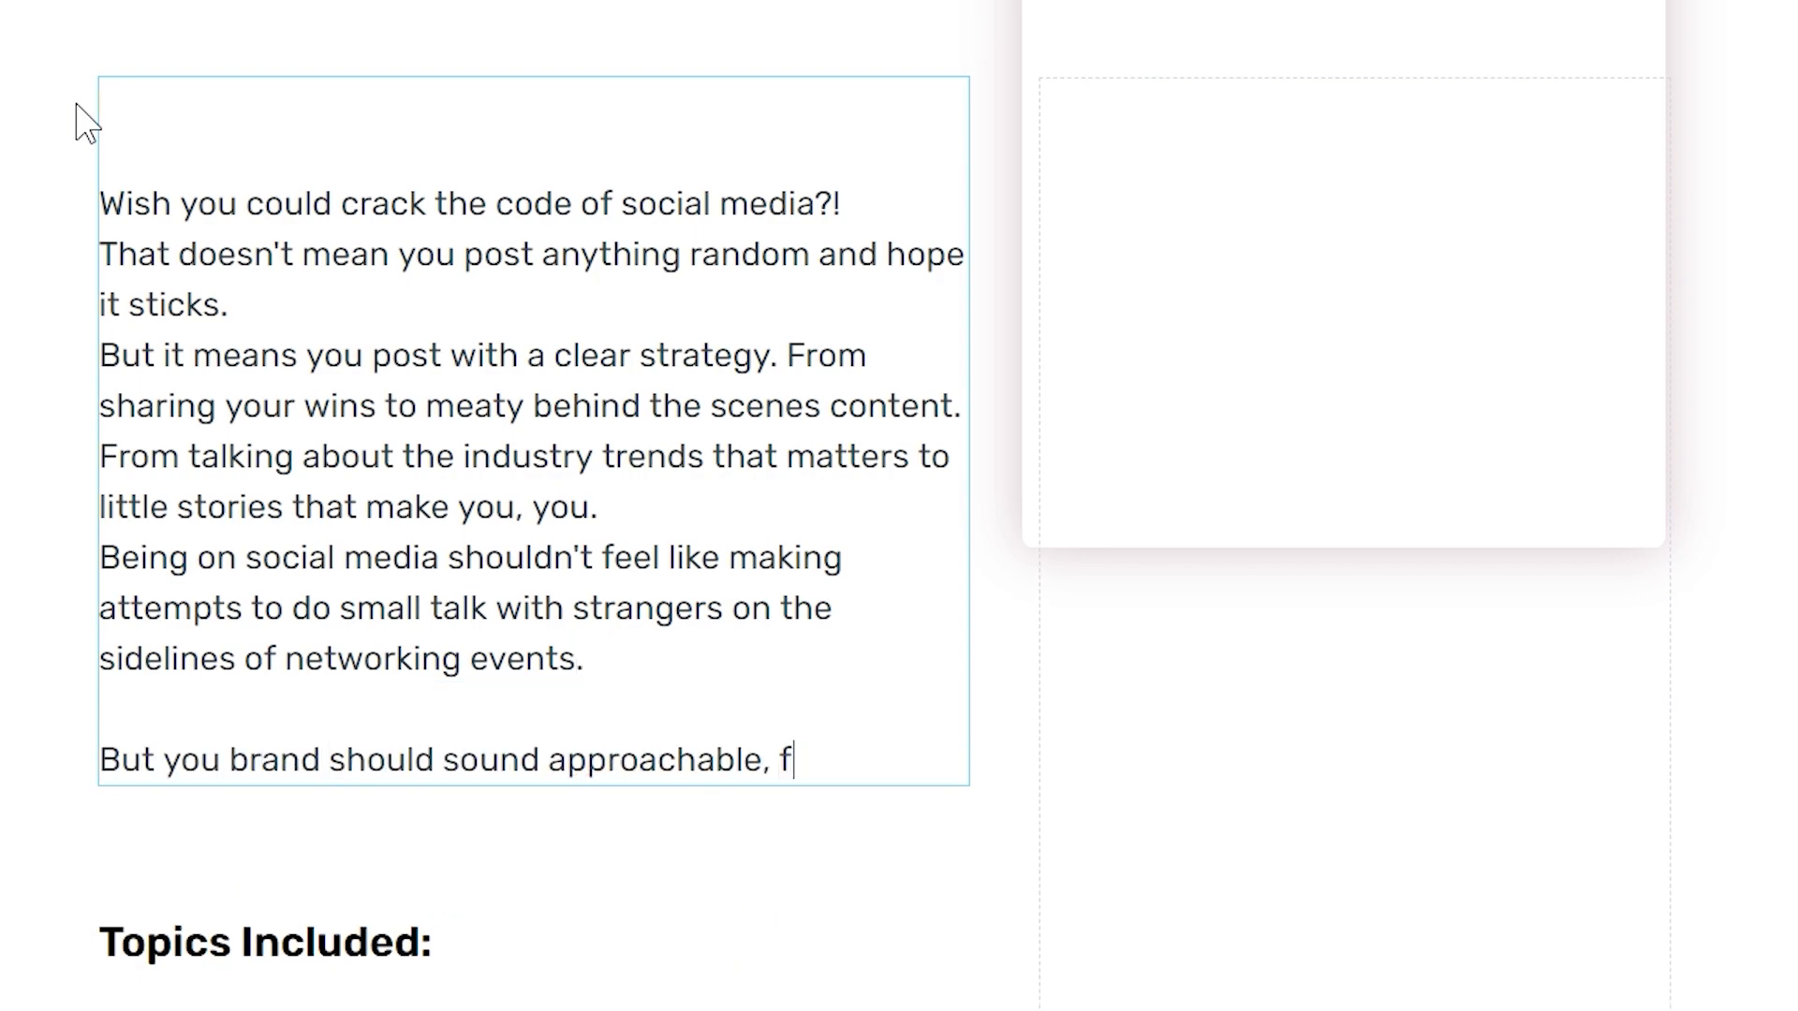
pyautogui.write('riendly and fun!!')
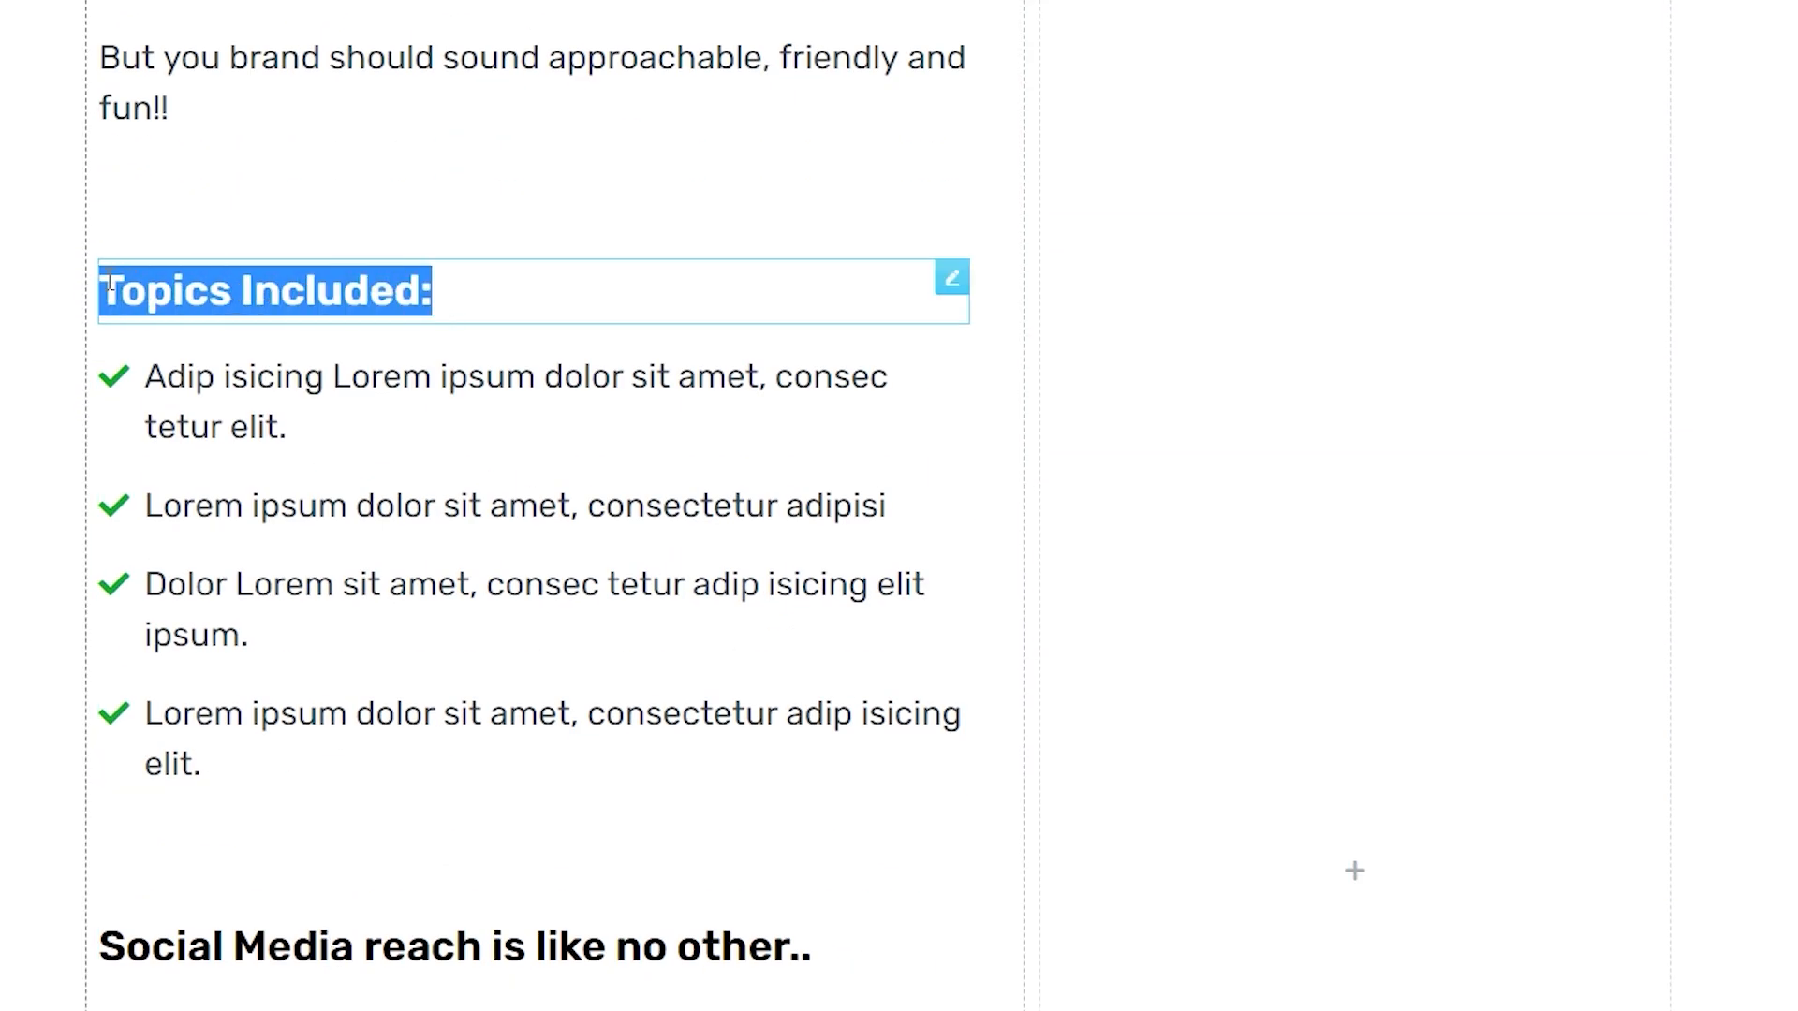
# Set the heading to 'In my masterclass learn:' and the first bullet to nailing your brand.
pyautogui.write('In my masterclass learn')
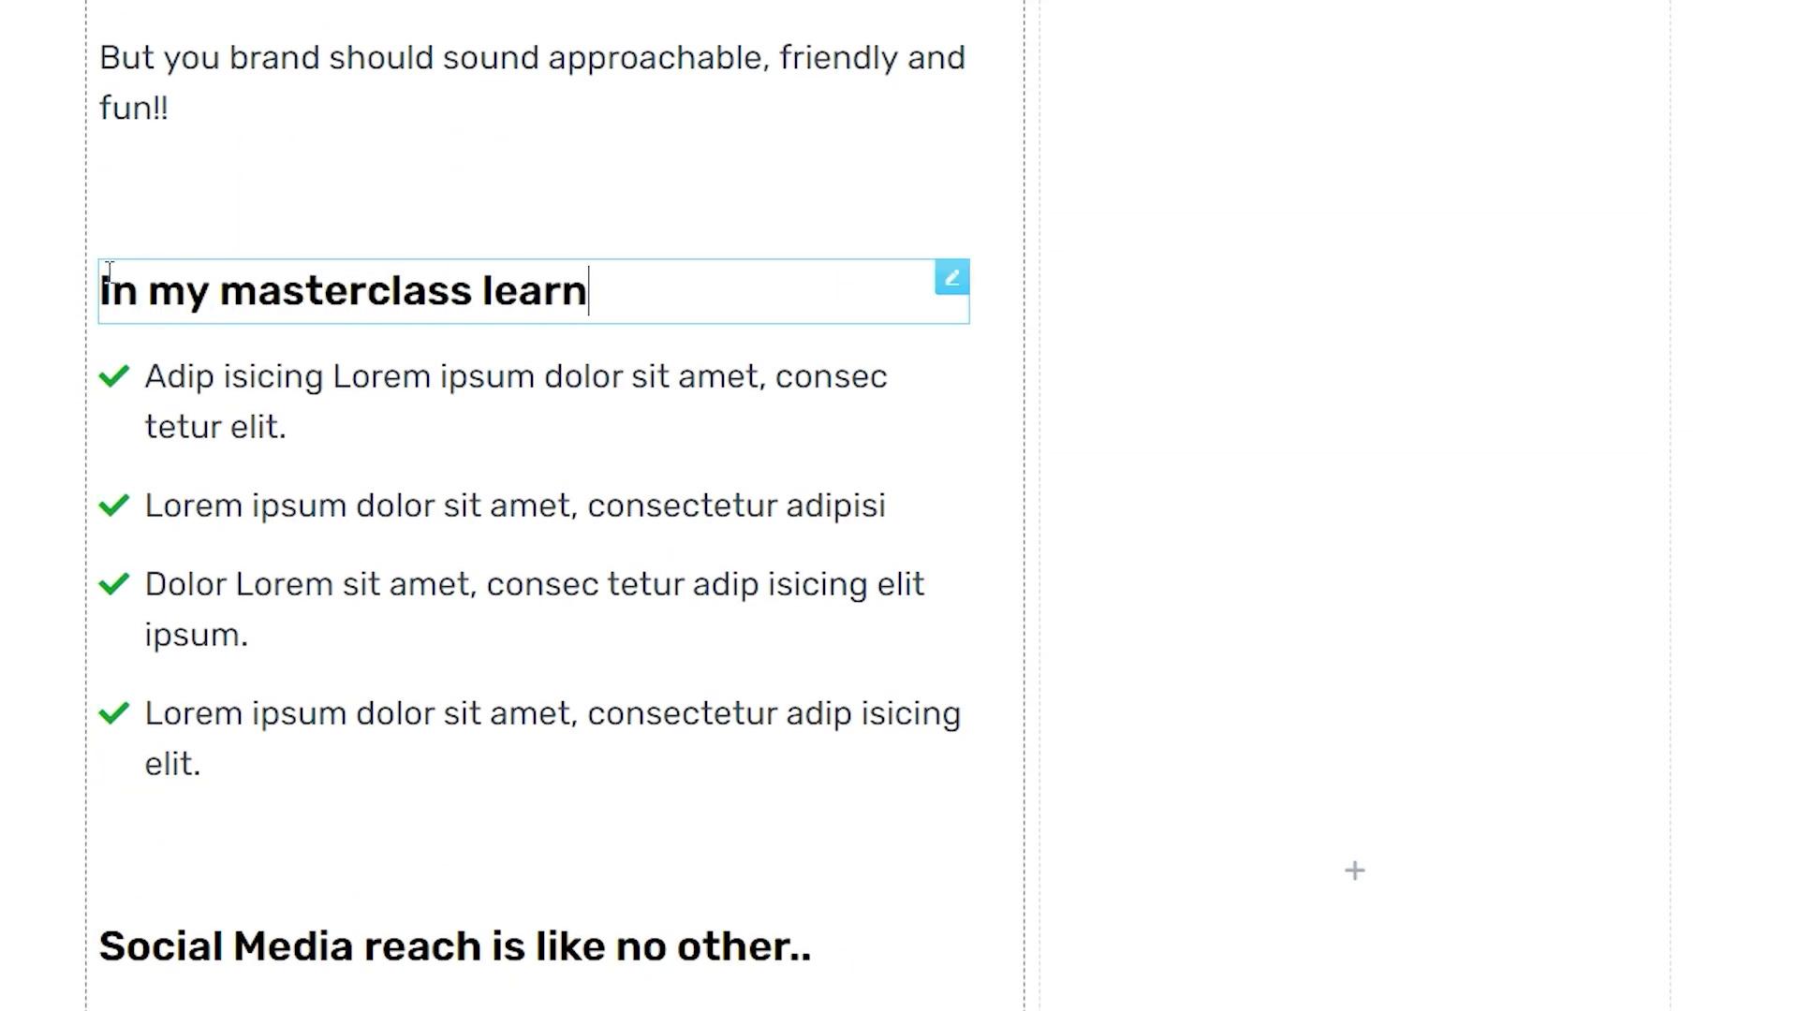
pyautogui.write("How to nail your brand's right tone of voice that soun")
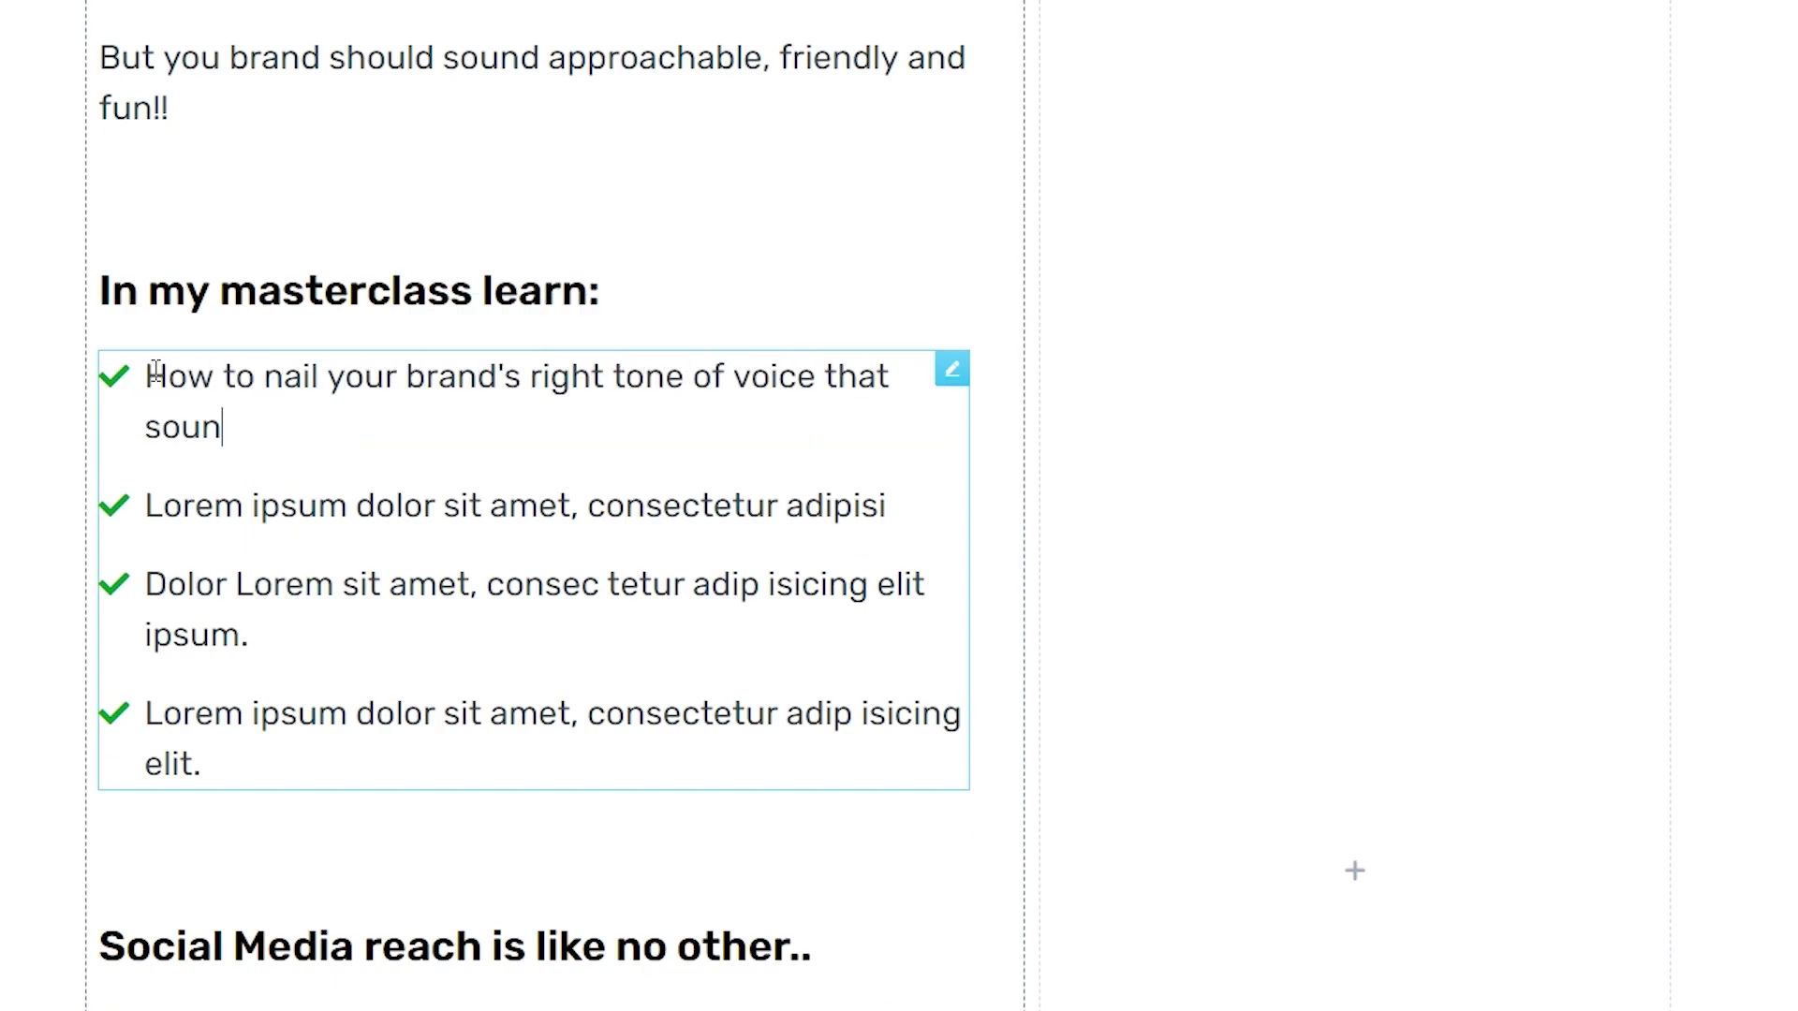
pyautogui.write('ds natural and not superficial')
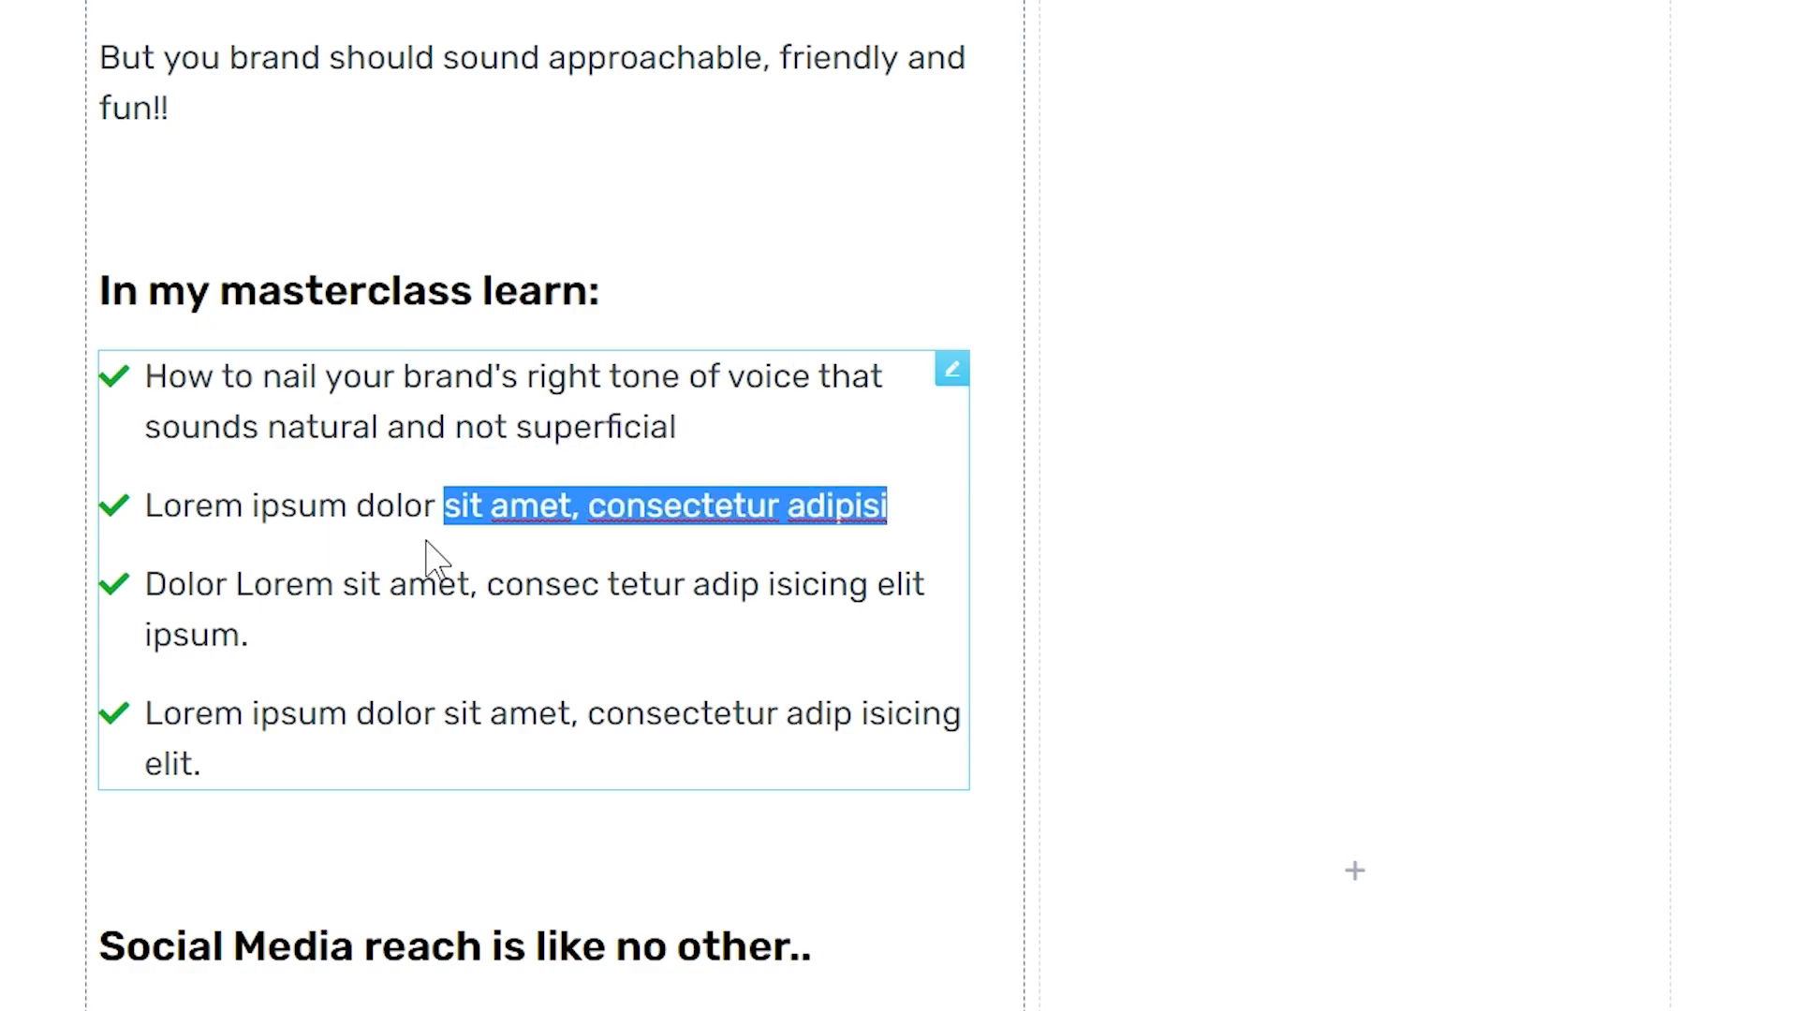
# Rewrite bullets two and three about driving conversation and converting without sounding pushy.
pyautogui.write('The #1 thing that ach')
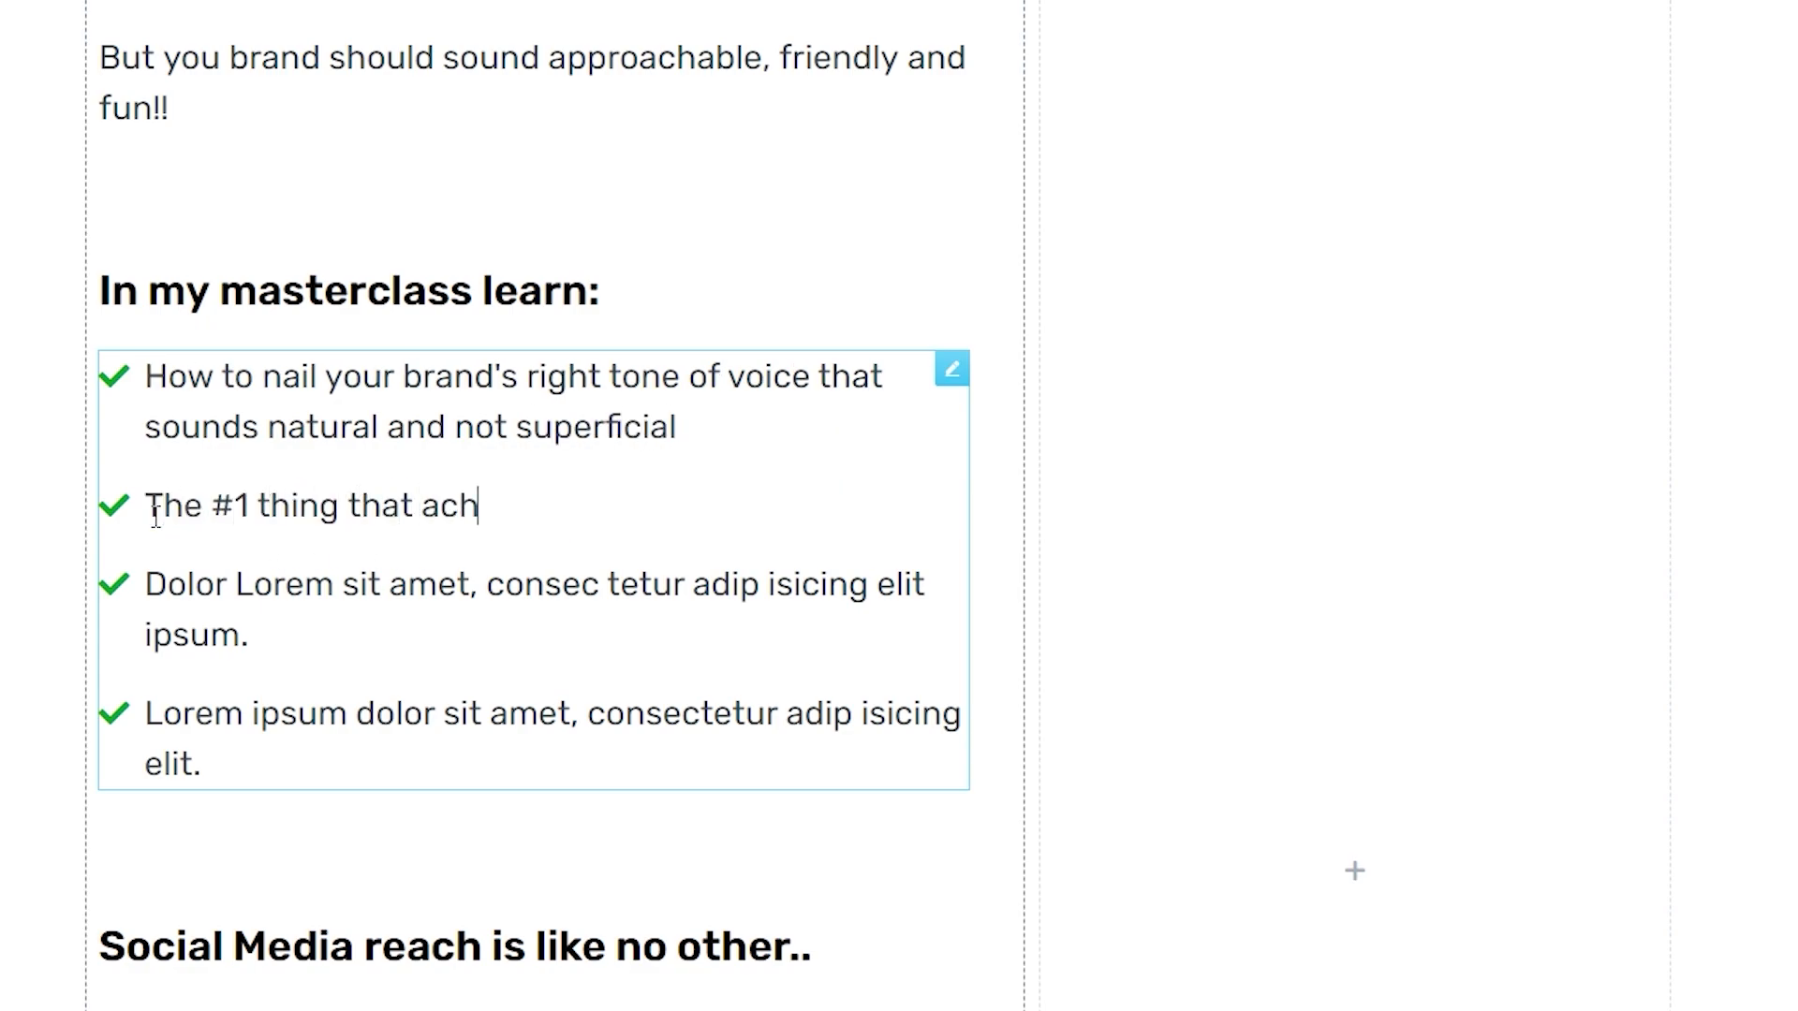
pyautogui.write('iever brands know')
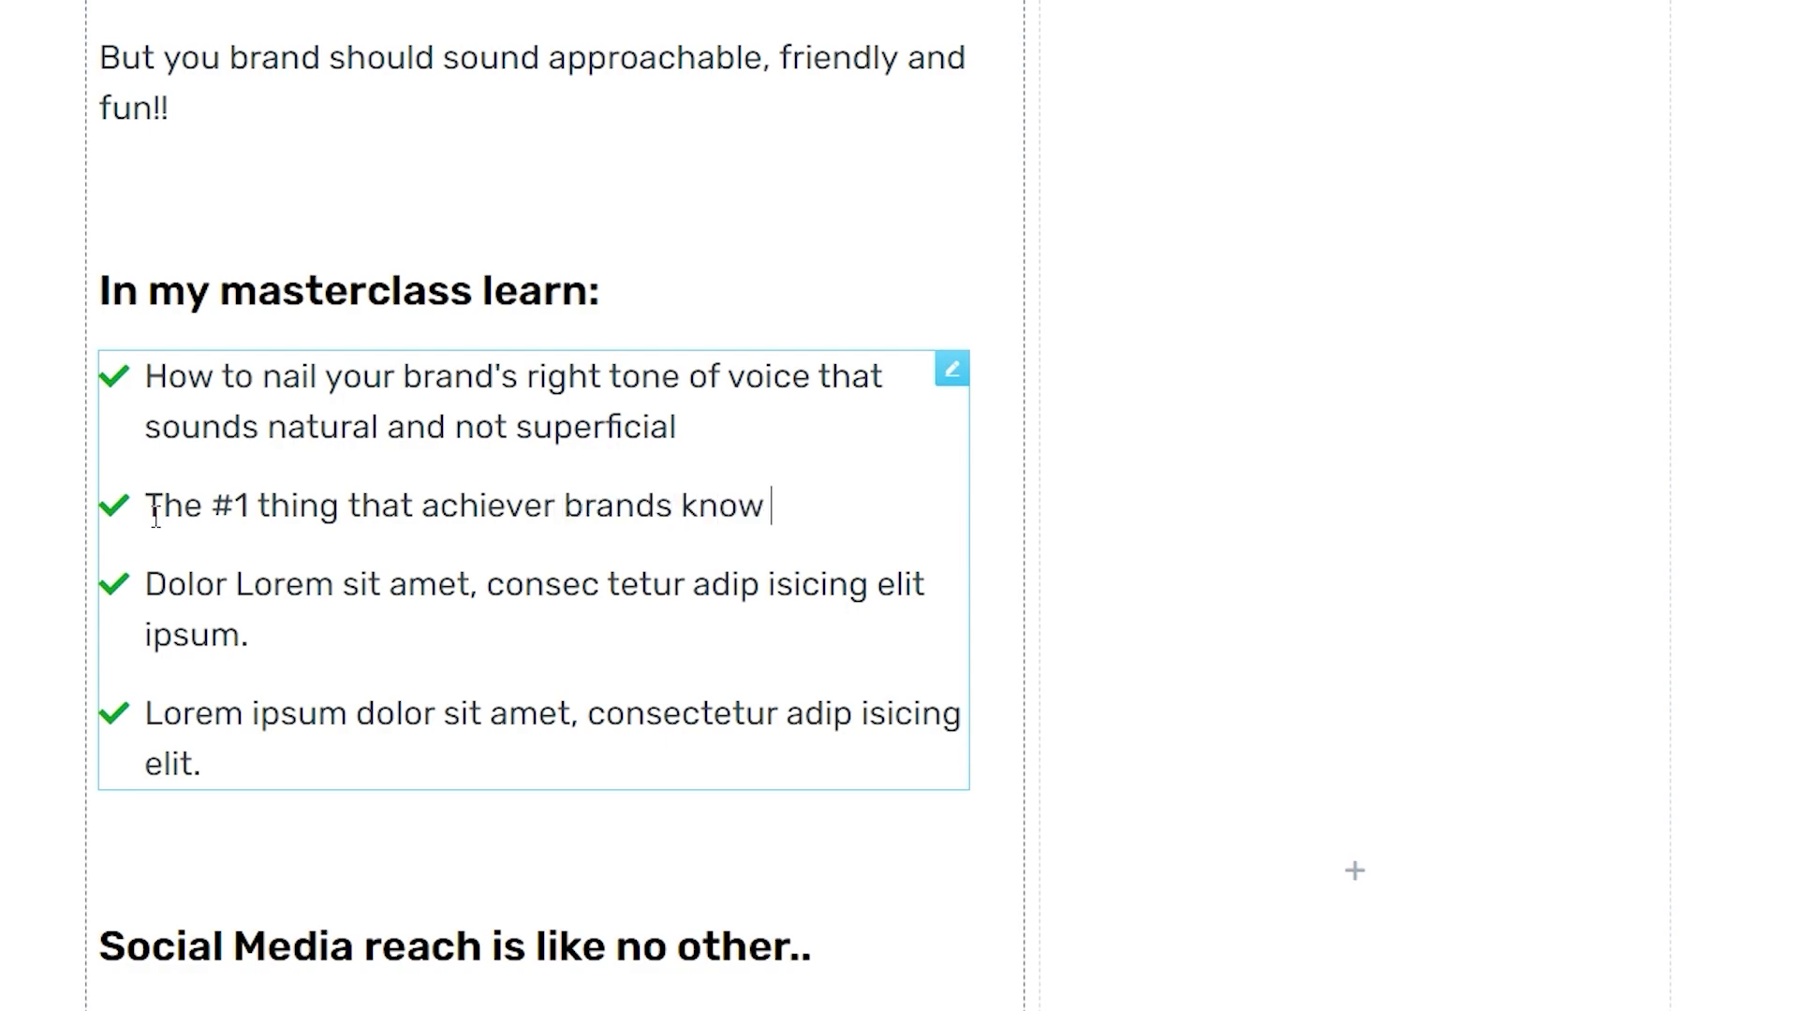
pyautogui.write('about driving conversa')
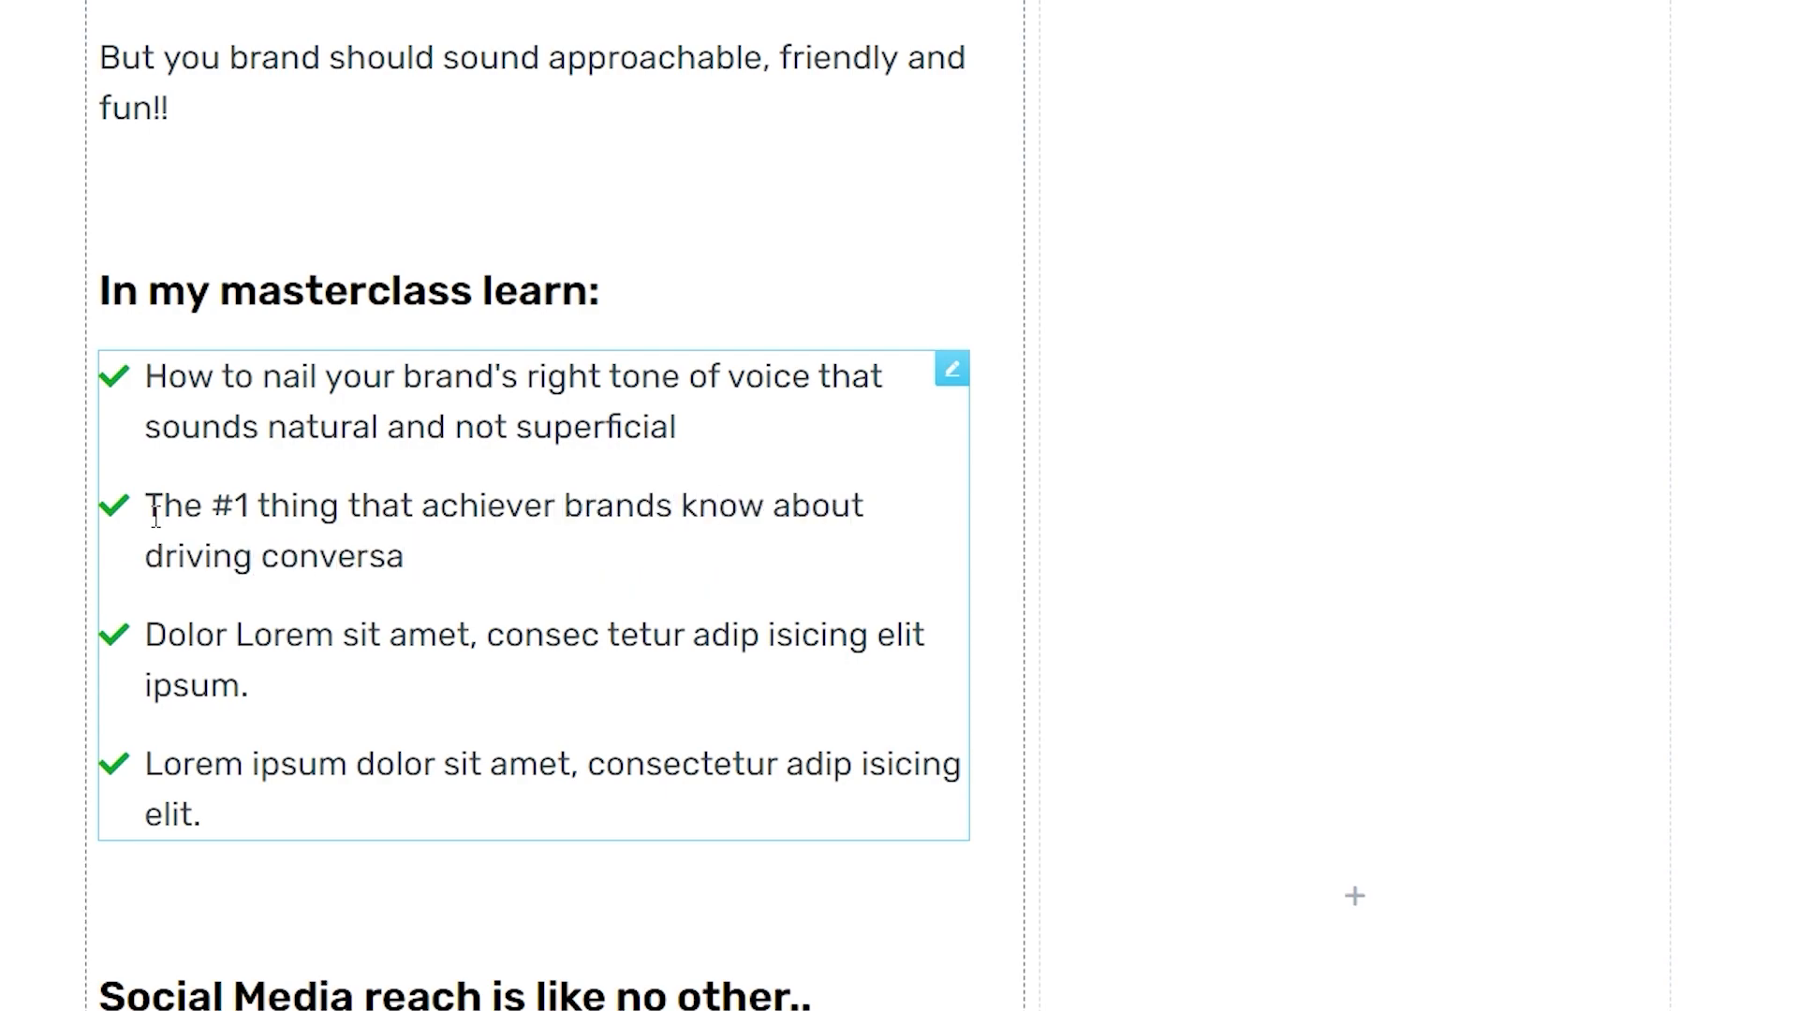
pyautogui.write("tion on social that struggling brands don't")
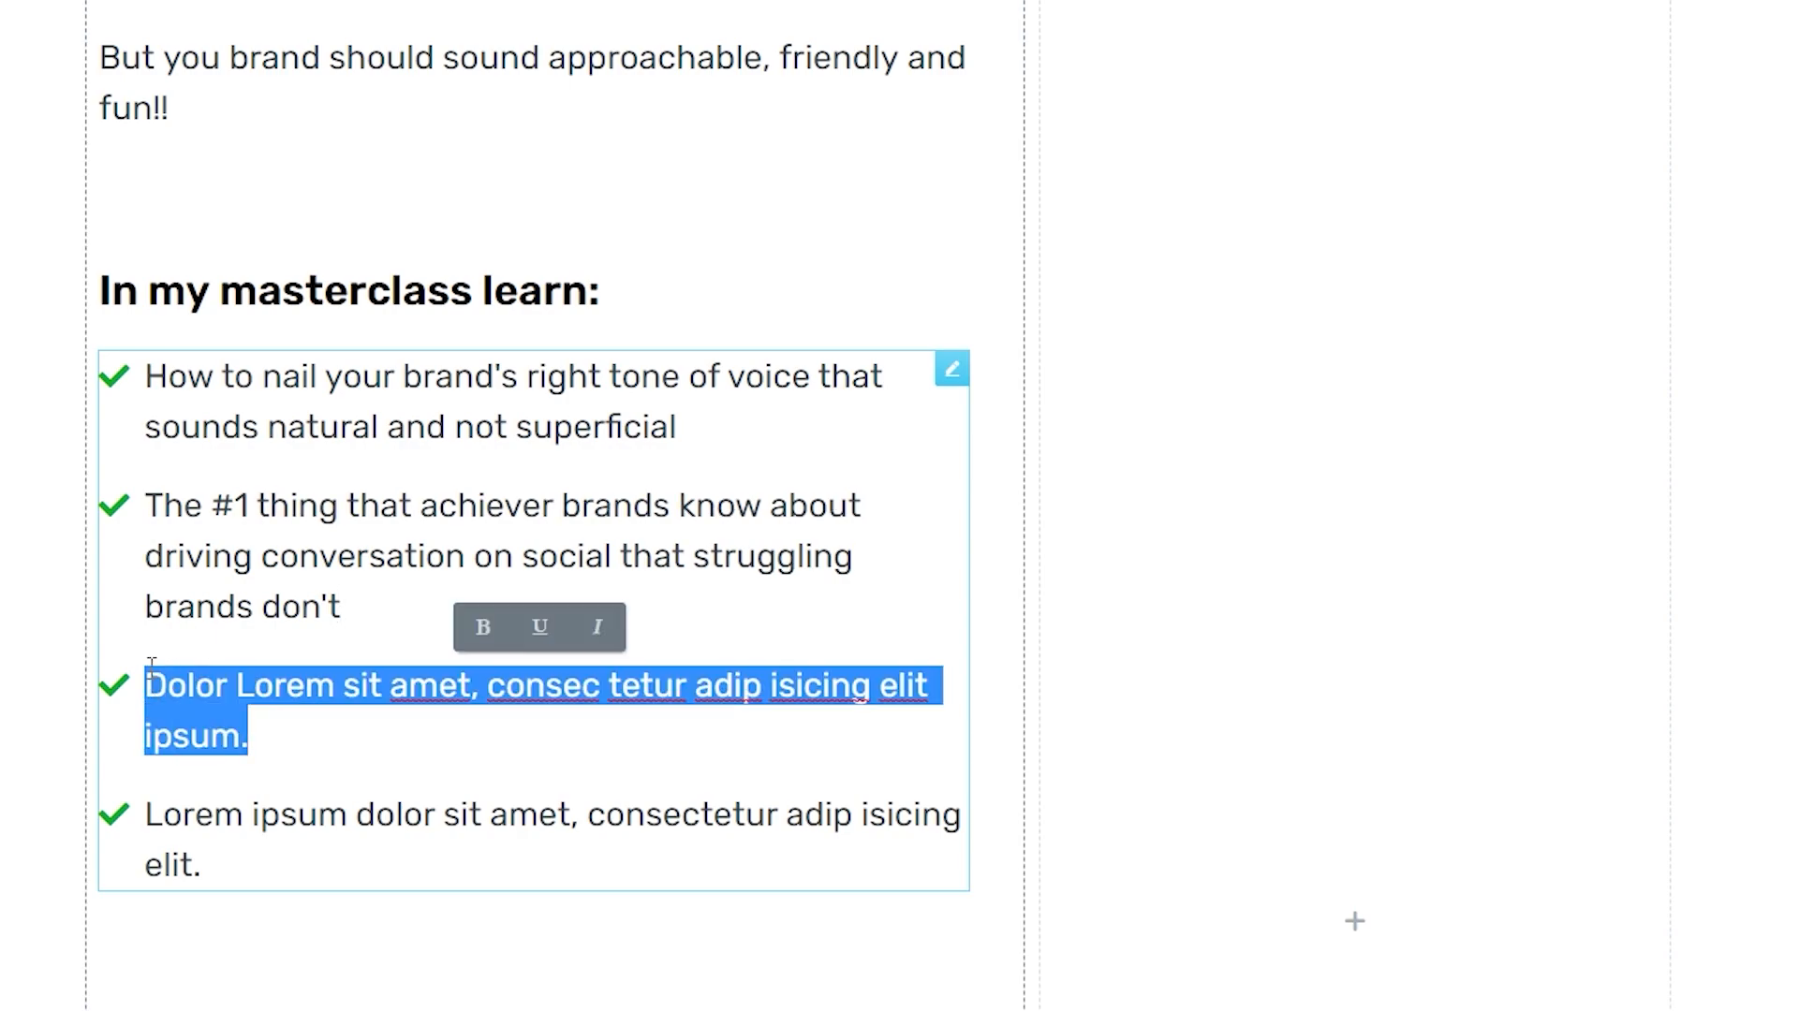
pyautogui.write('The lesser-known art of turning conversations into conversati')
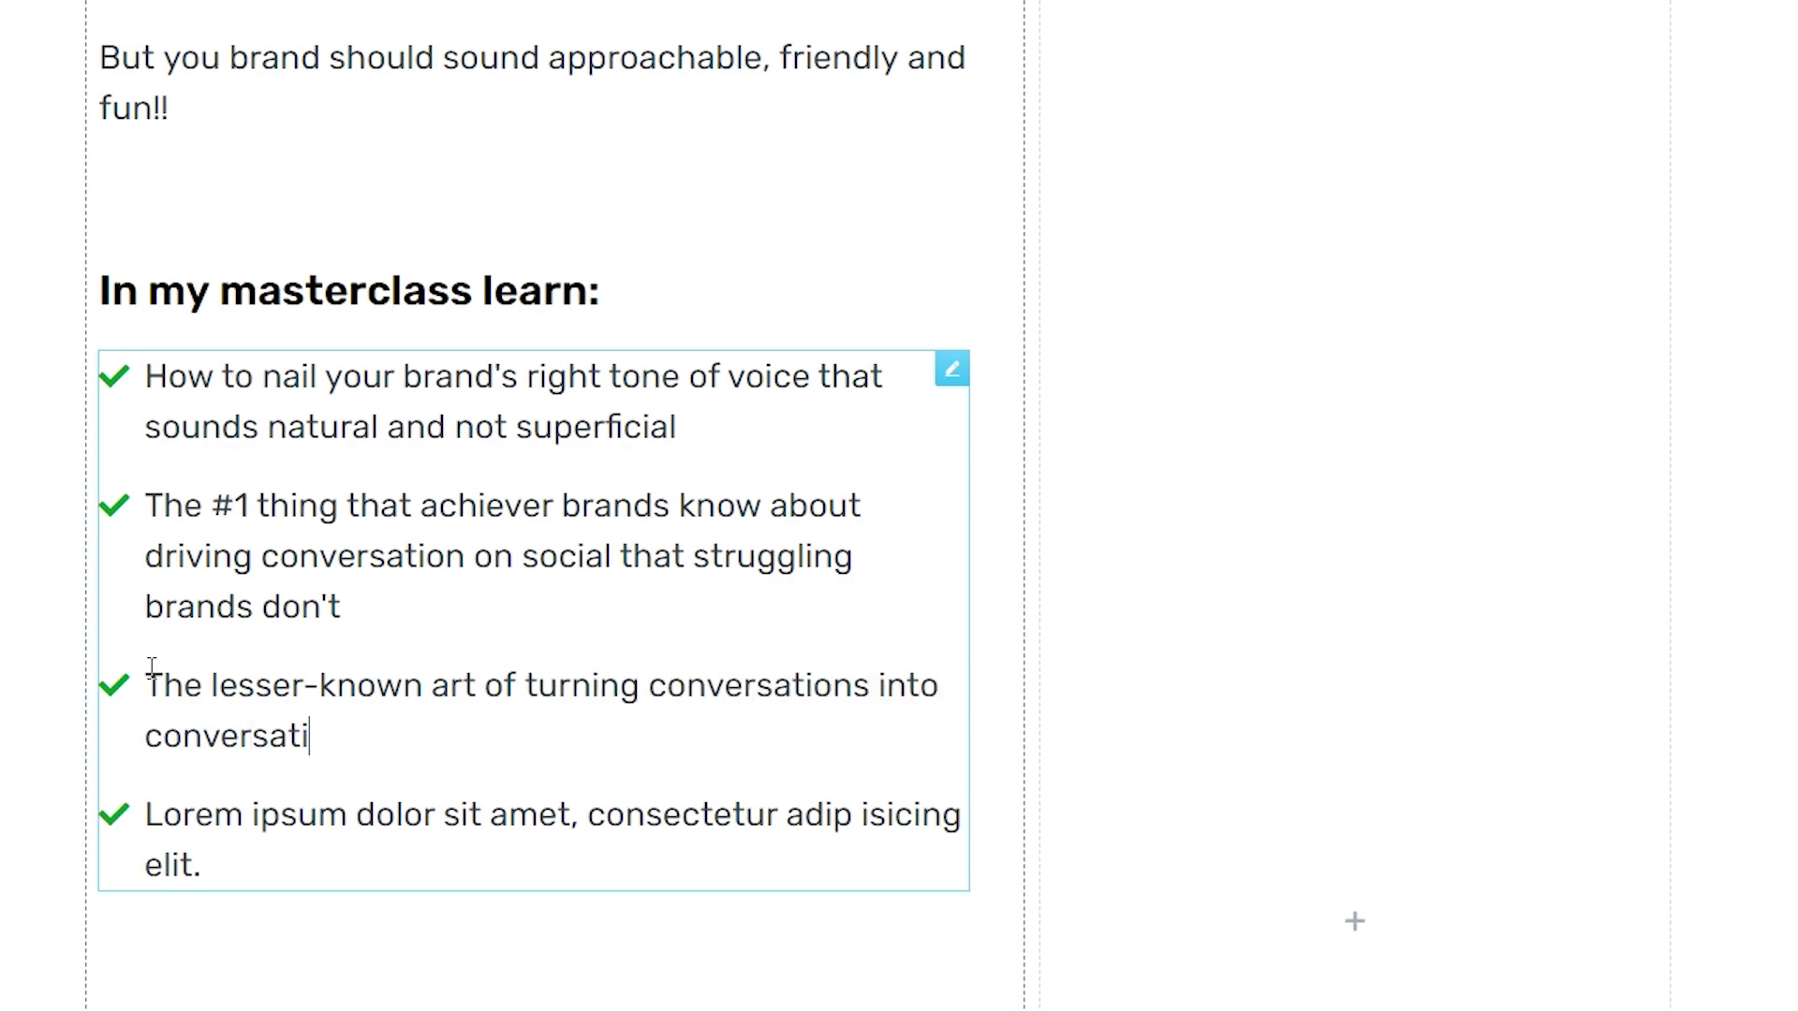
pyautogui.write('ons without sounding pushy')
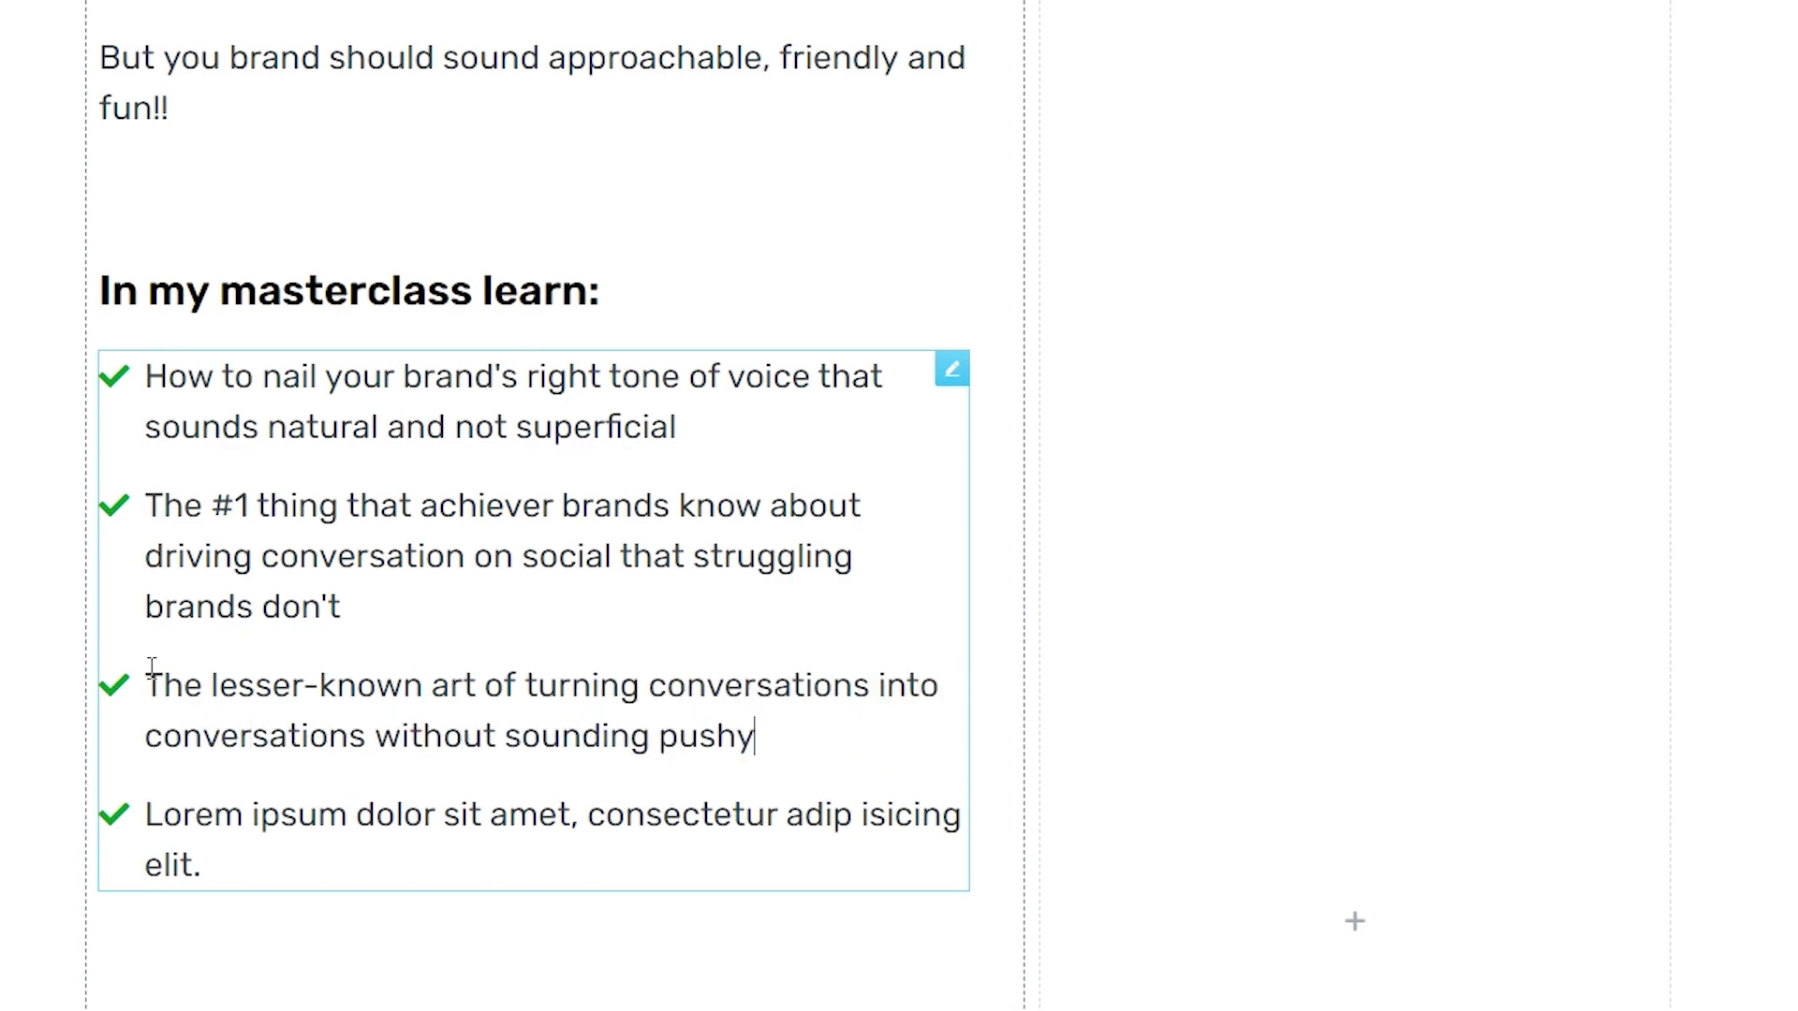
pyautogui.click(950, 368)
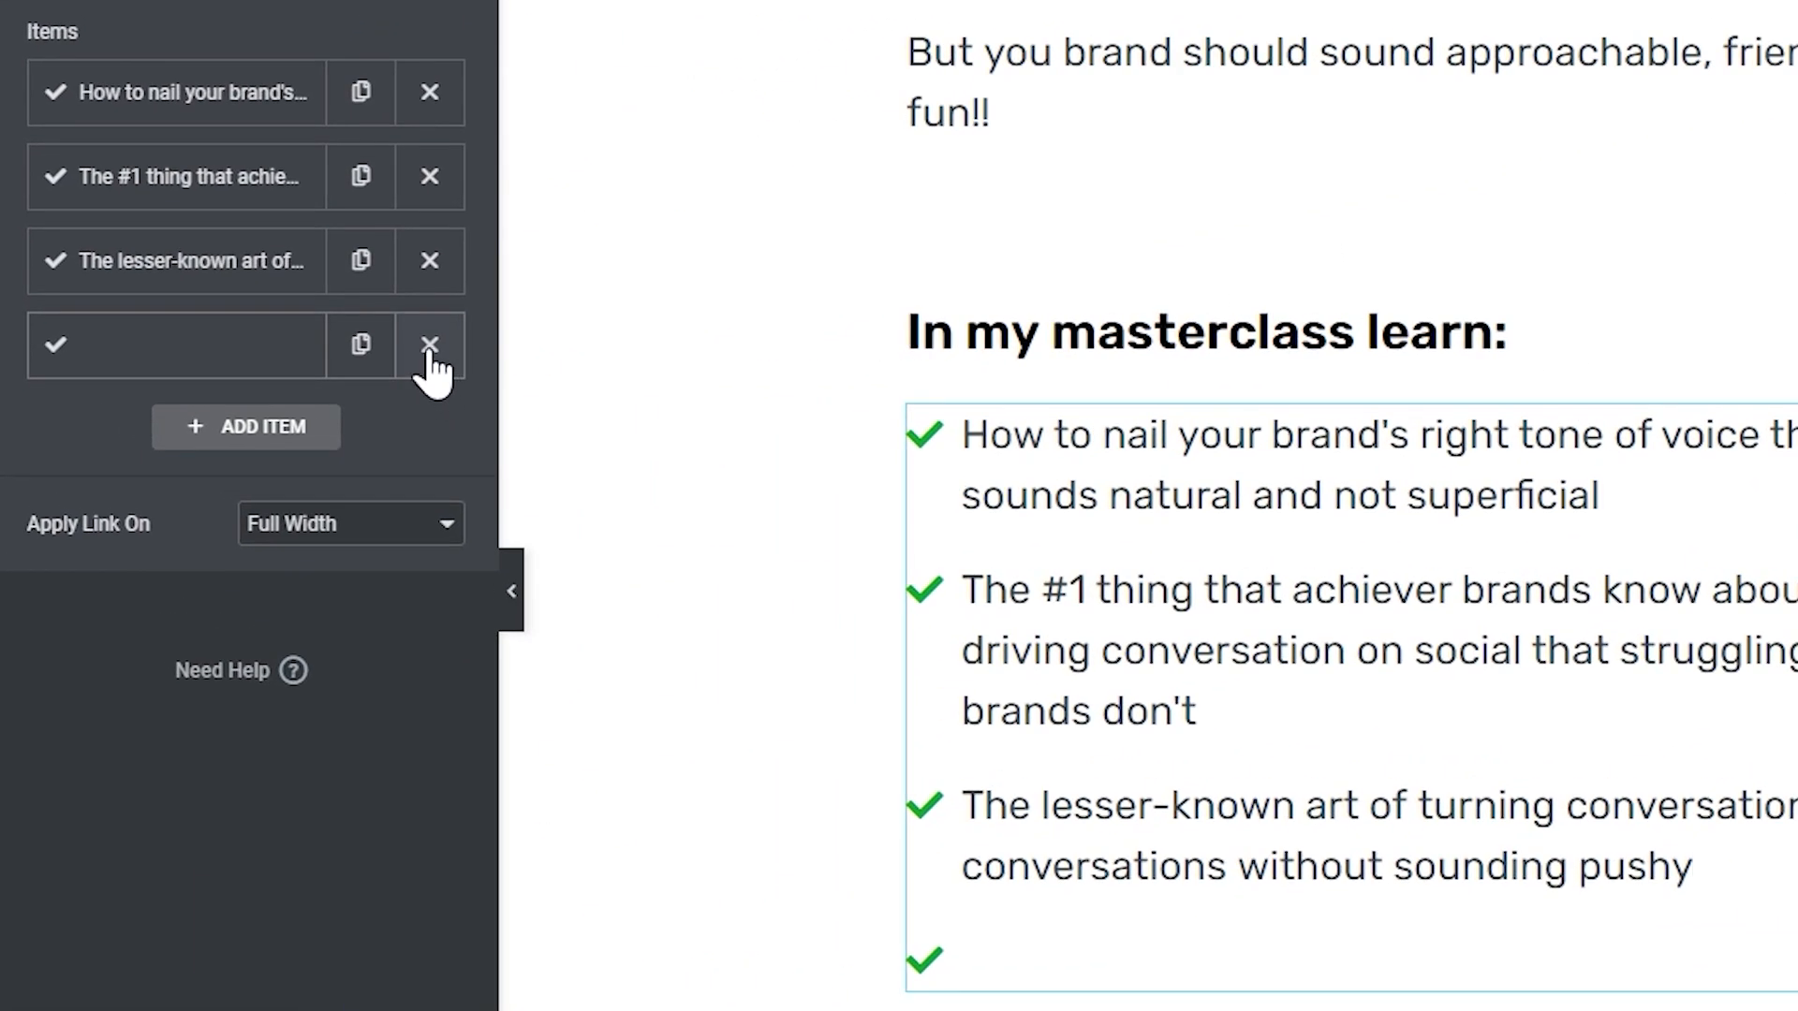
# Remove the empty fourth bullet from the Icon List and publish the opt-in page.
pyautogui.click(431, 344)
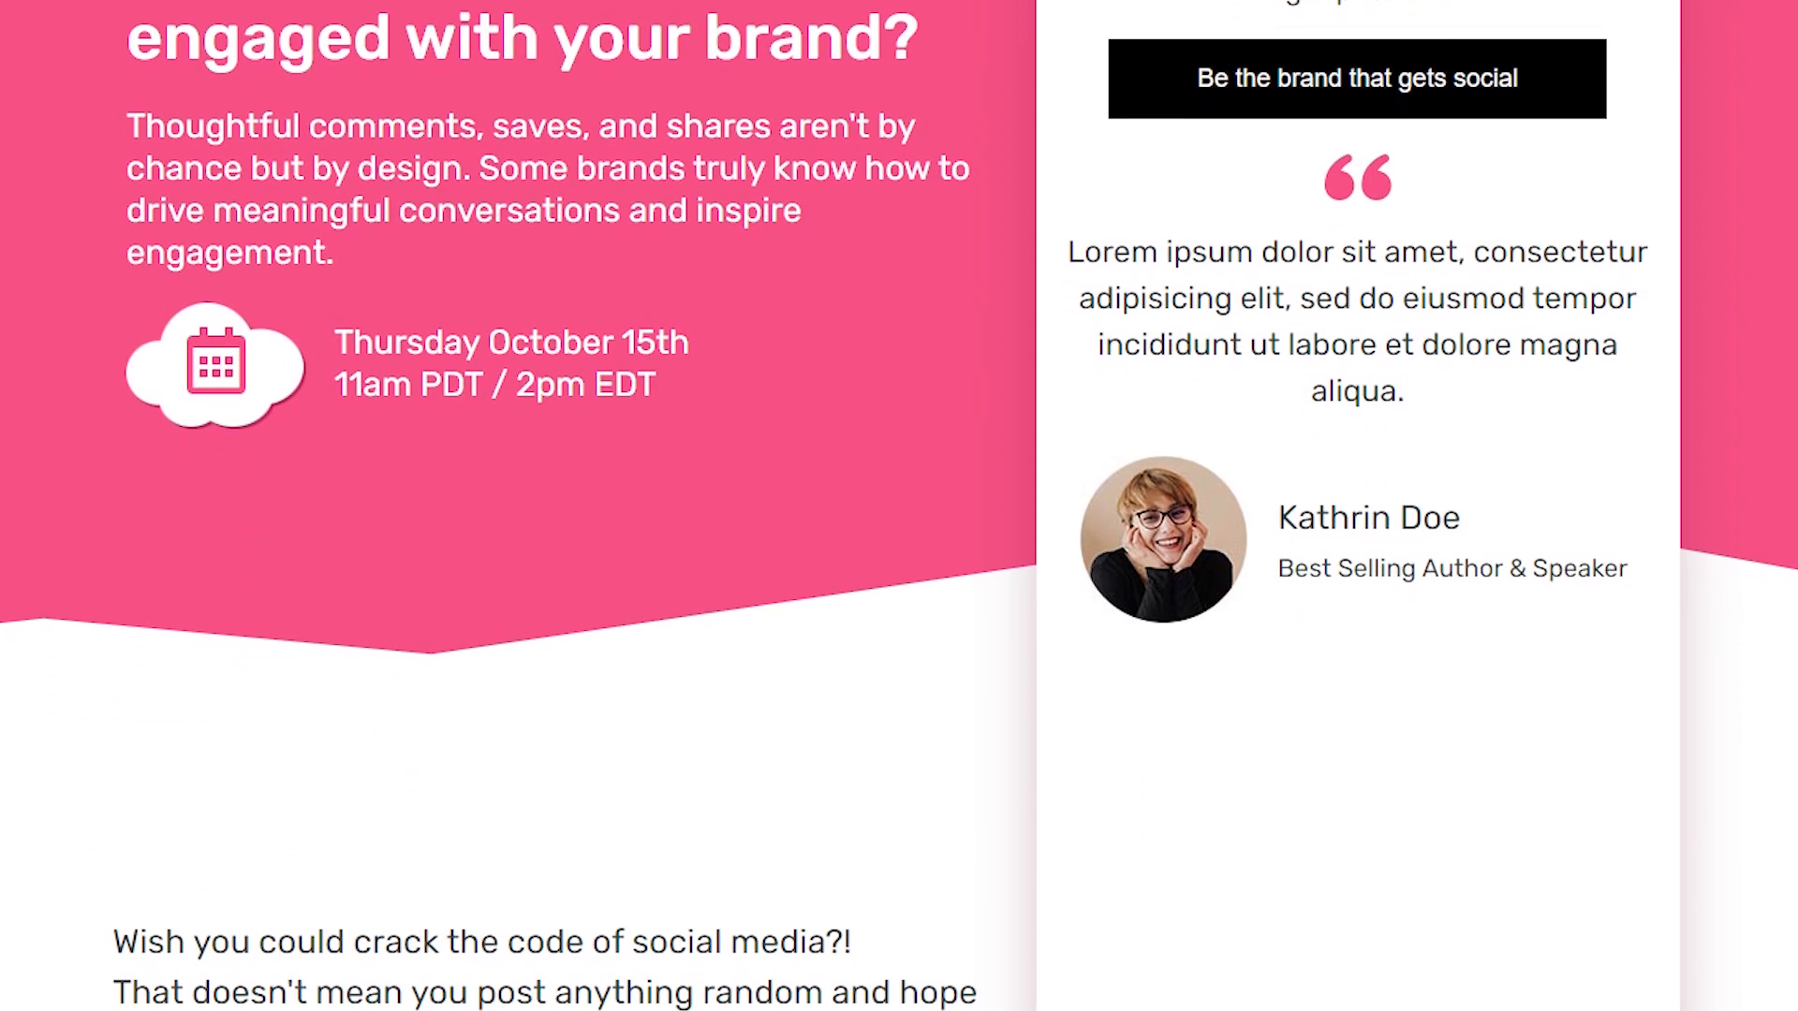
# Scroll through the live opt-in page to review the social-media headline and bullets.
pyautogui.scroll(-3)
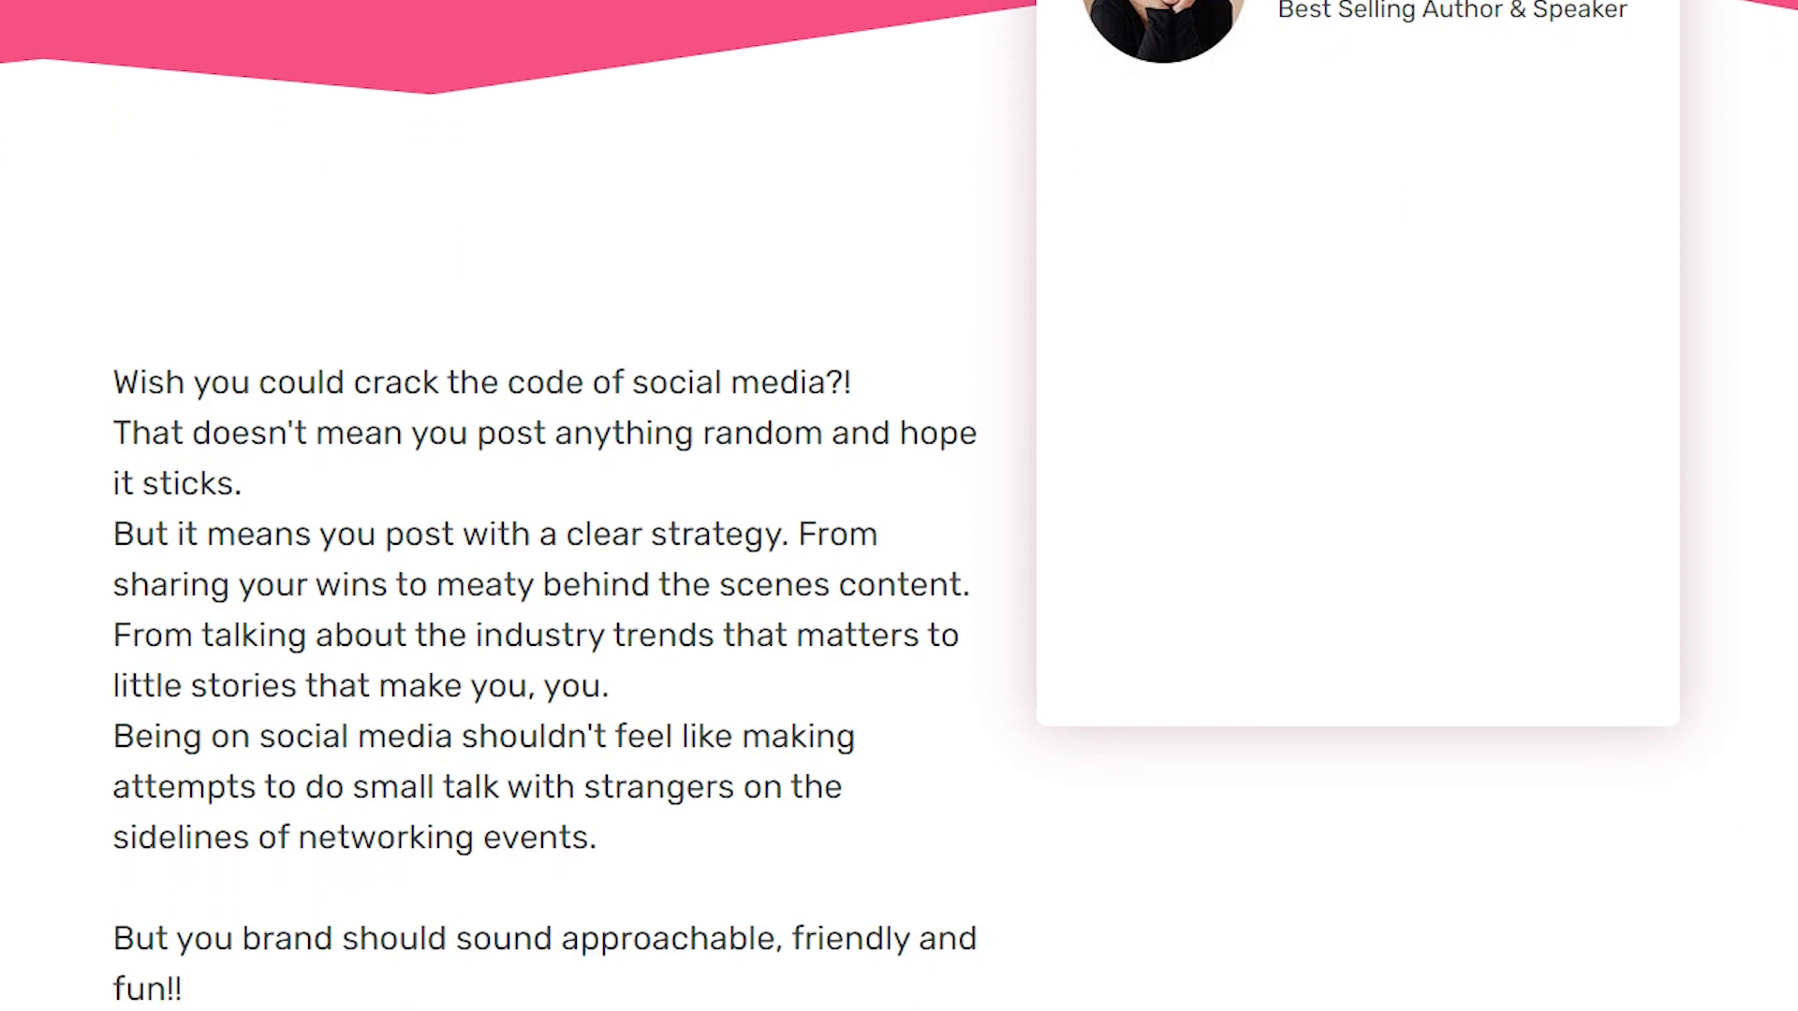
pyautogui.scroll(-3)
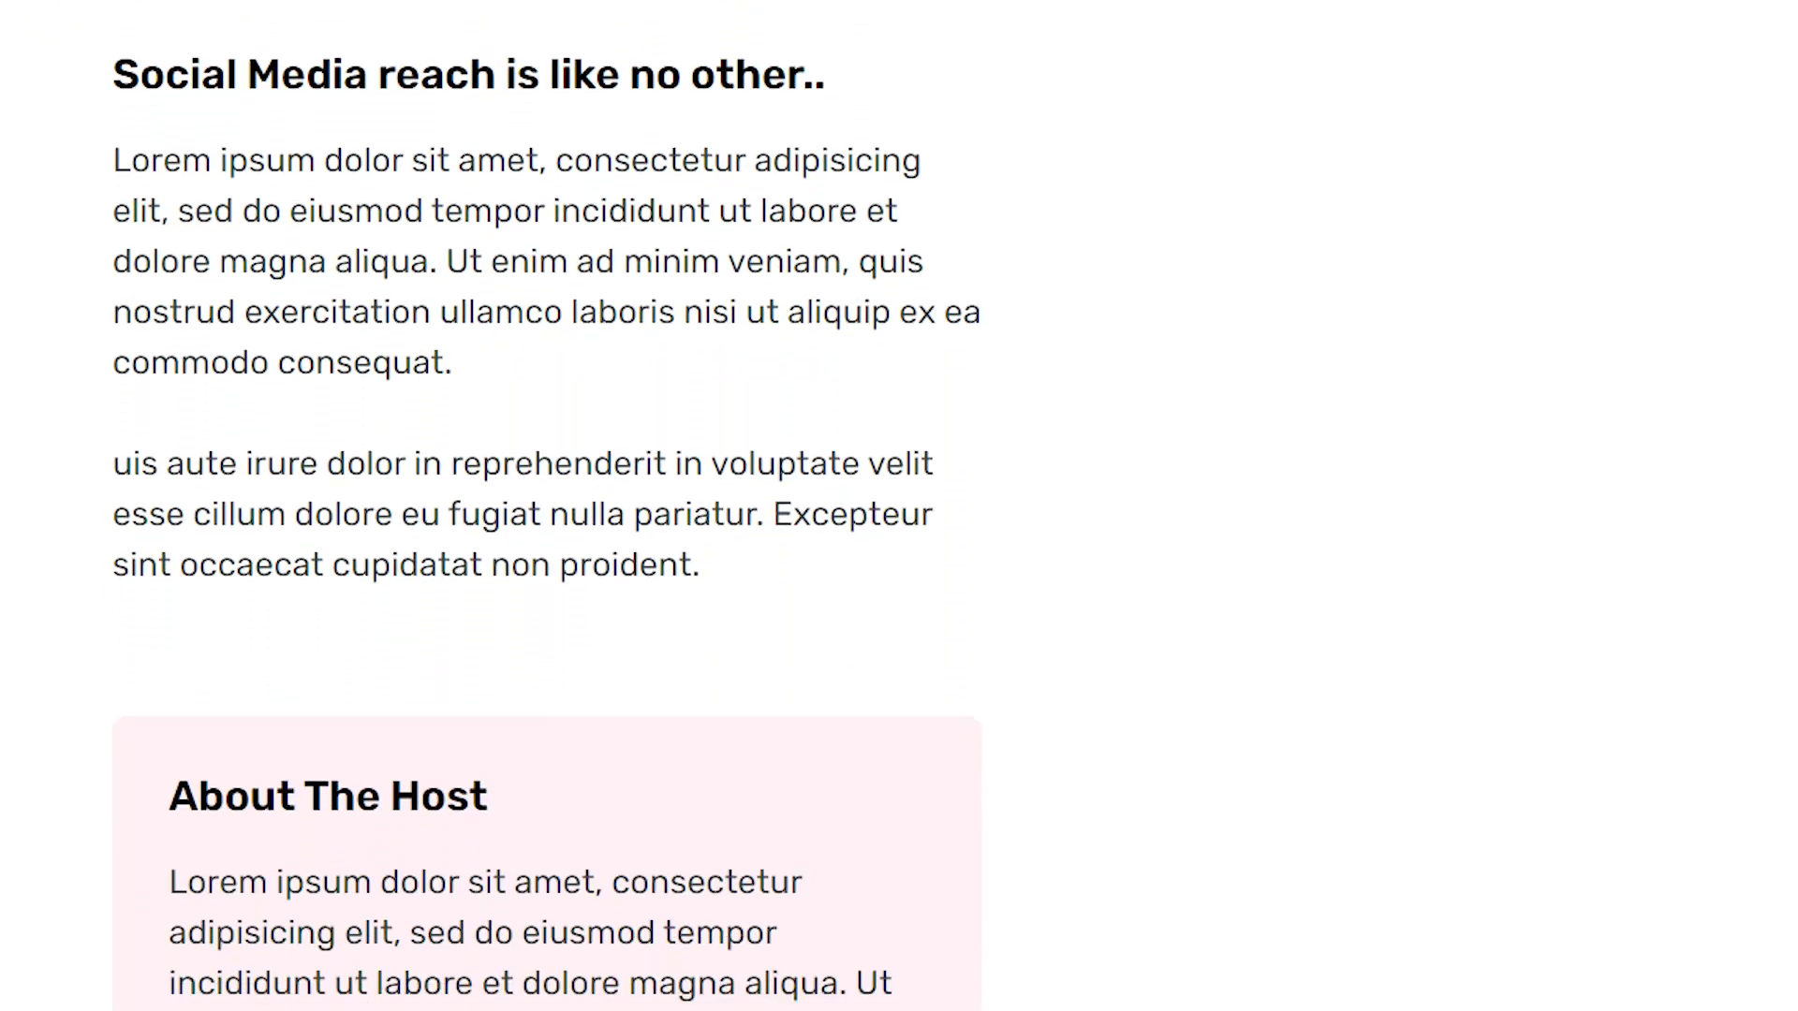
pyautogui.scroll(-3)
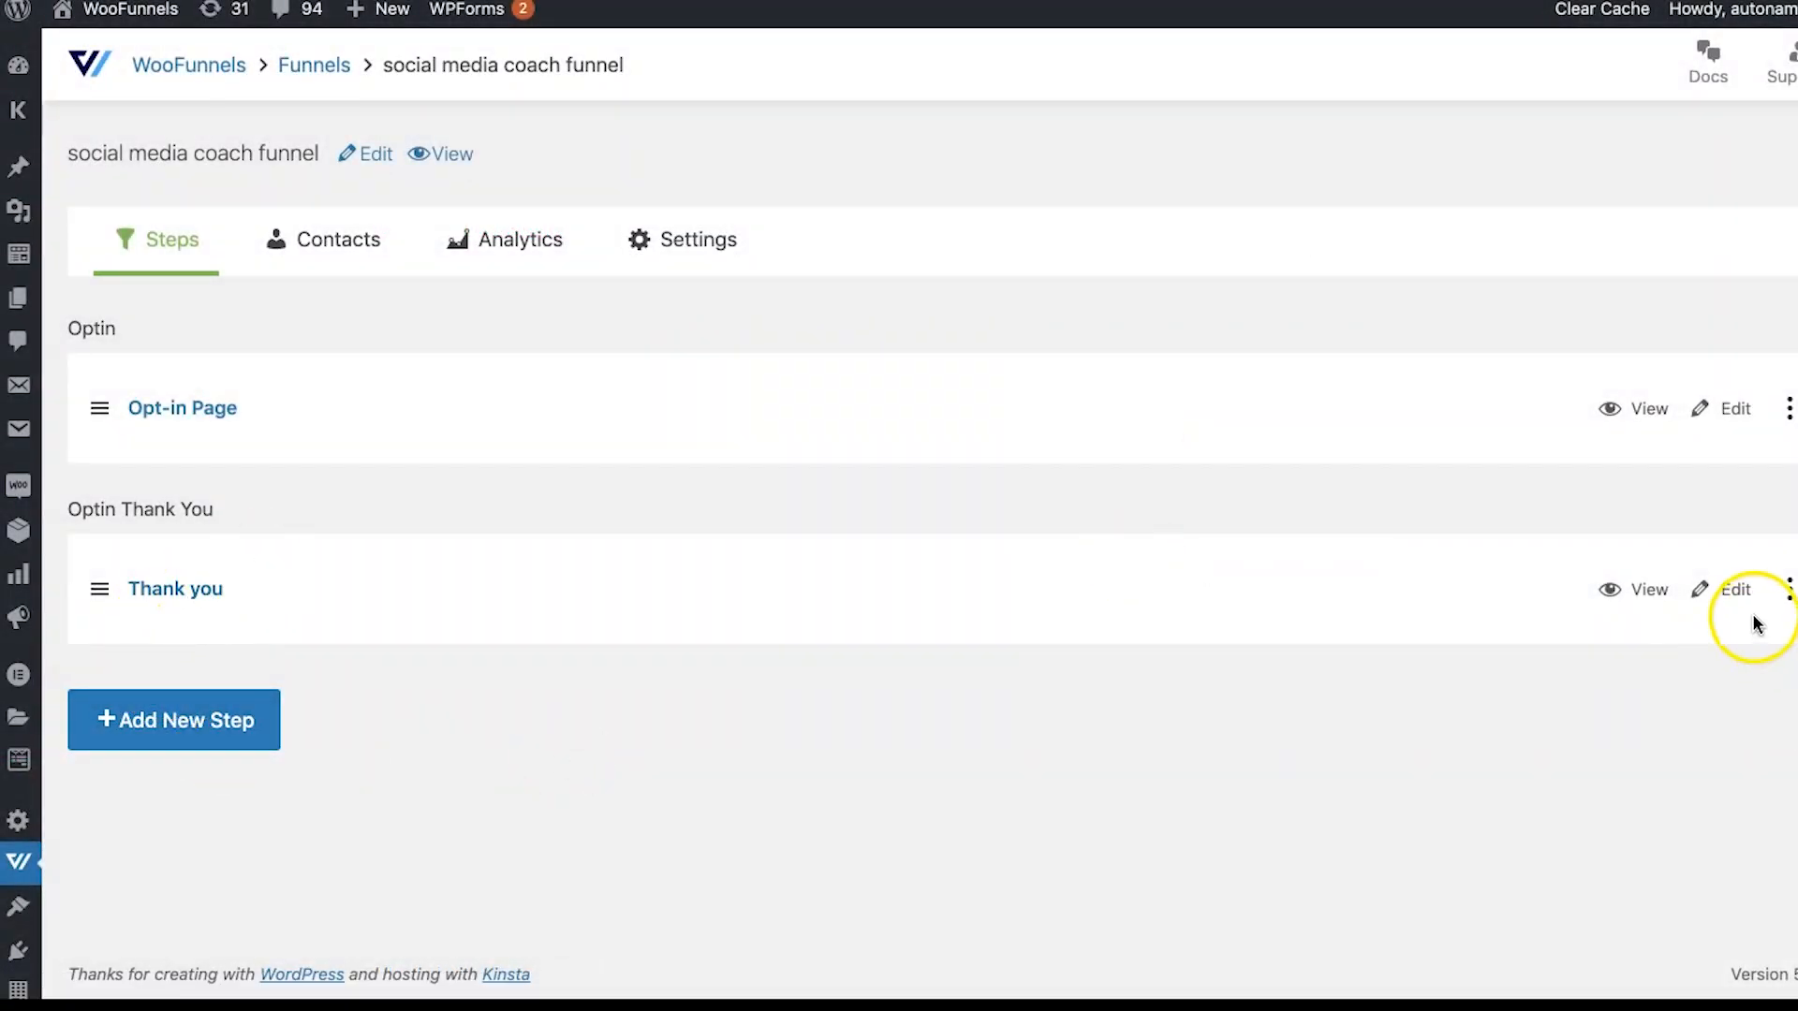
# Import the Charmer design into the Thank you step and launch its page in Elementor.
pyautogui.click(1734, 590)
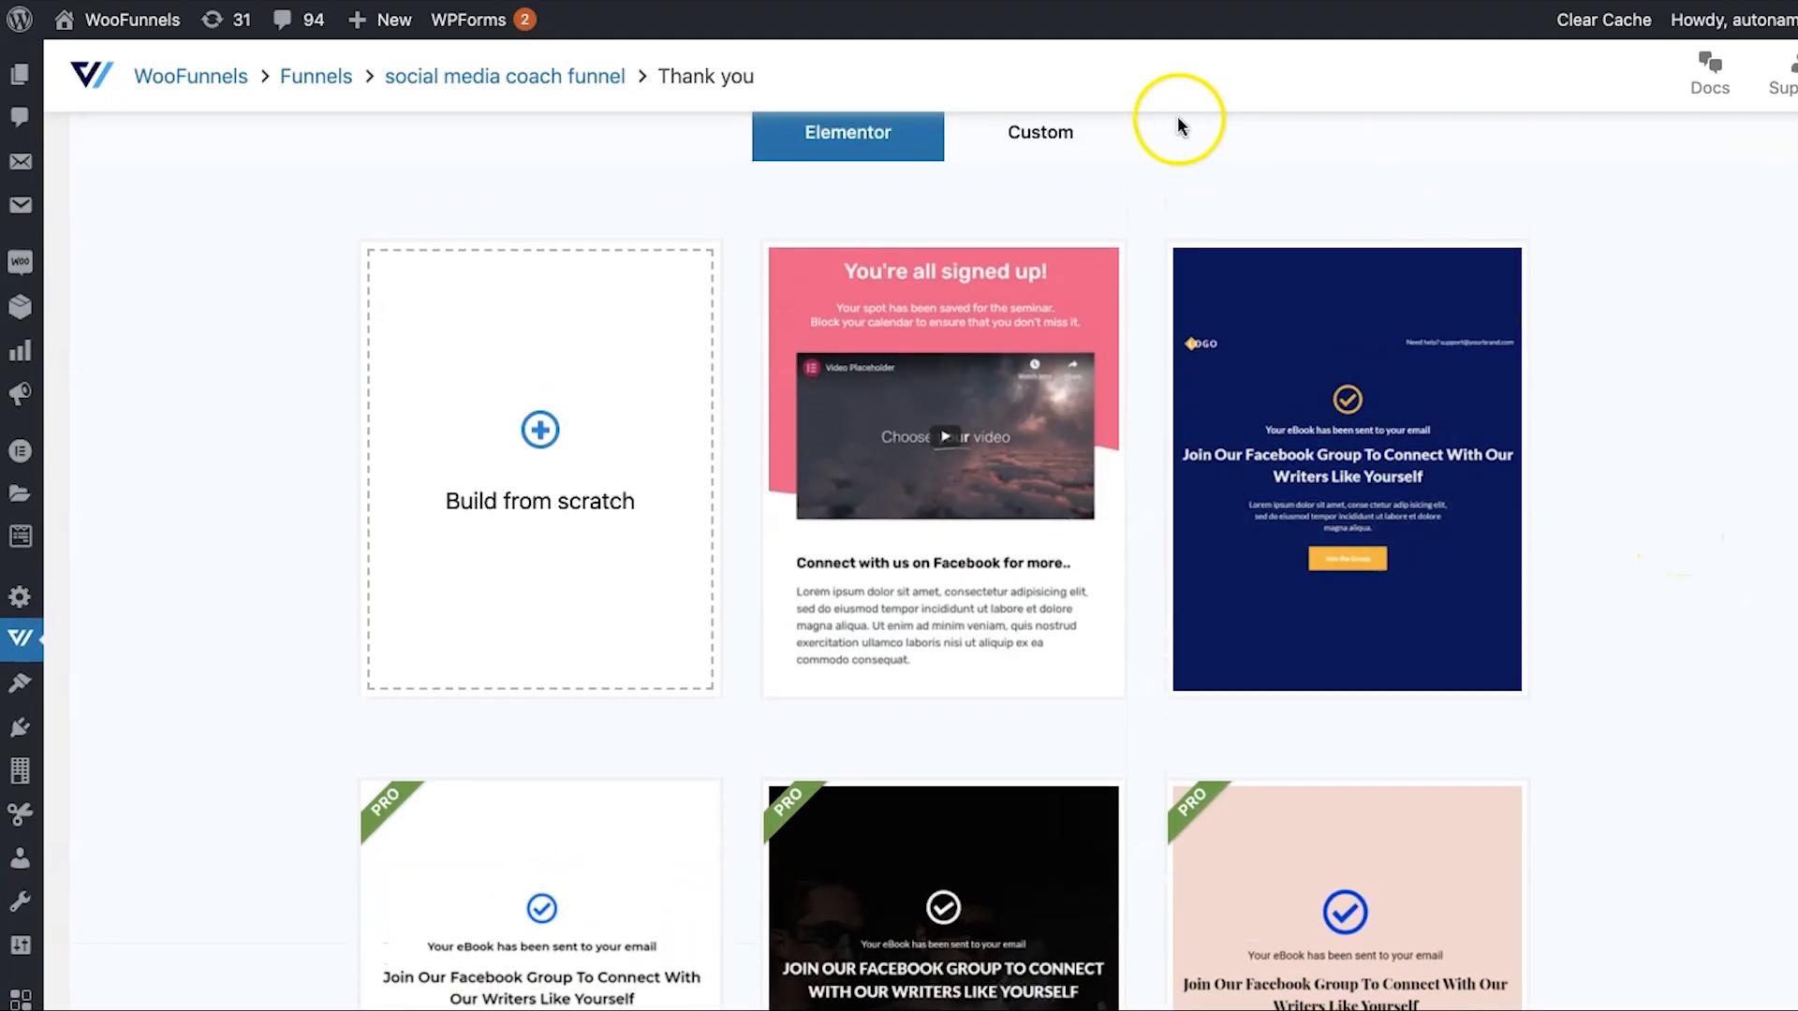
pyautogui.click(942, 526)
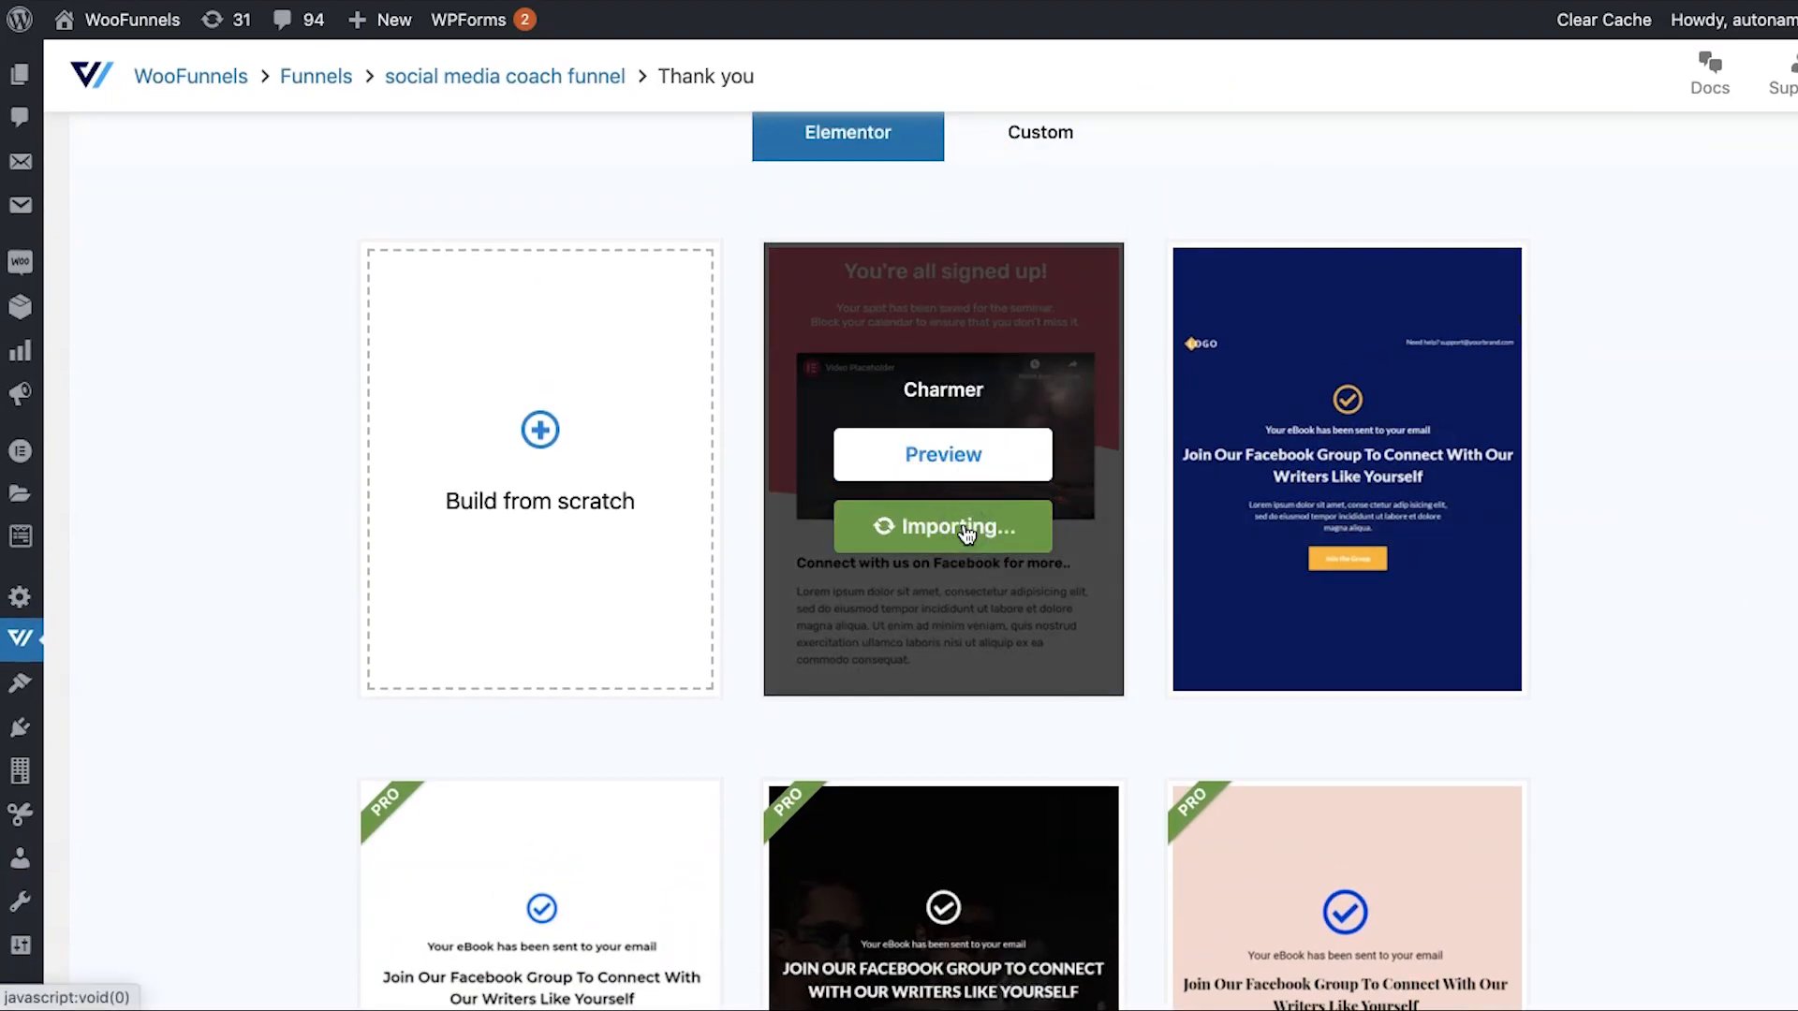
pyautogui.click(540, 468)
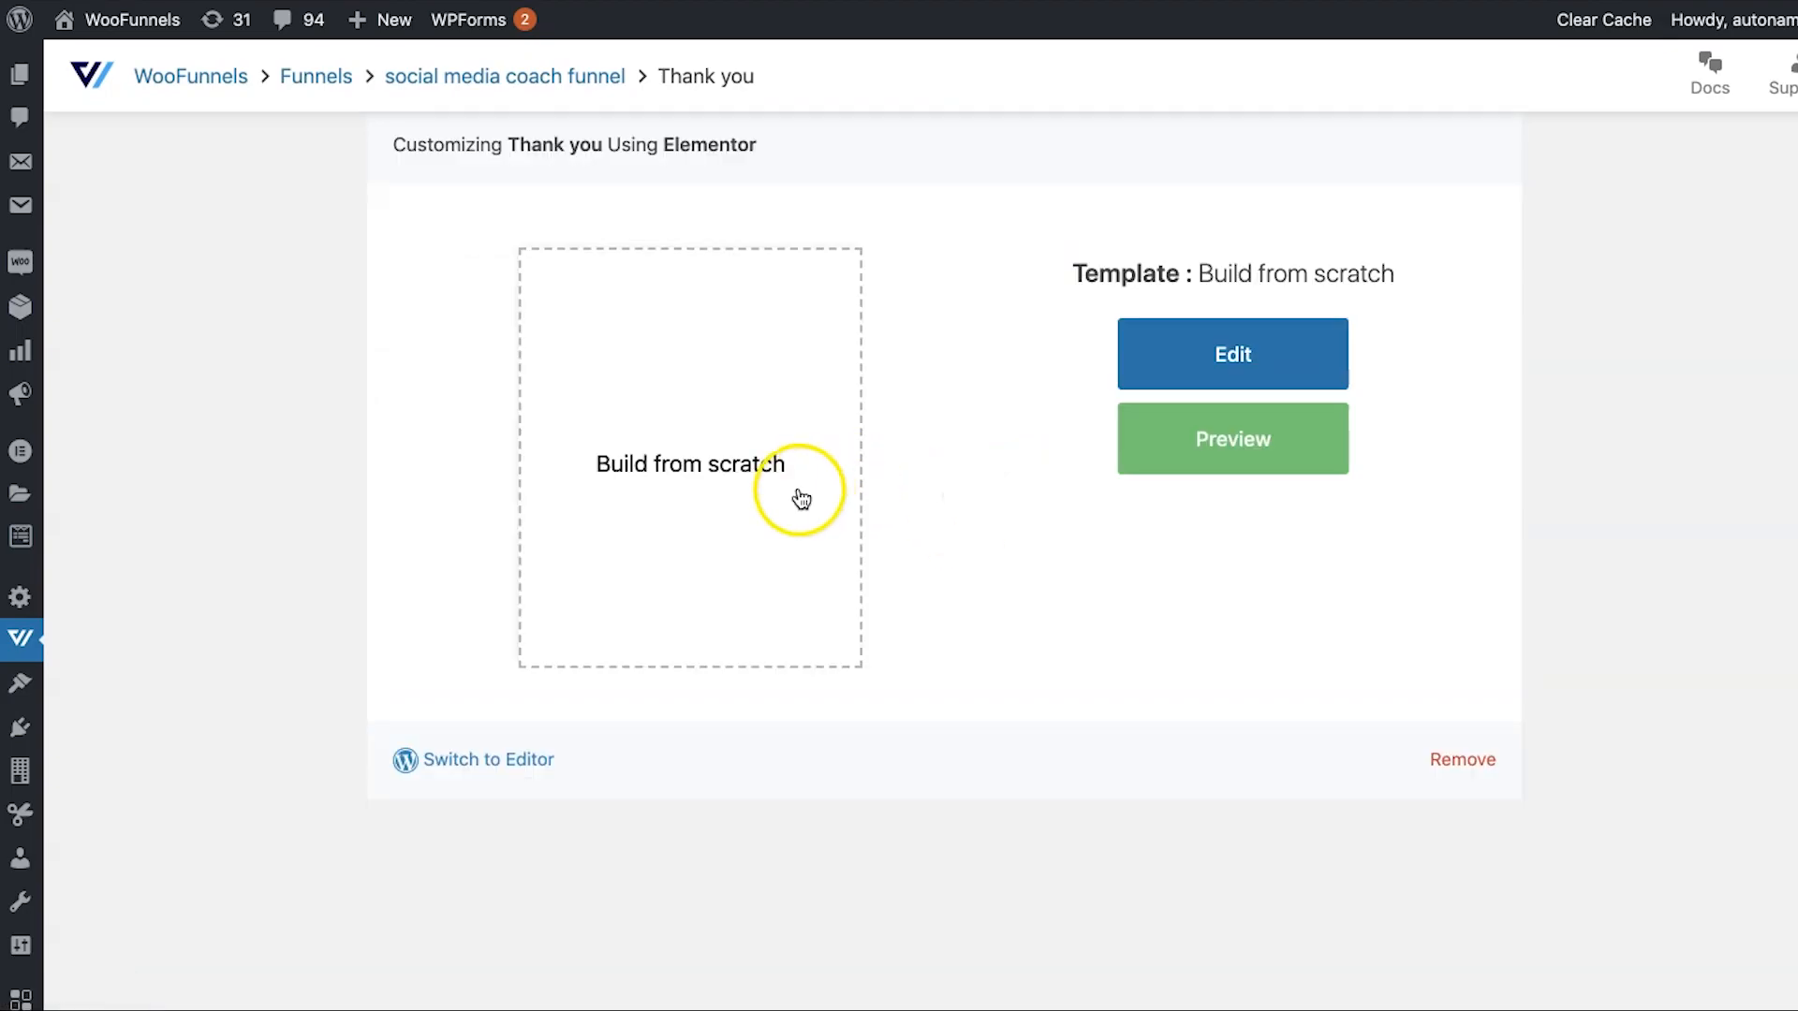
pyautogui.click(1232, 354)
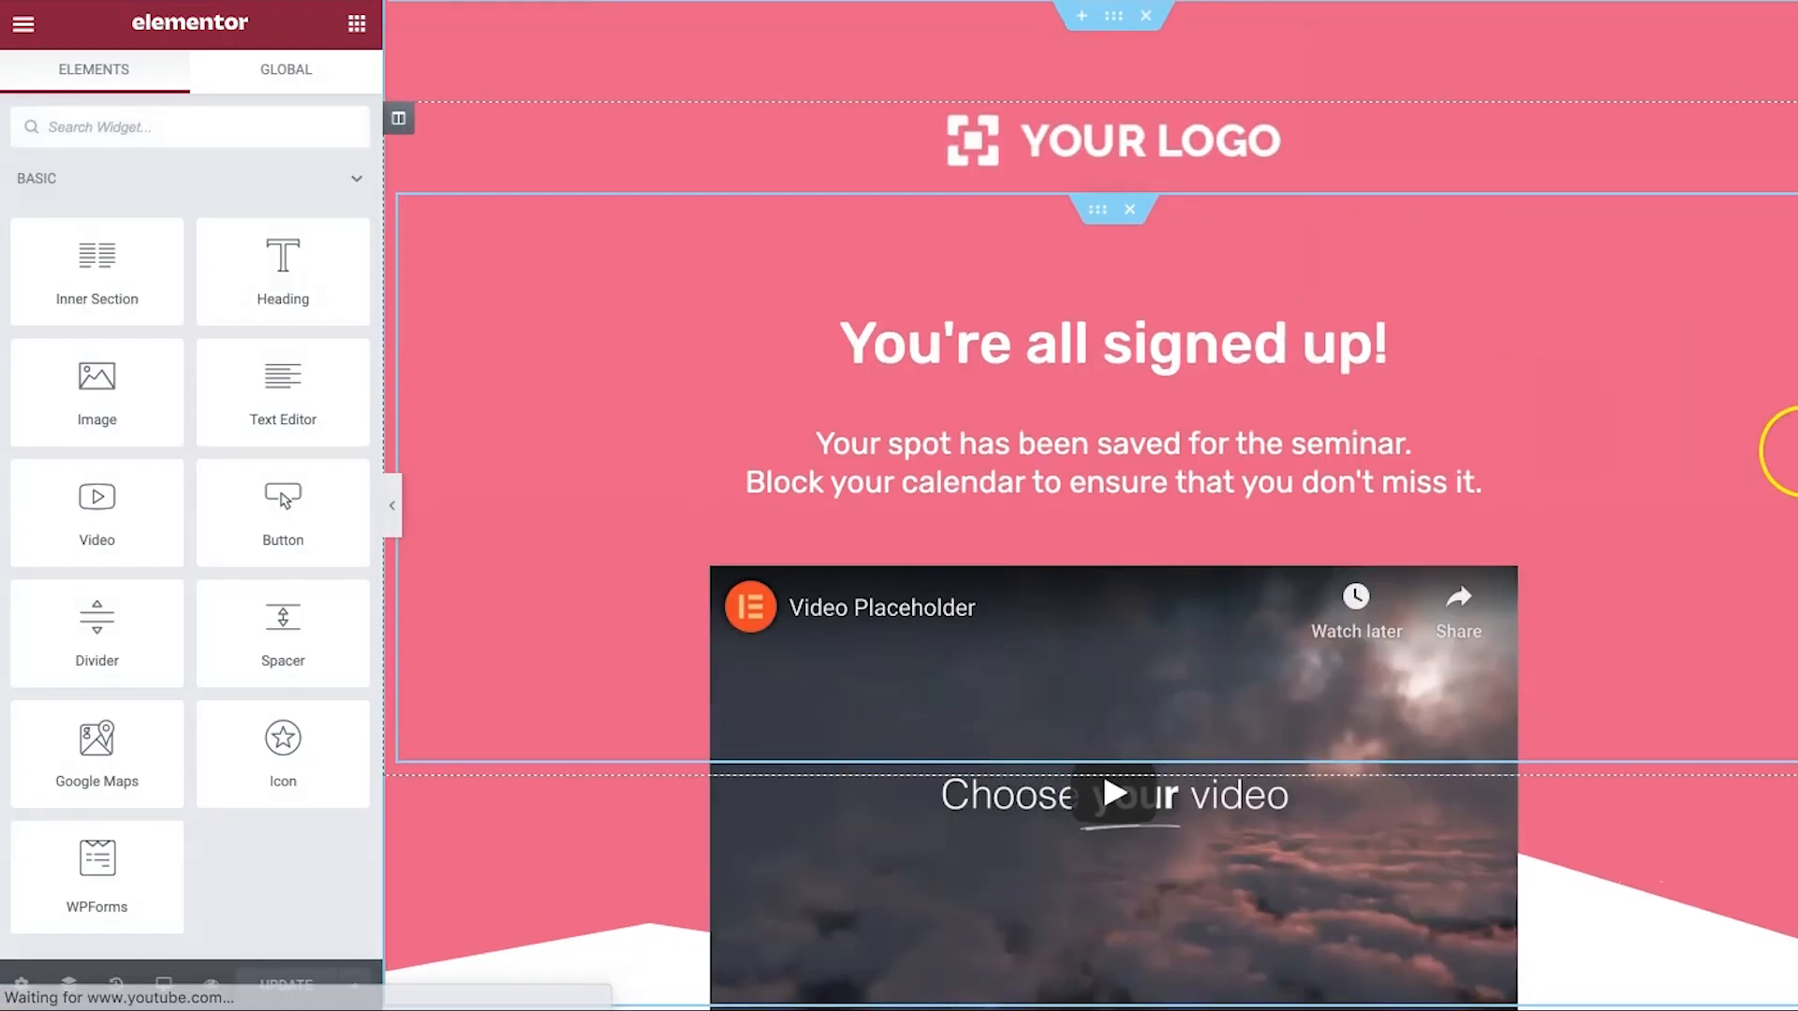
# Select the 'Join the Facebook Group' button so its text and link settings are editable.
pyautogui.scroll(-3)
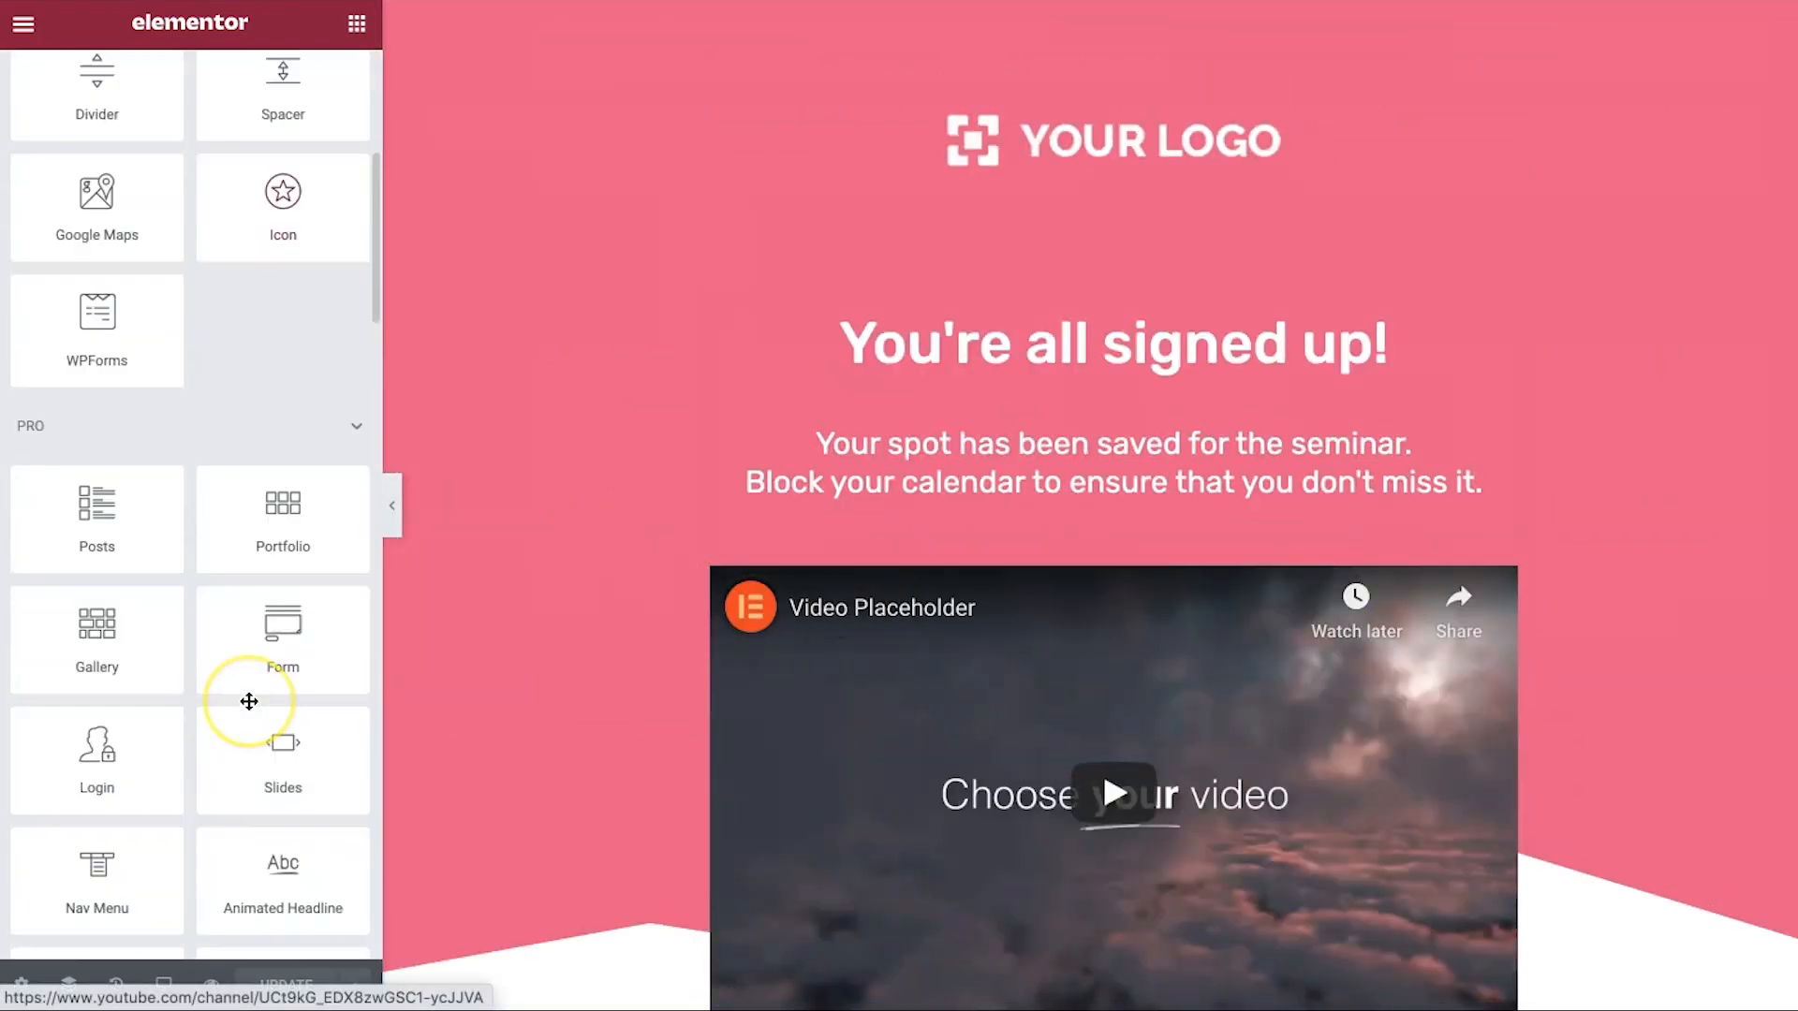
pyautogui.scroll(-3)
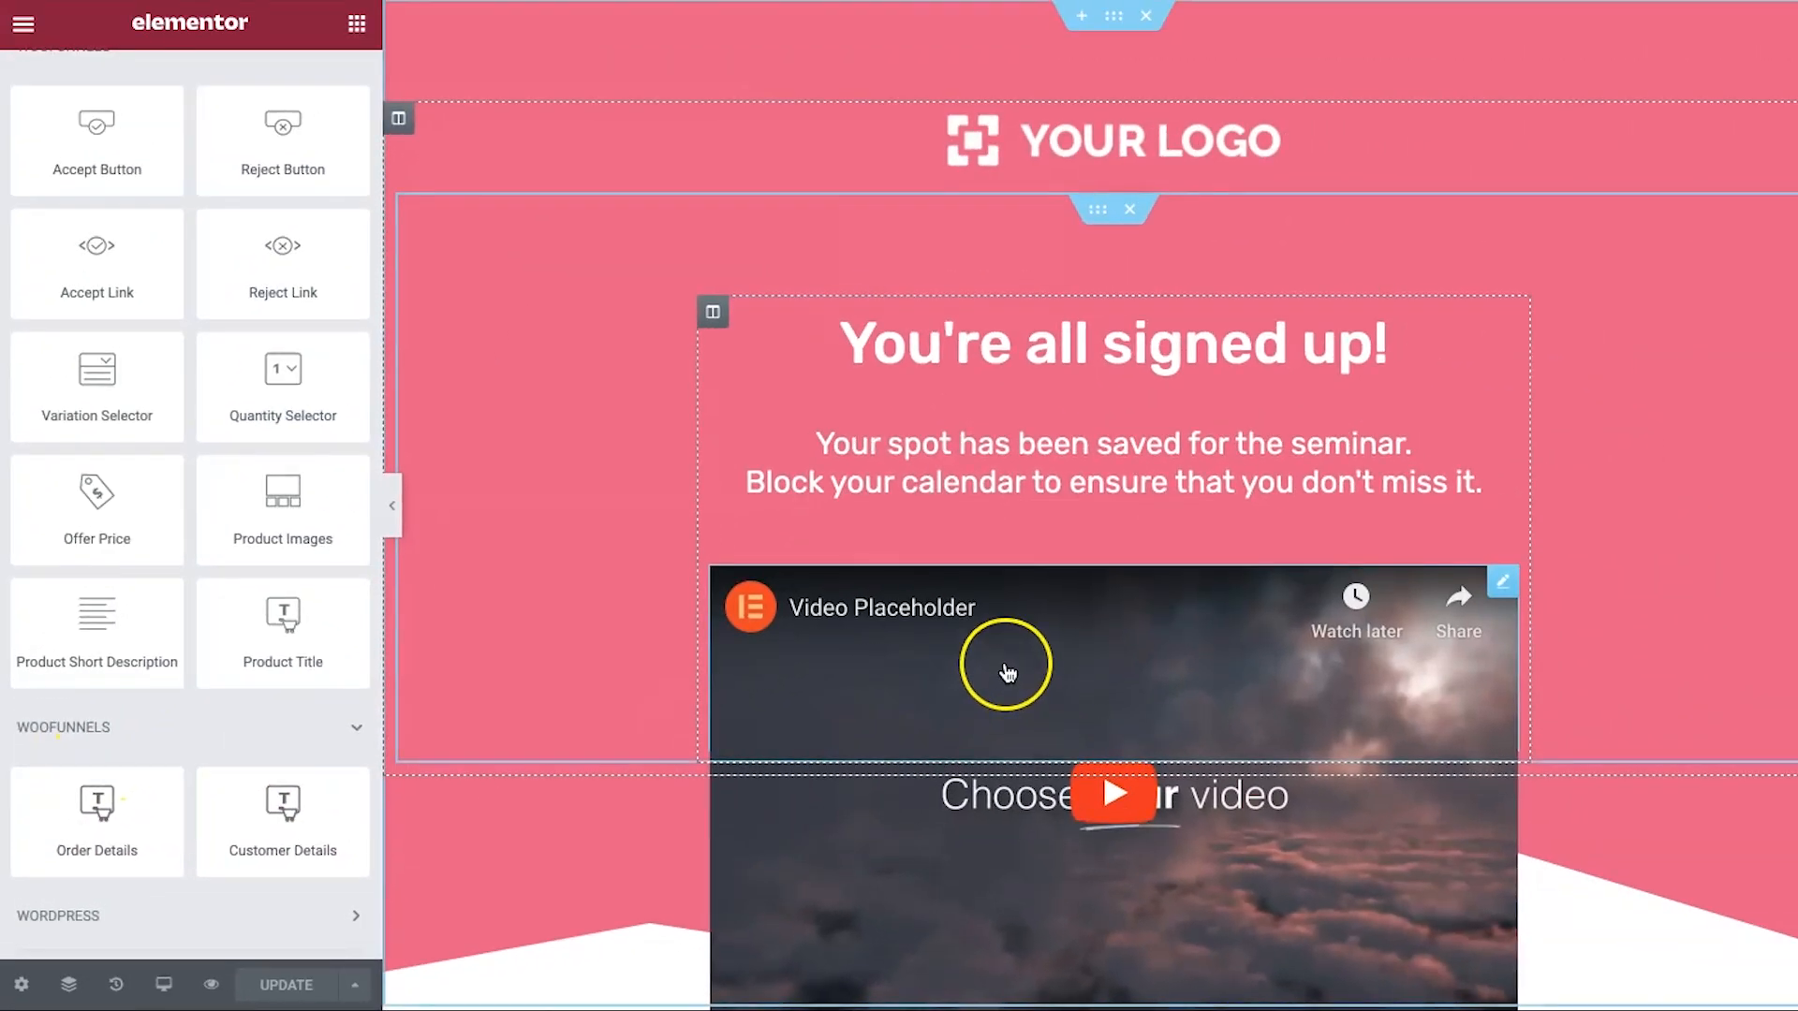
pyautogui.scroll(-3)
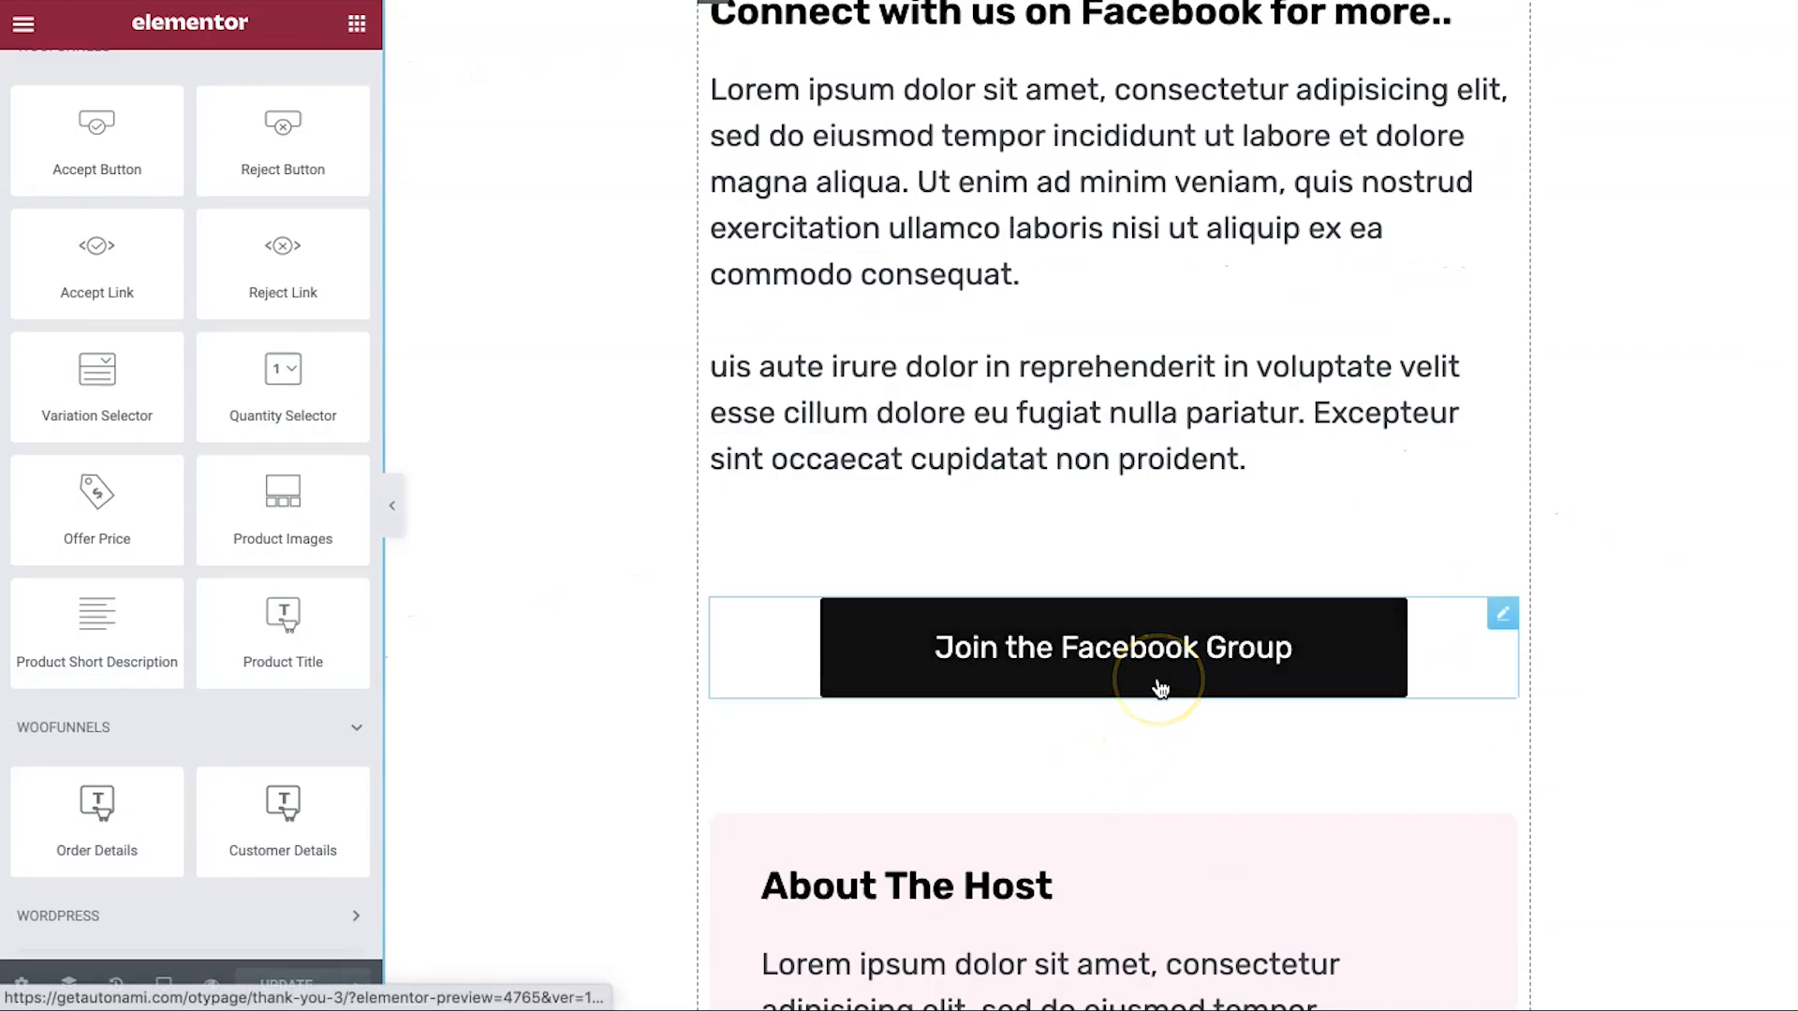
pyautogui.click(1110, 646)
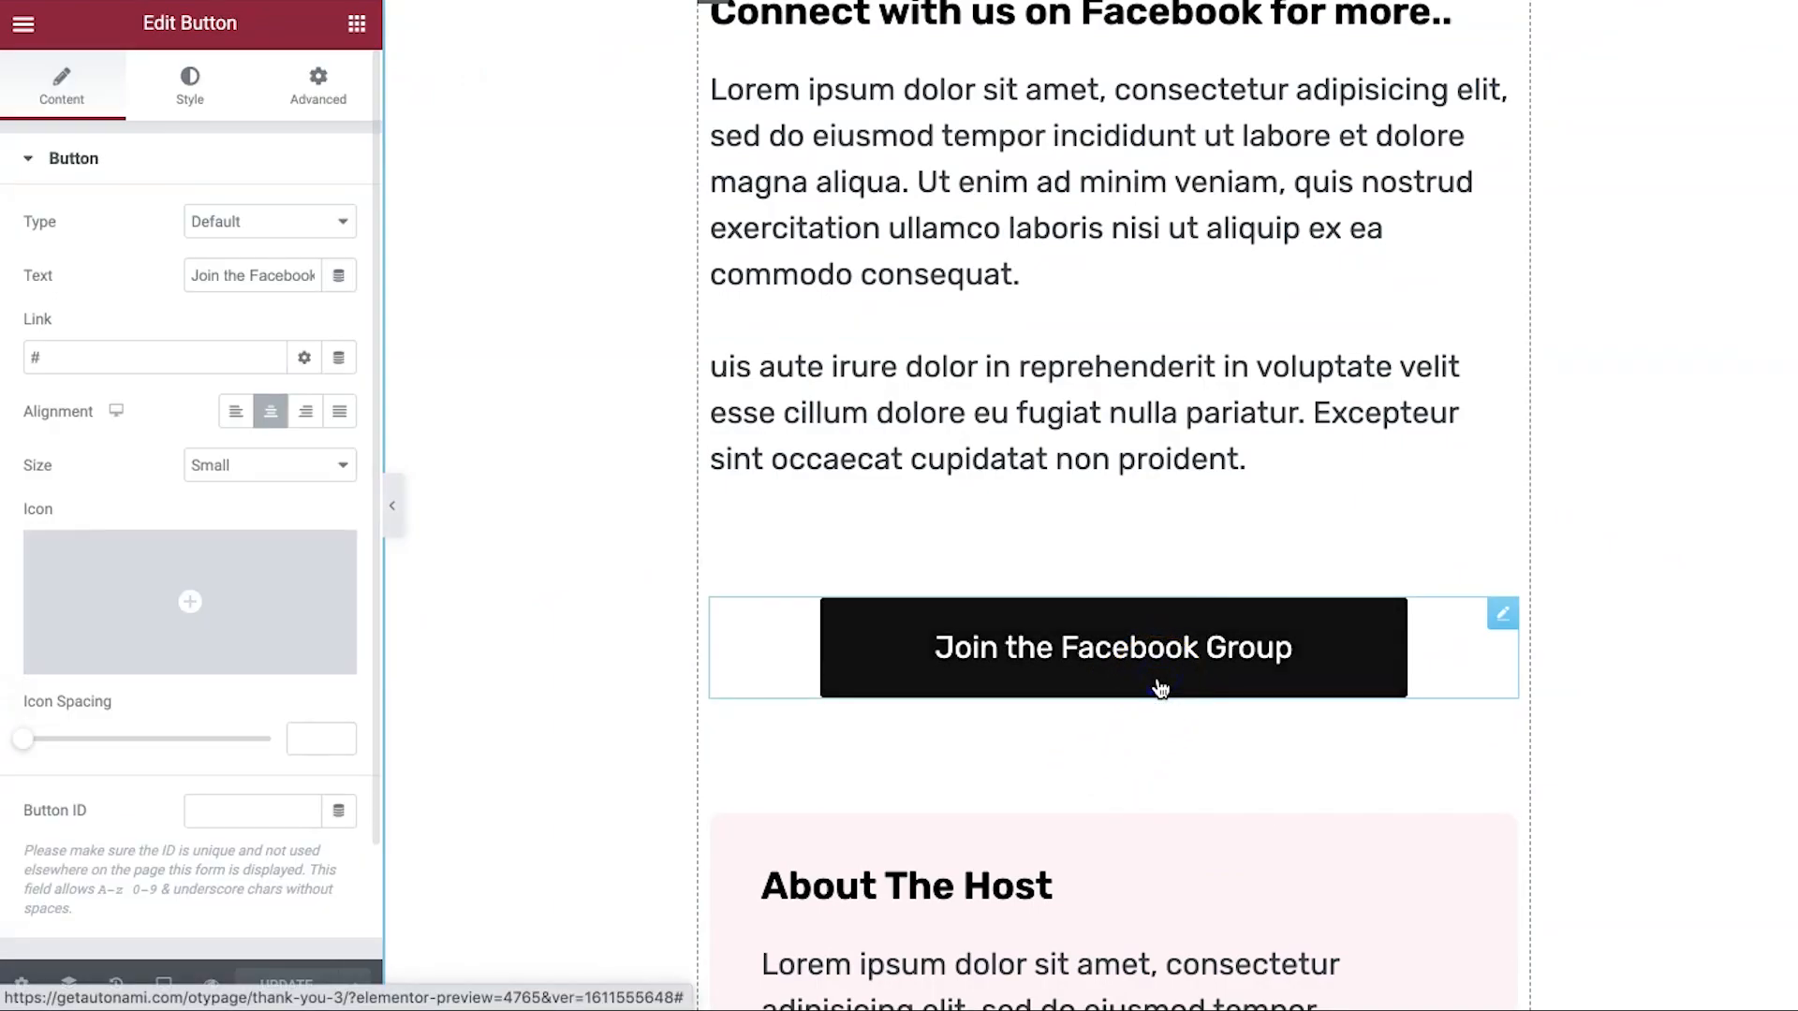